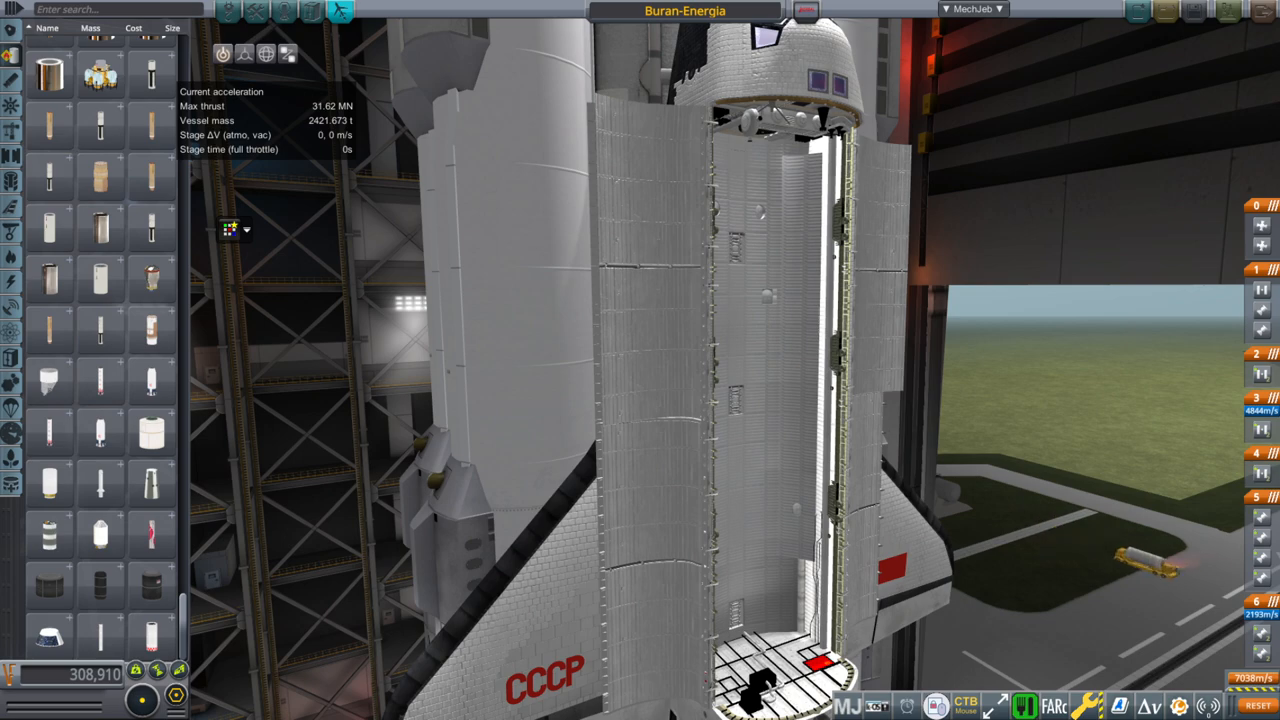
mouse_move(1113, 332)
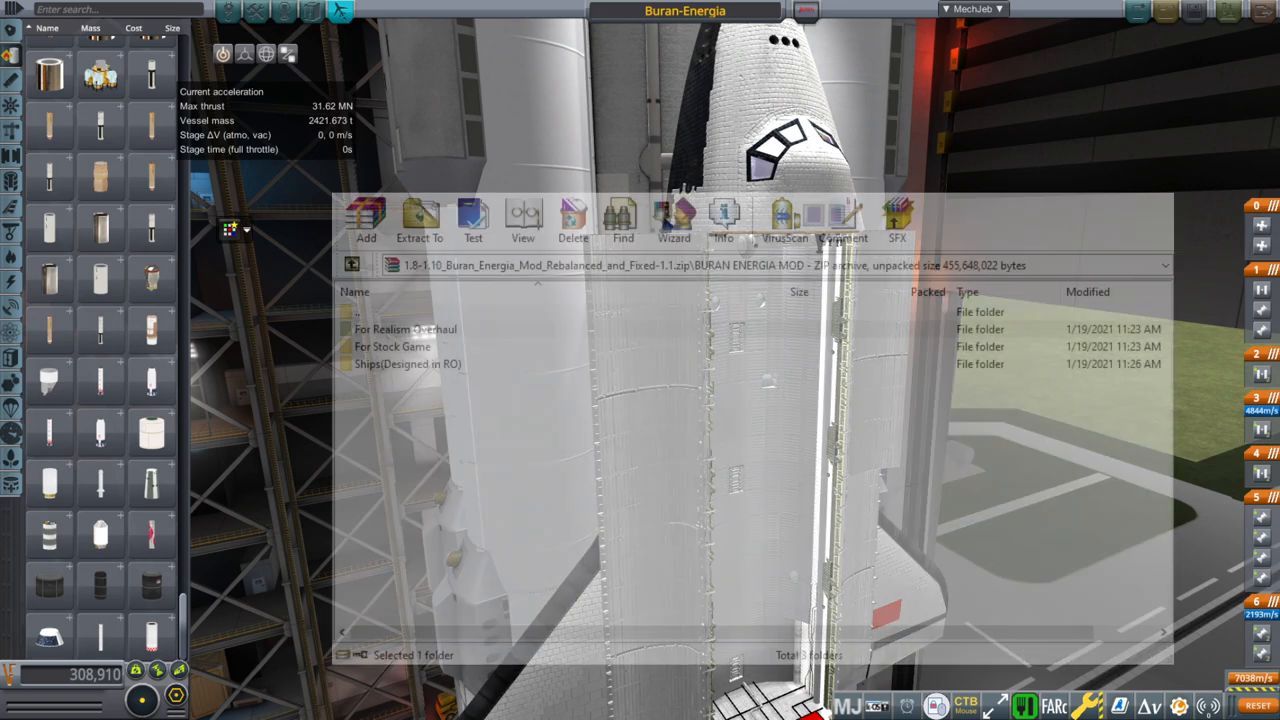
Browse For Realism Overhaul's Ships(Designed in RO) and RealismOverhaul folders, then return to the archive root.
left_click(405, 329)
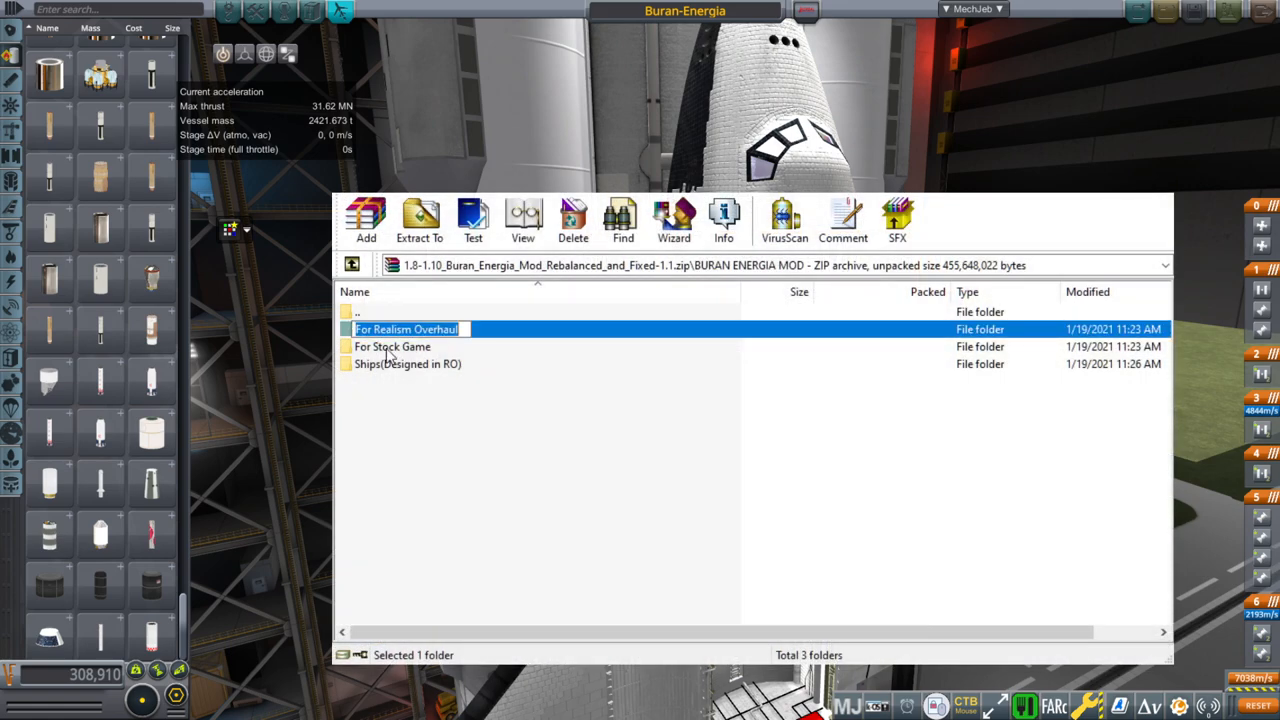
left_click(407, 363)
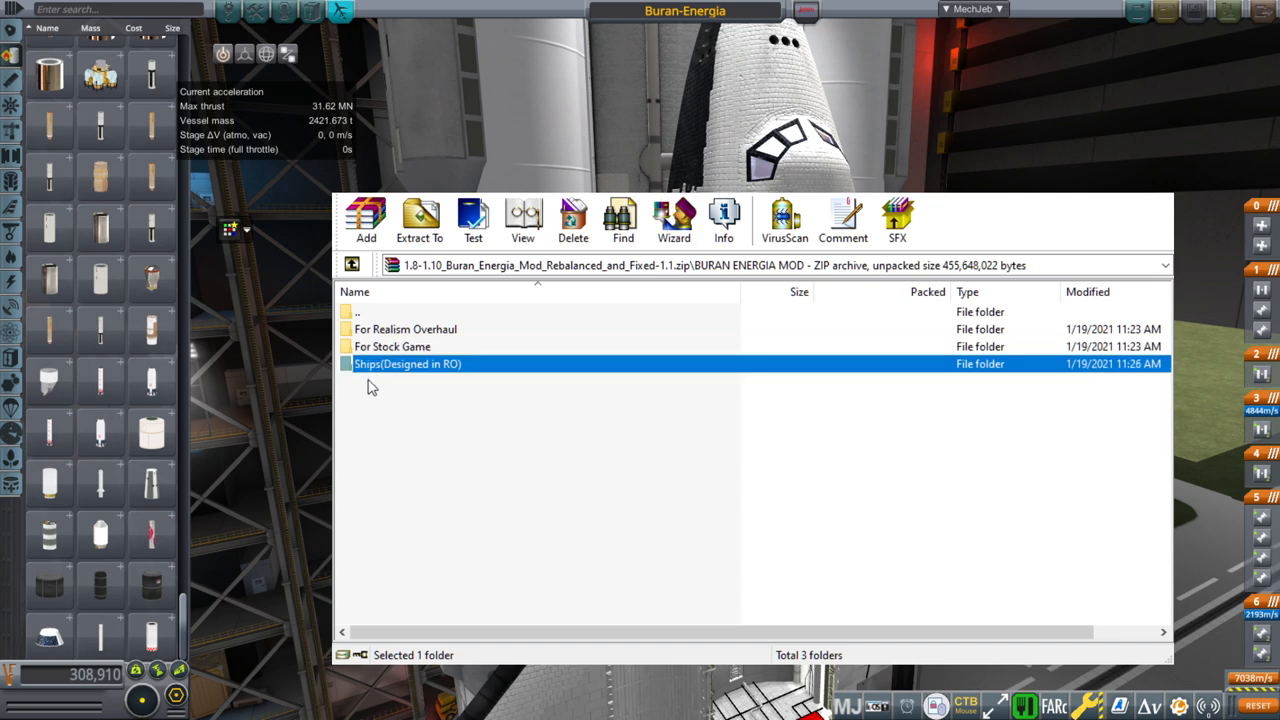
double_click(407, 363)
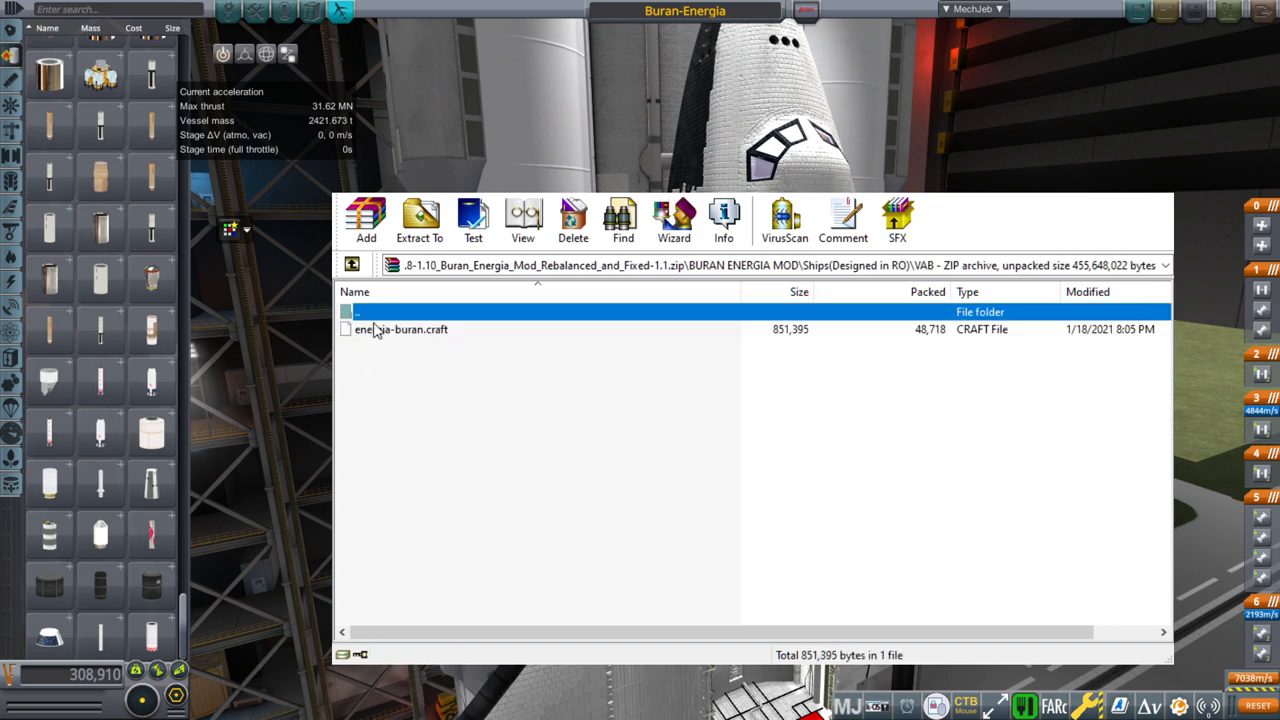
left_click(351, 264)
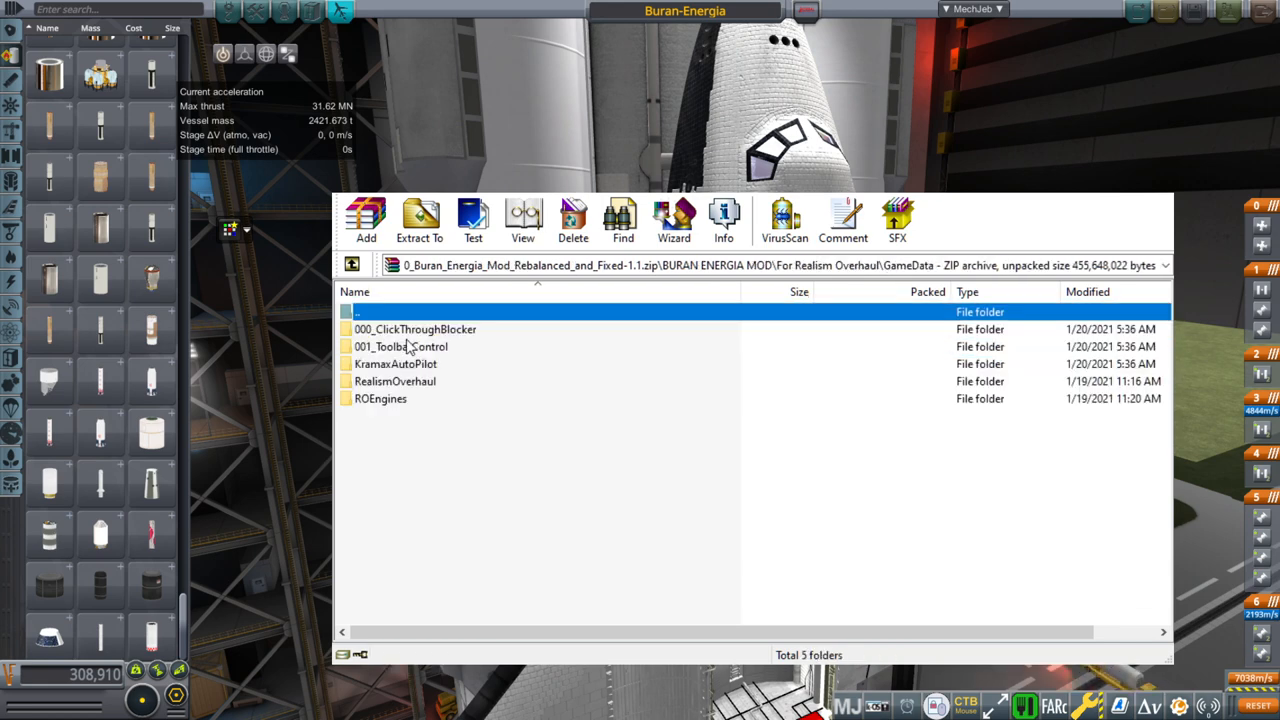
left_click(395, 363)
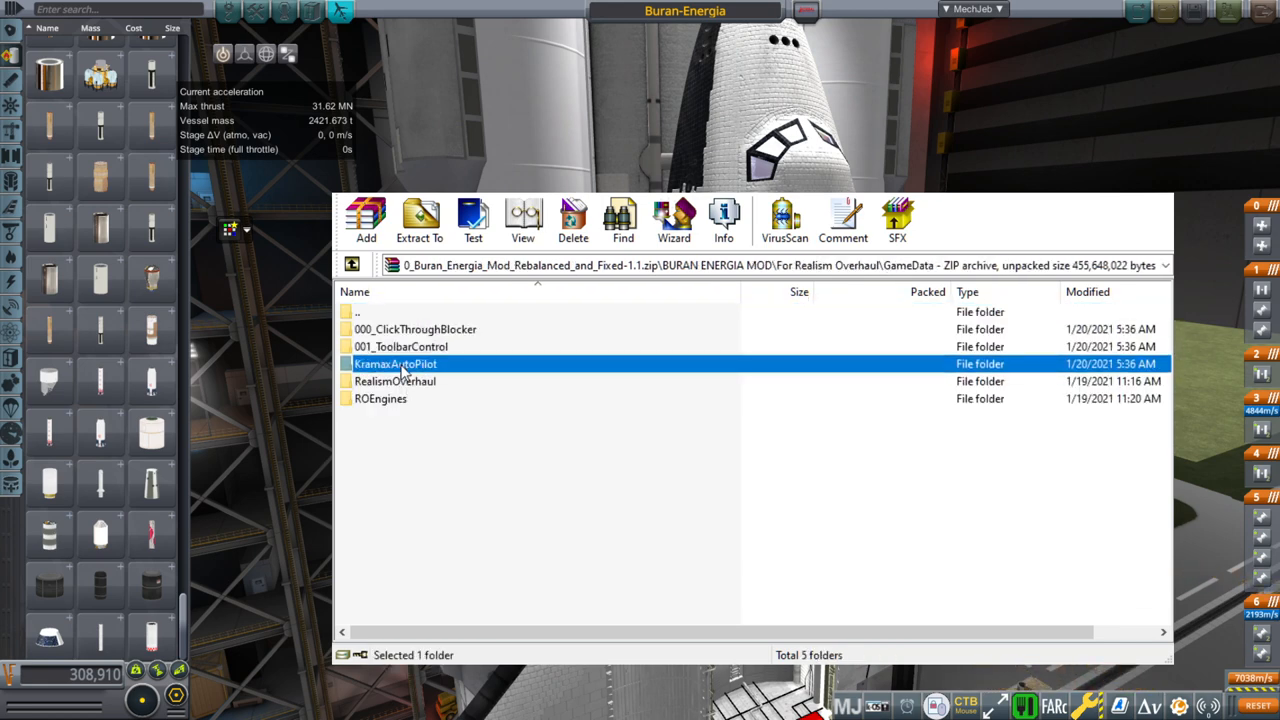
mouse_move(378, 403)
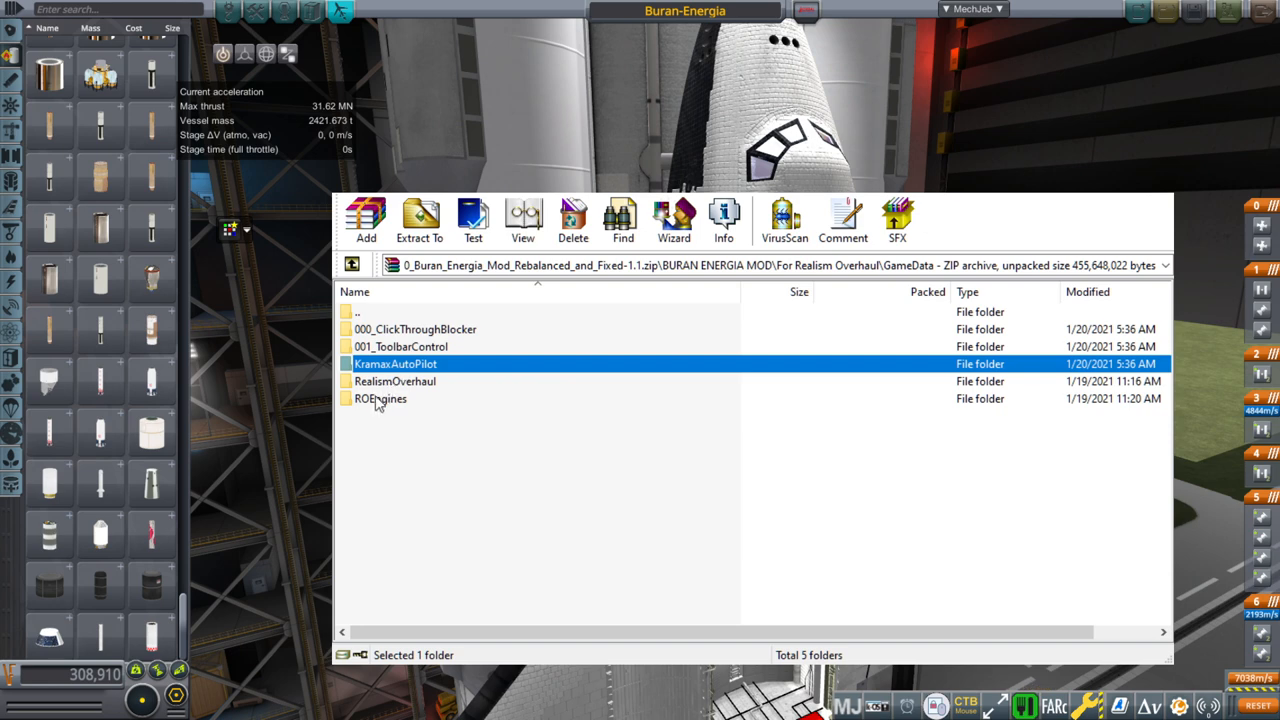
left_click(394, 381)
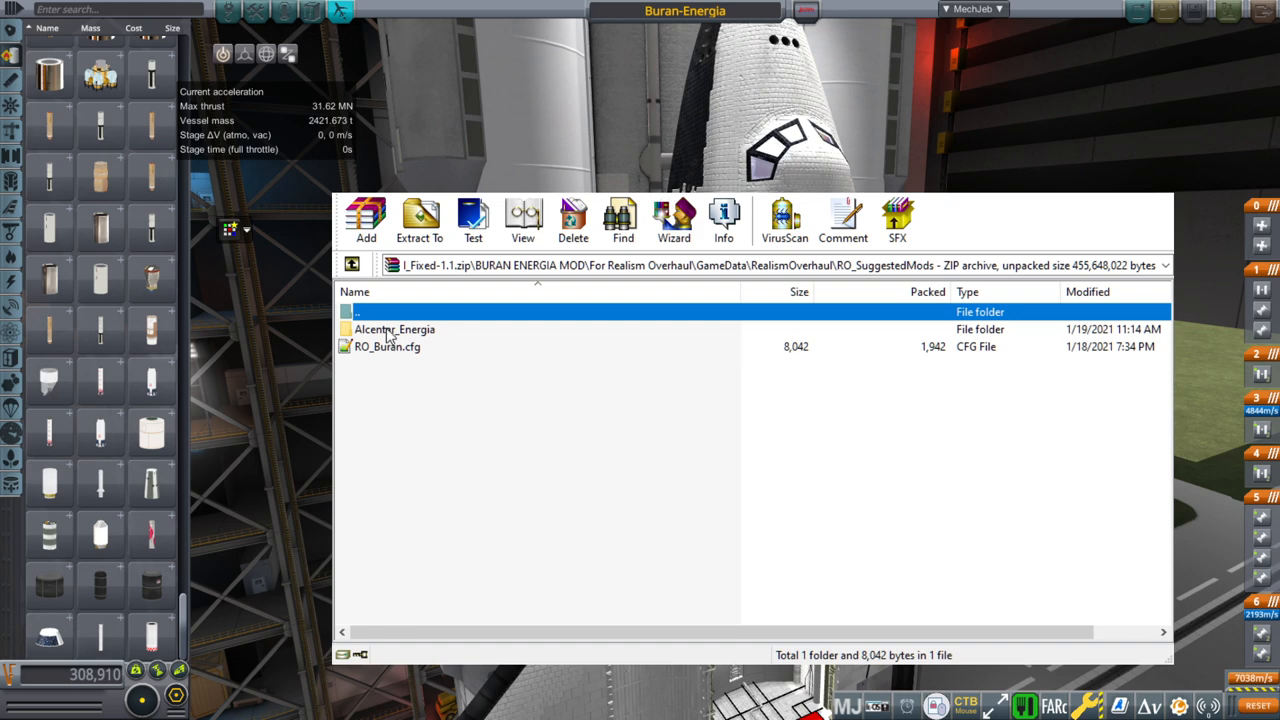
double_click(394, 329)
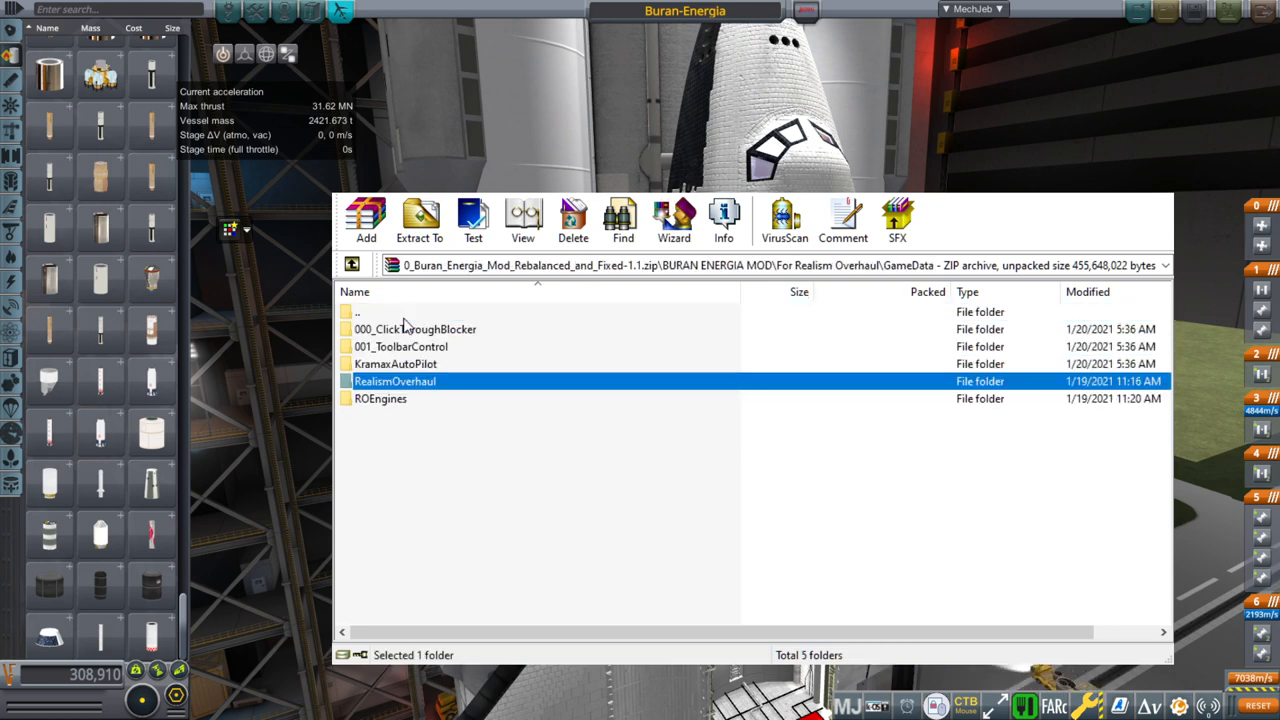
left_click(380, 398)
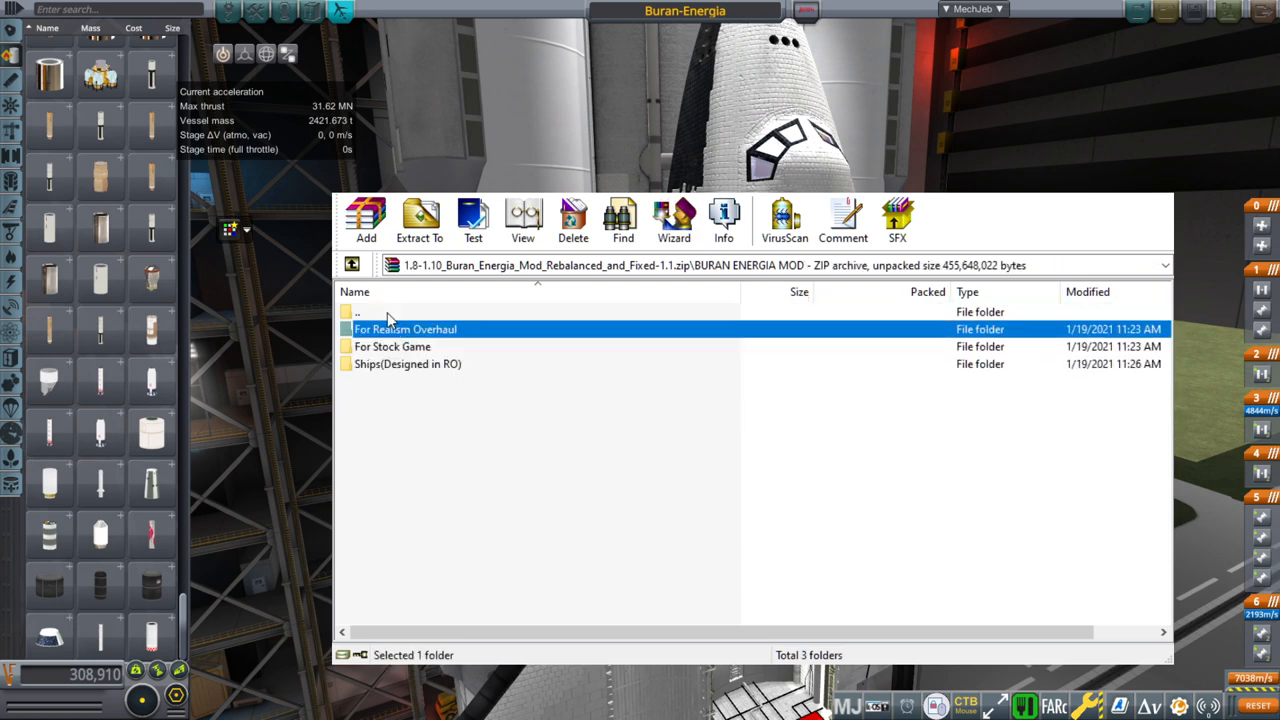
Open For Stock Game, inspect GameData's DECQ_ENERGIA and KSPWheel folders, then return to For Stock Game.
double_click(392, 346)
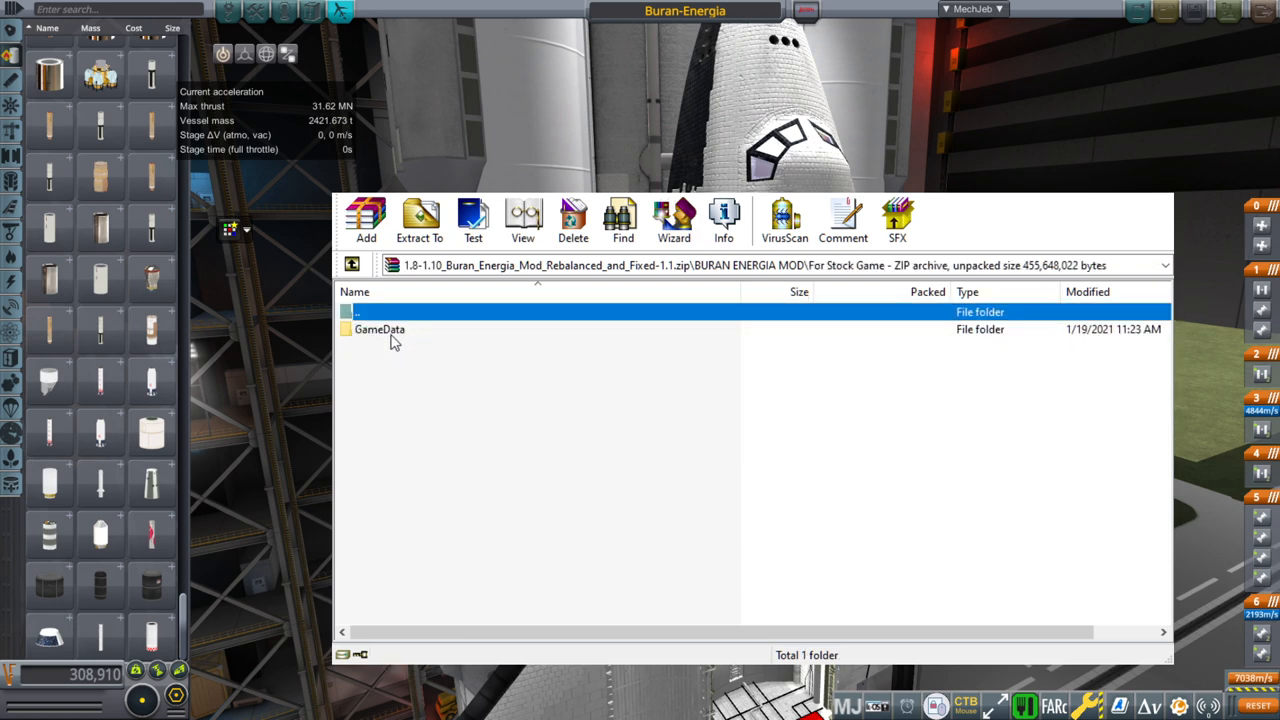
double_click(379, 329)
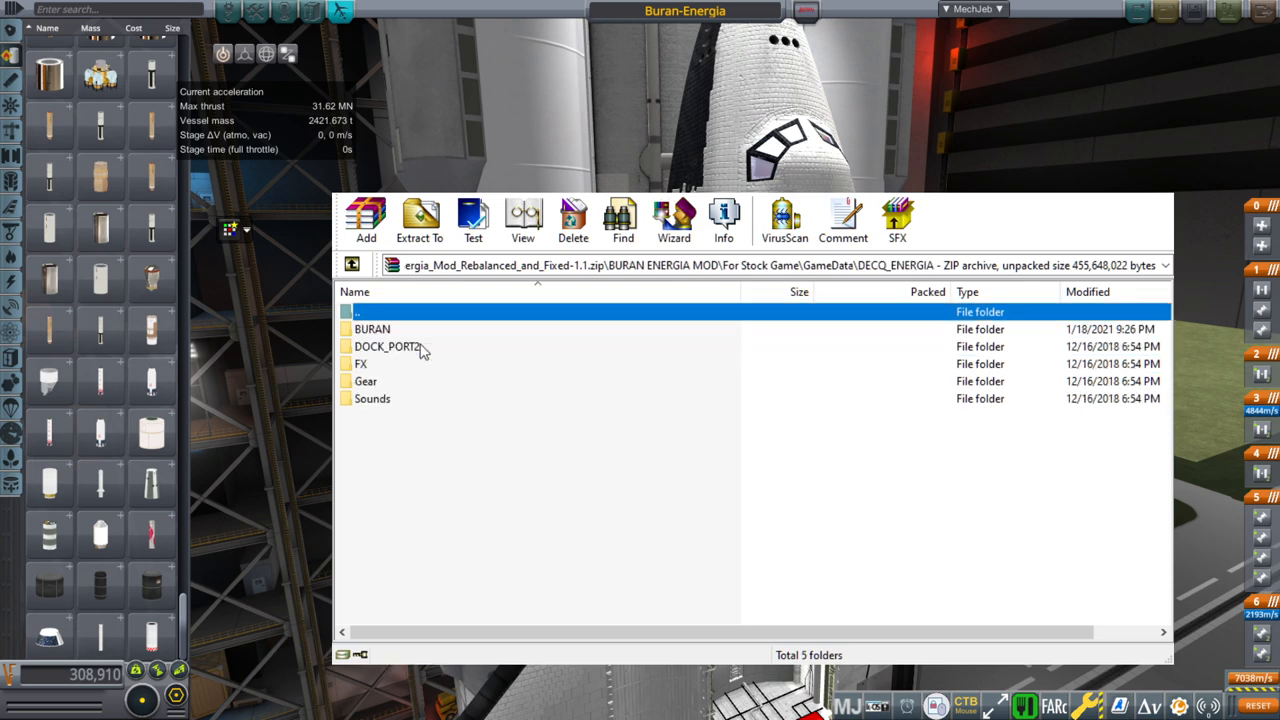
double_click(372, 328)
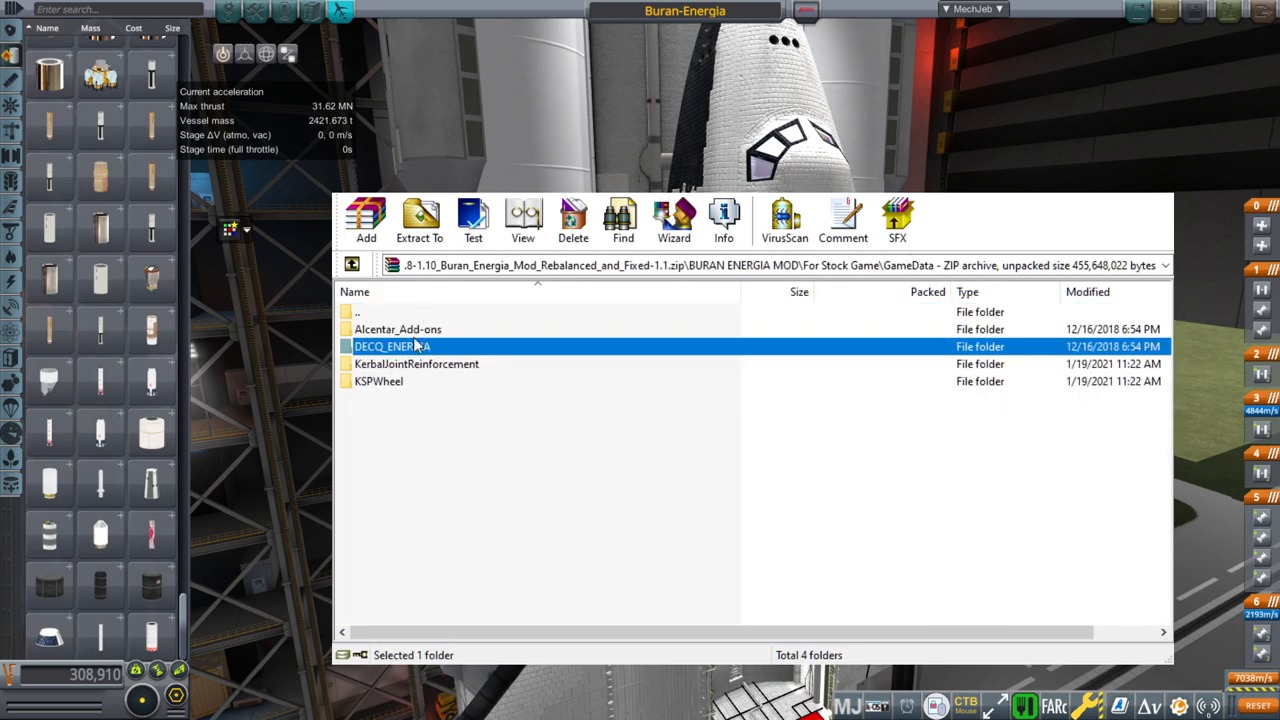
double_click(397, 329)
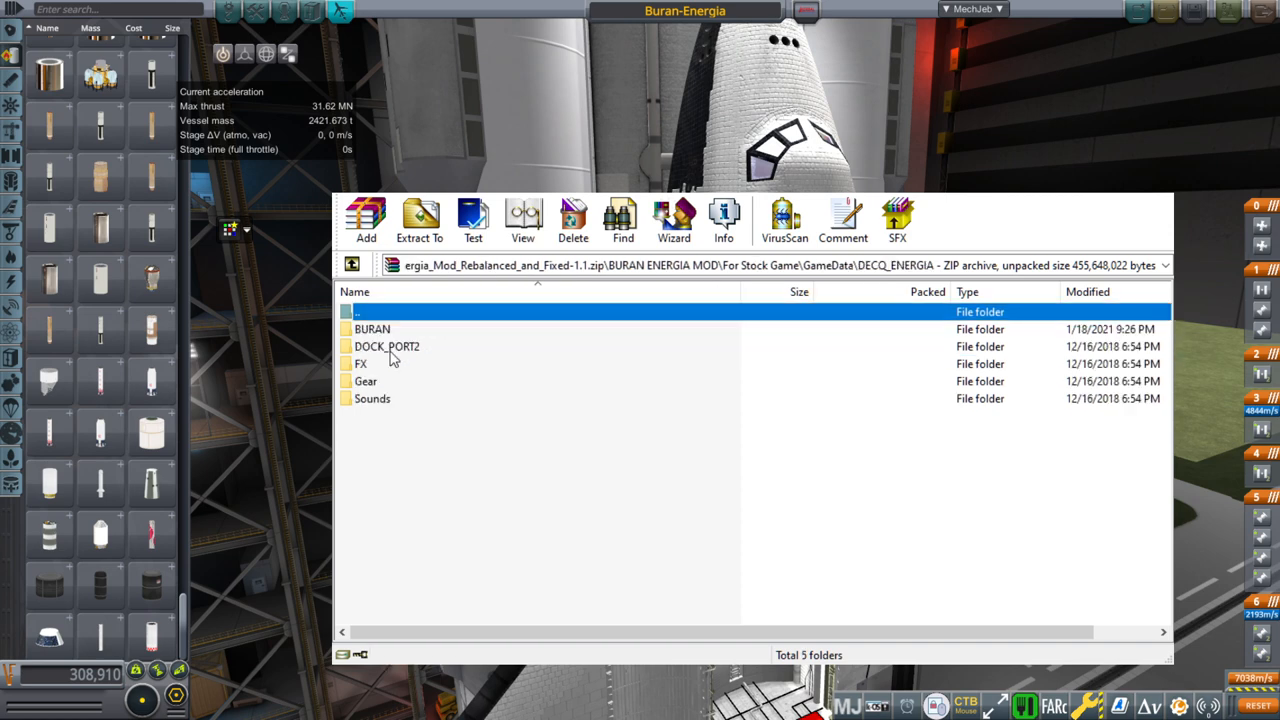
left_click(366, 381)
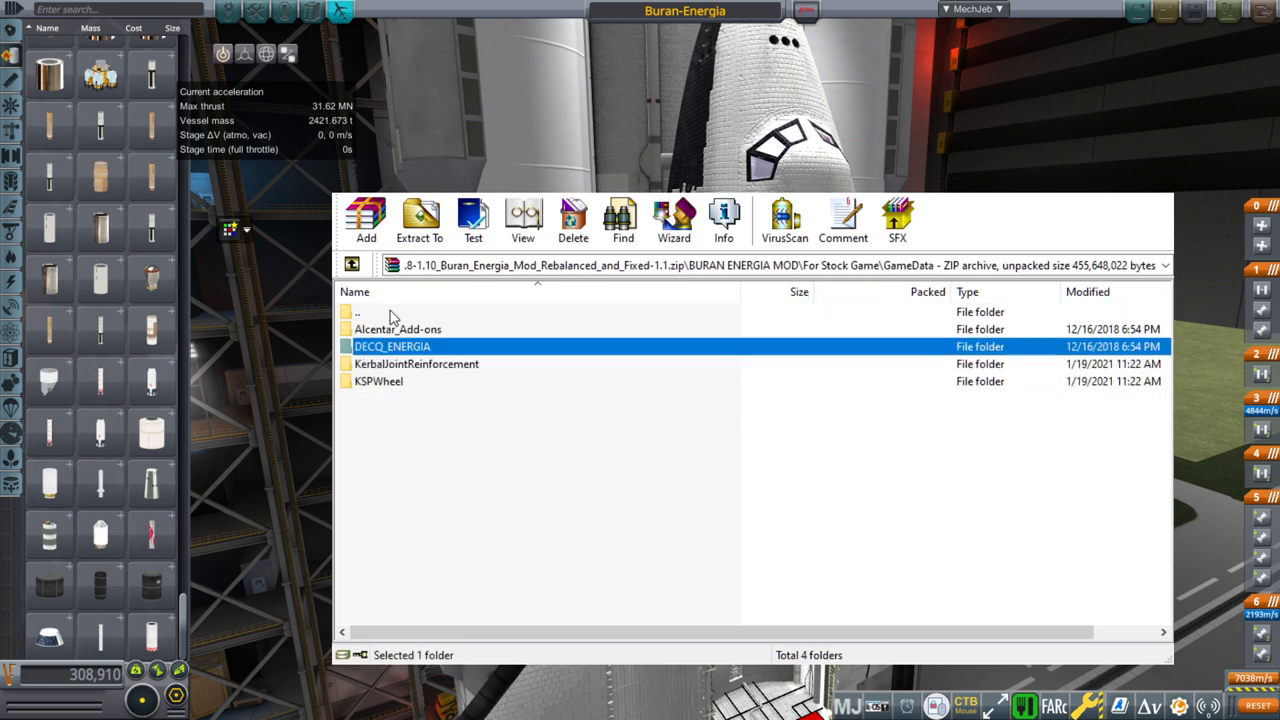
left_click(378, 381)
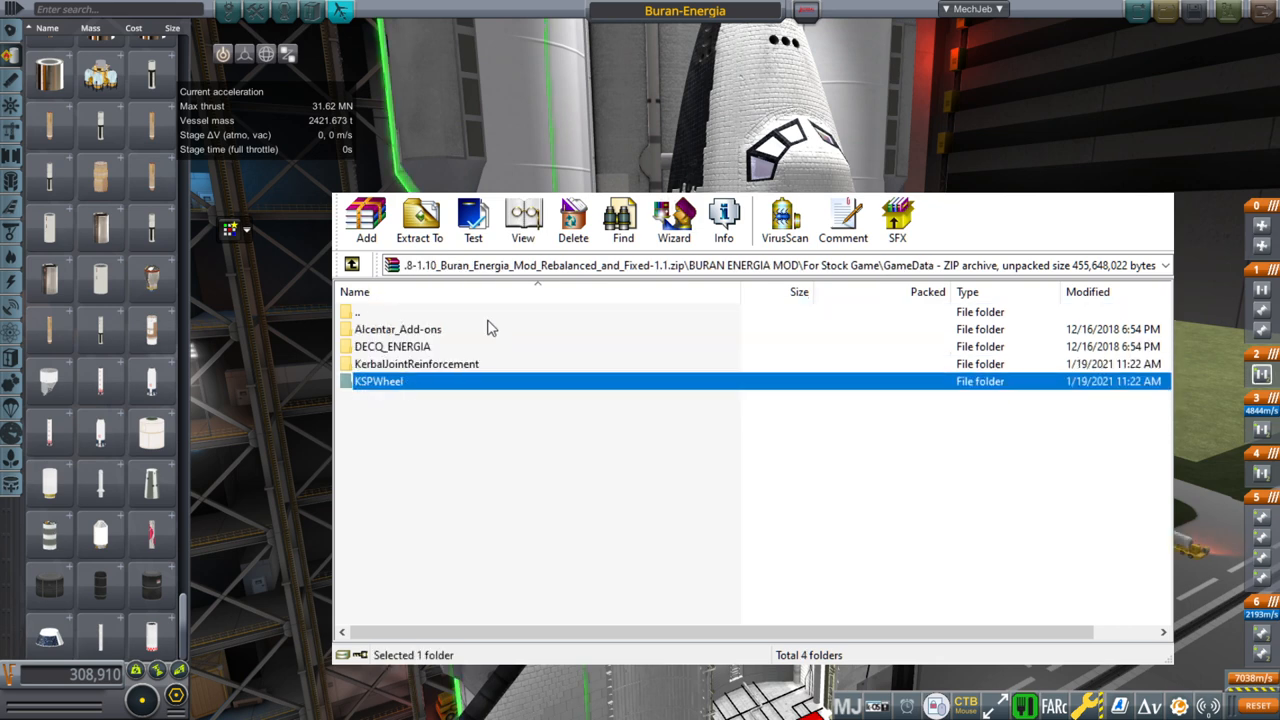
double_click(380, 311)
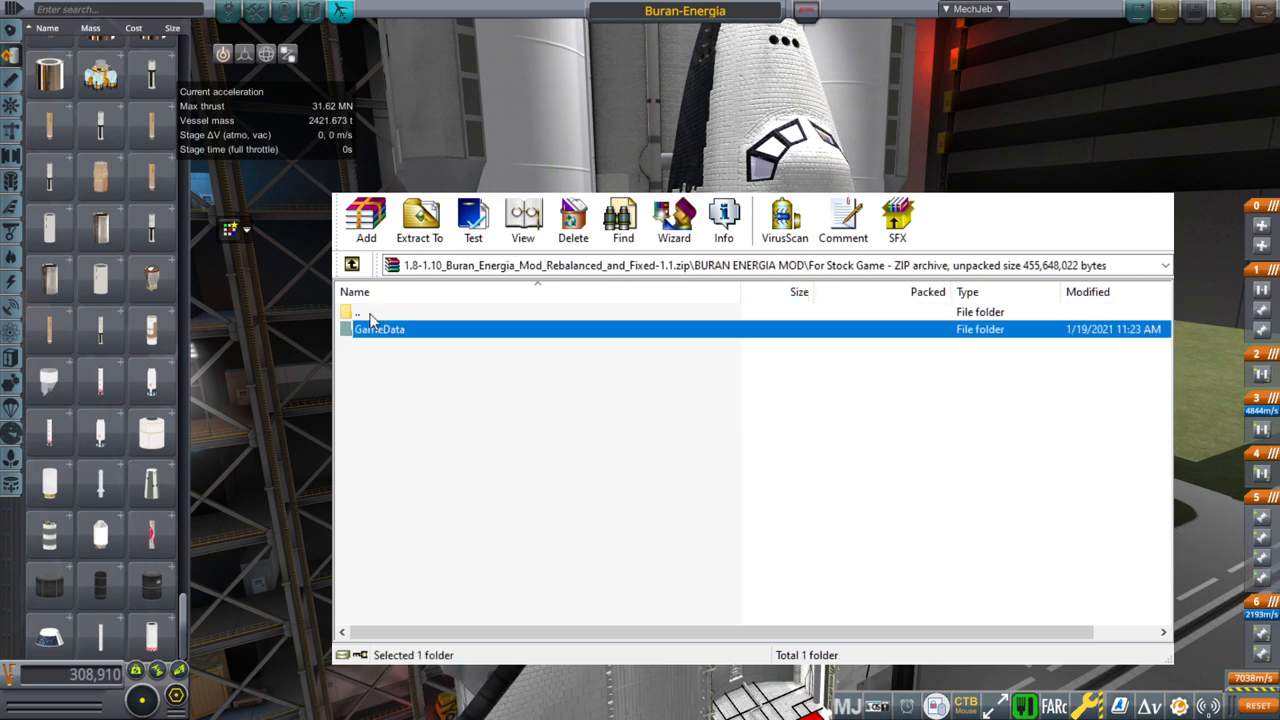
Open For Realism Overhaul's GameData folder, listing ClickThroughBlocker, KramaxAutoPilot, RealismOverhaul and ROEngines.
double_click(379, 329)
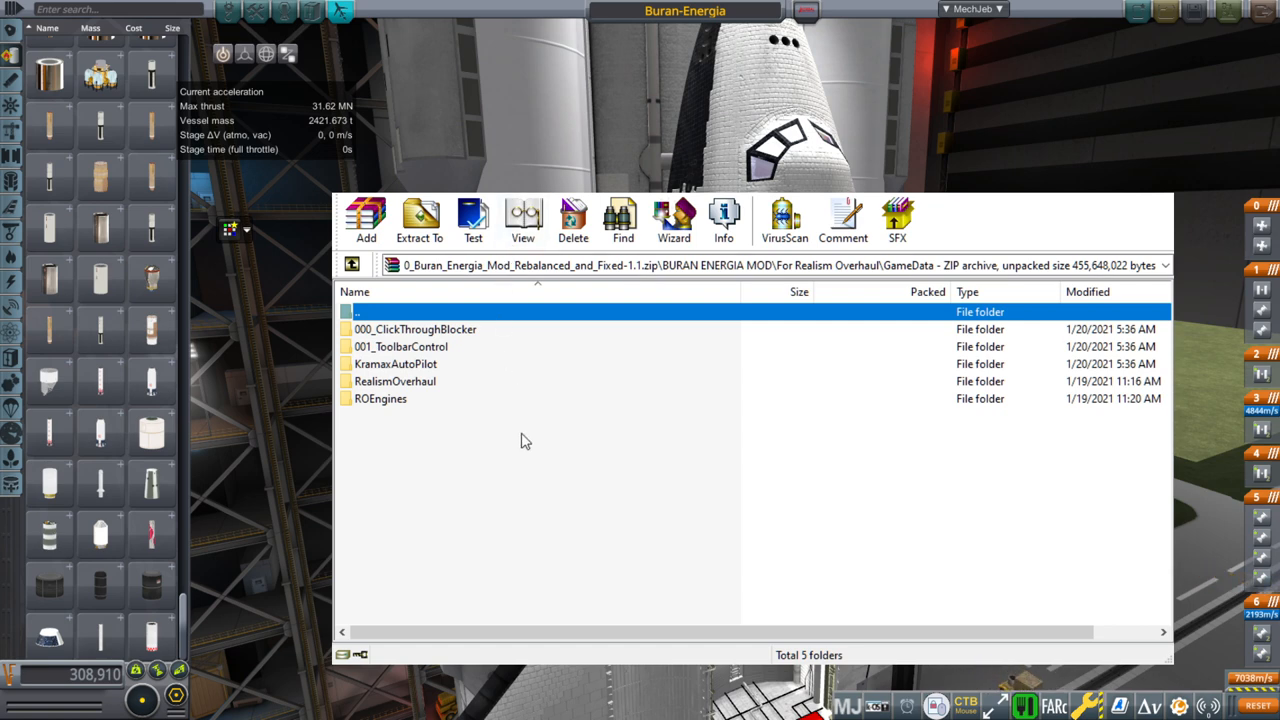
mouse_move(490, 506)
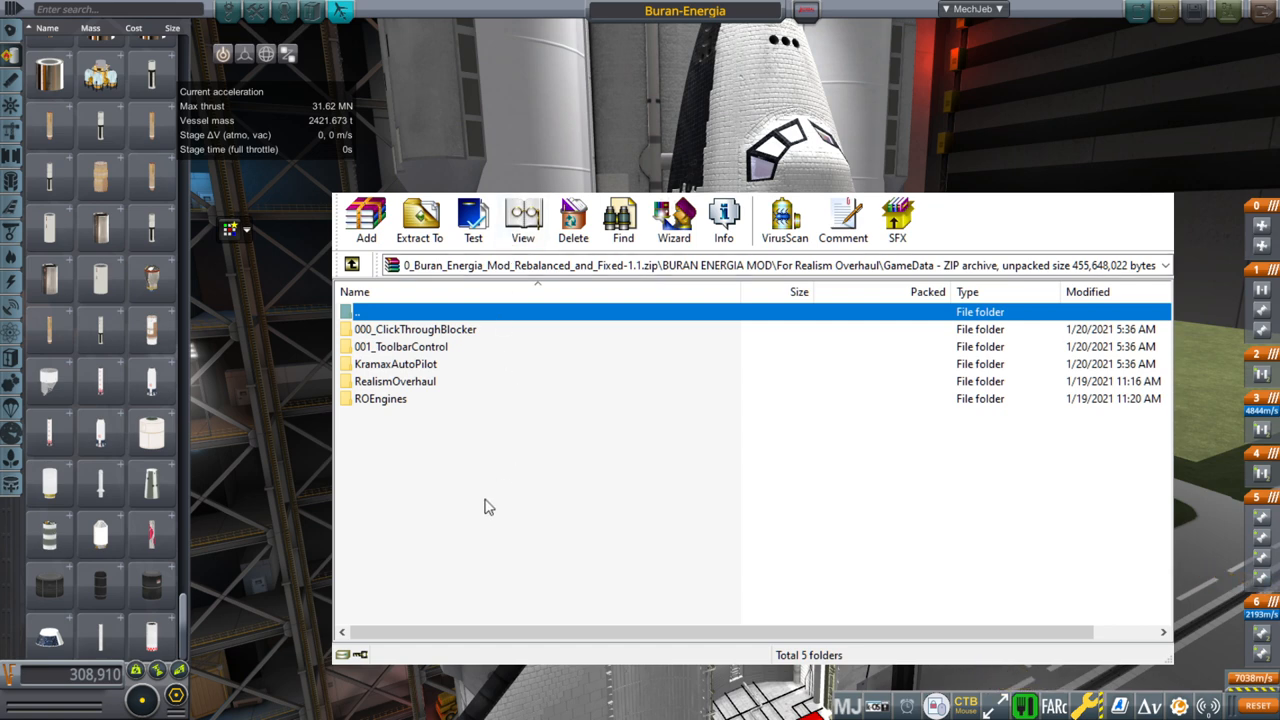
mouse_move(688, 339)
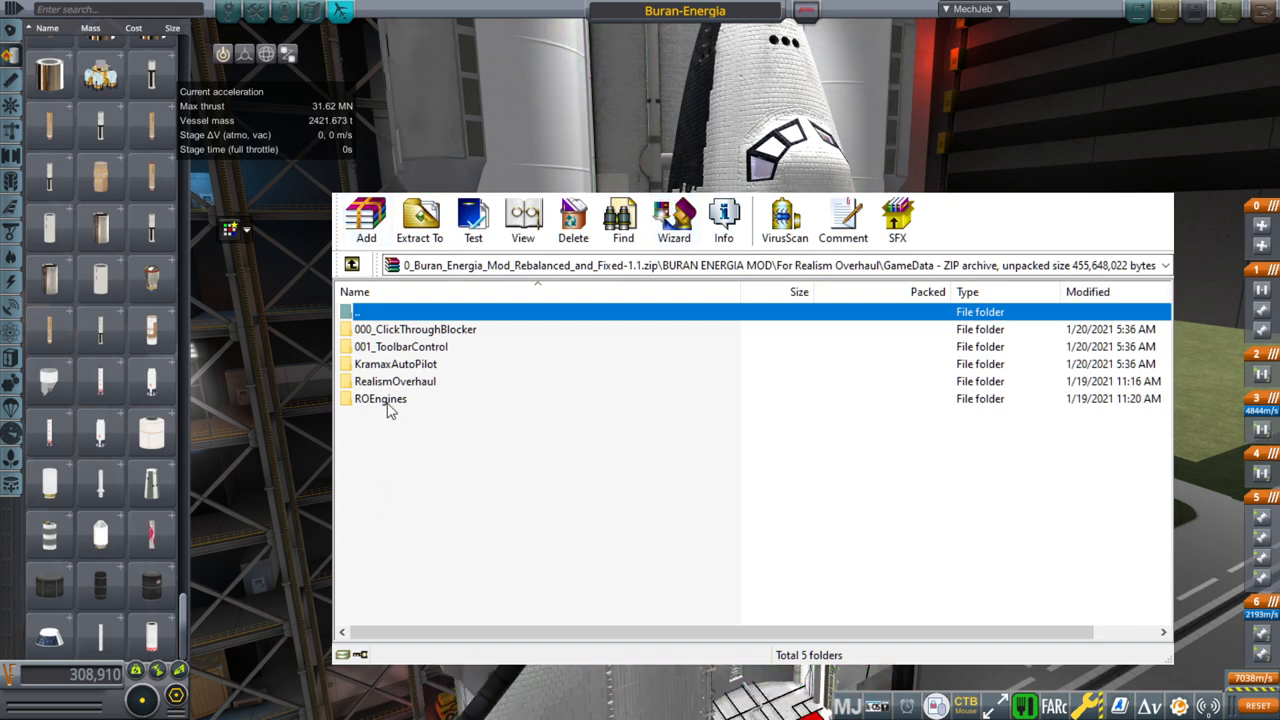
Open ROEngines > Assets > RealEngines and browse engine files like RD_0120.png.
double_click(380, 398)
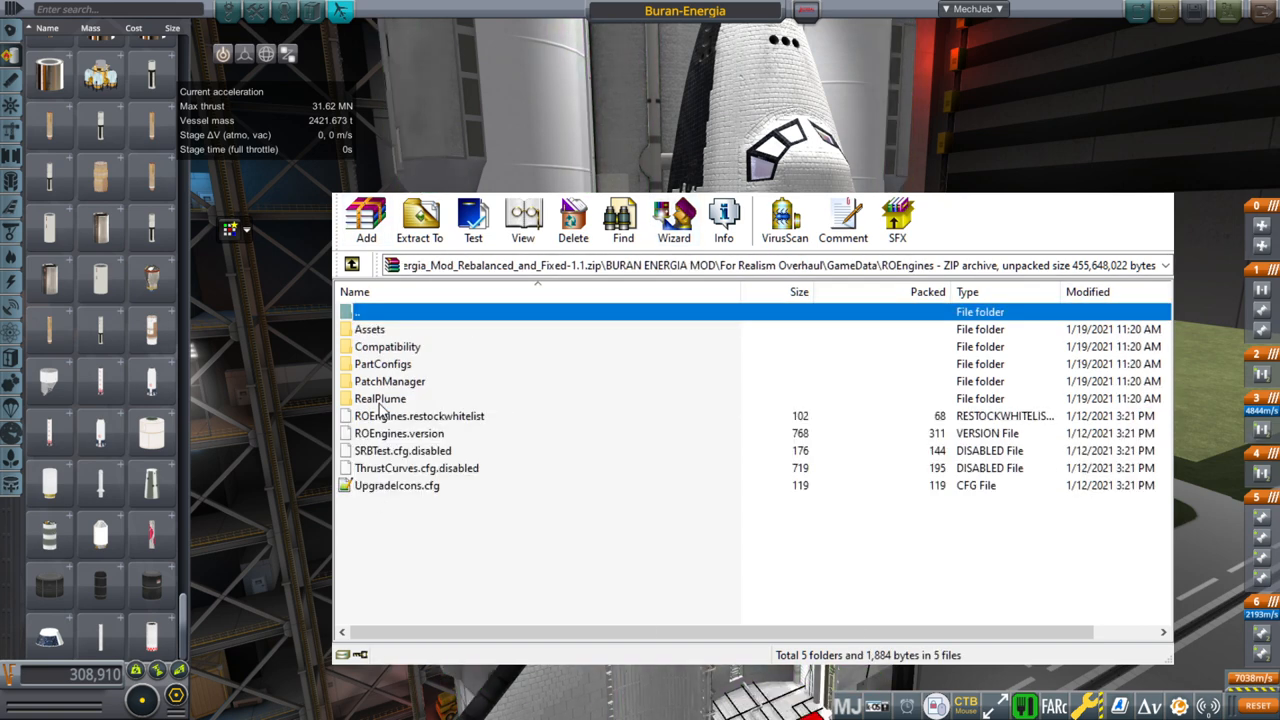
mouse_move(485, 410)
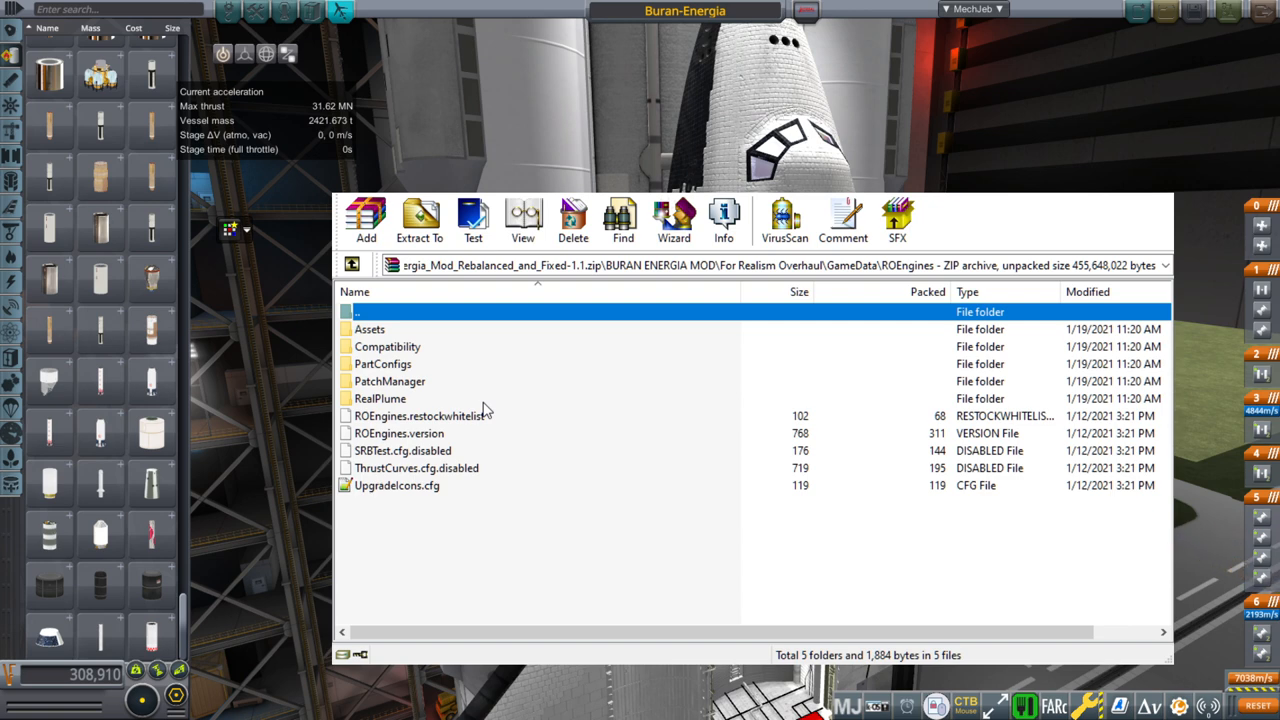
mouse_move(408, 347)
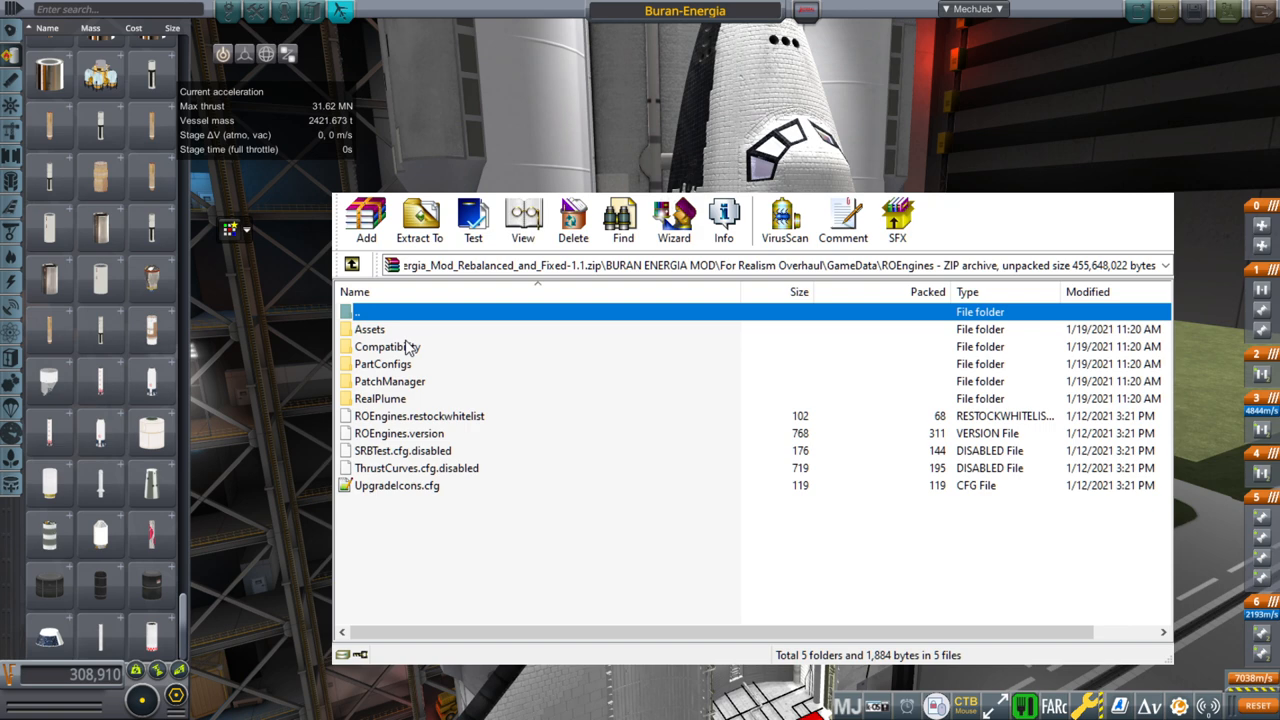
left_click(369, 329)
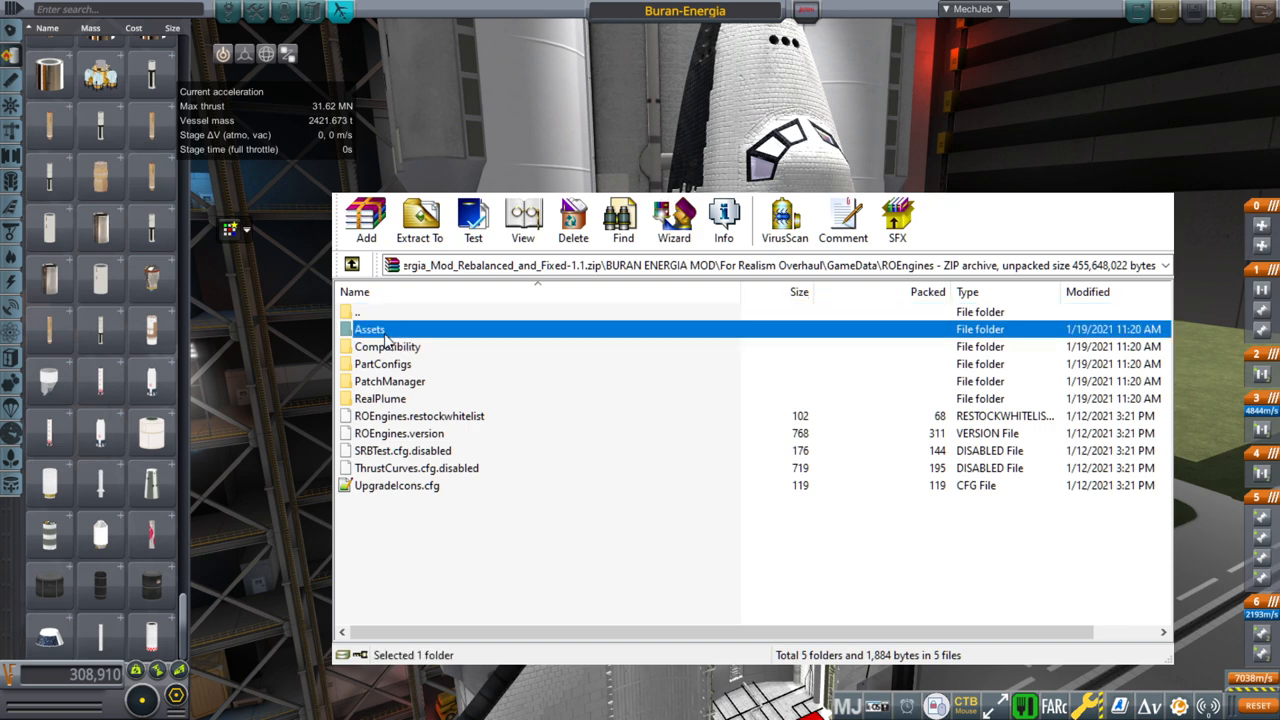
double_click(369, 329)
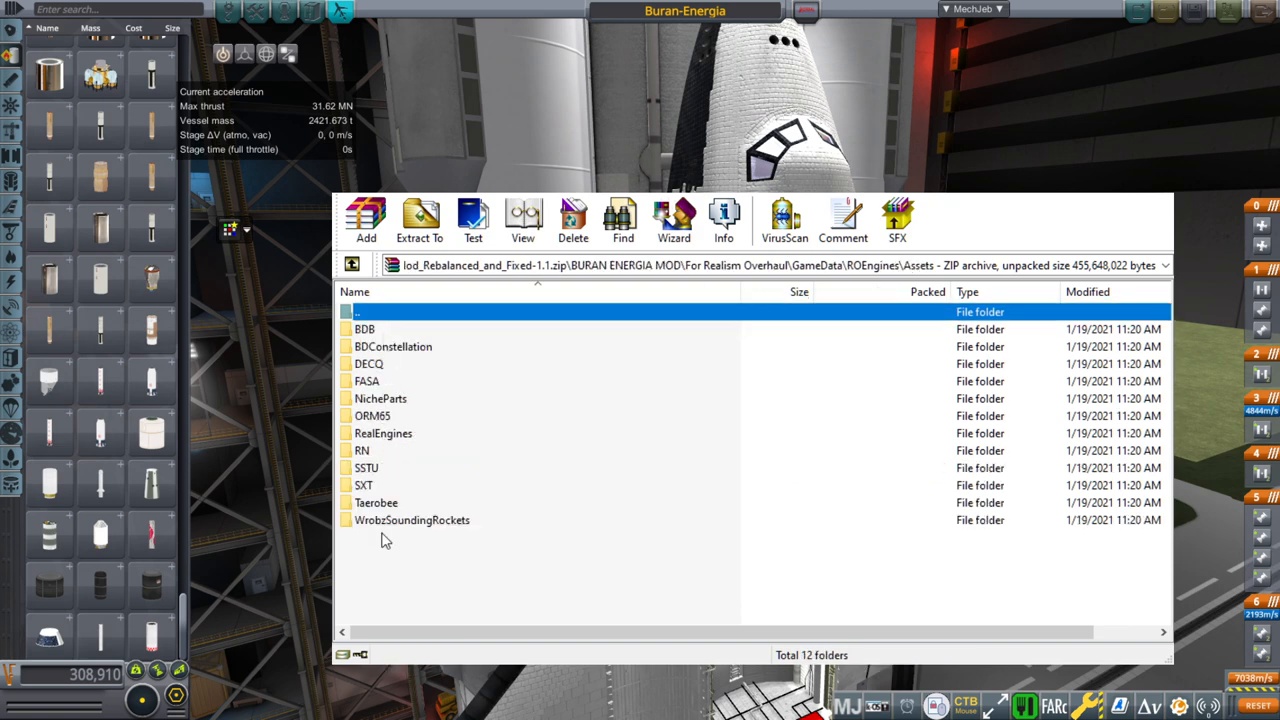
mouse_move(392, 497)
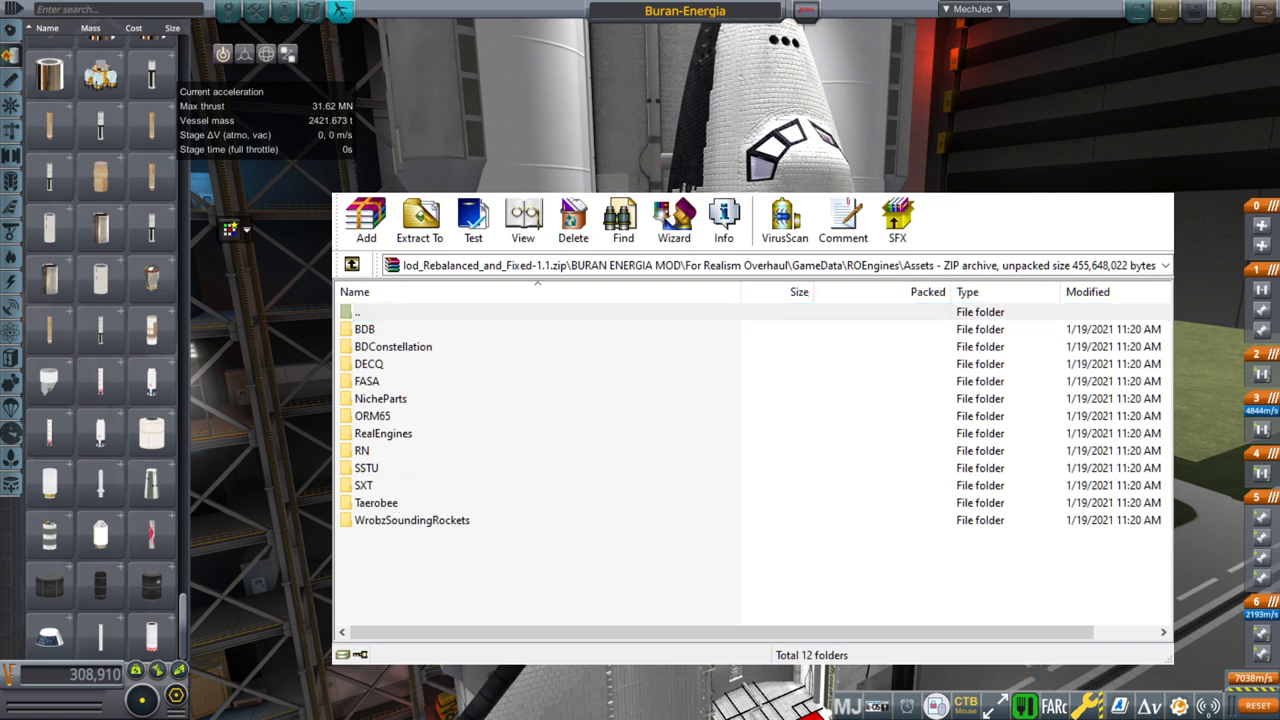
double_click(382, 433)
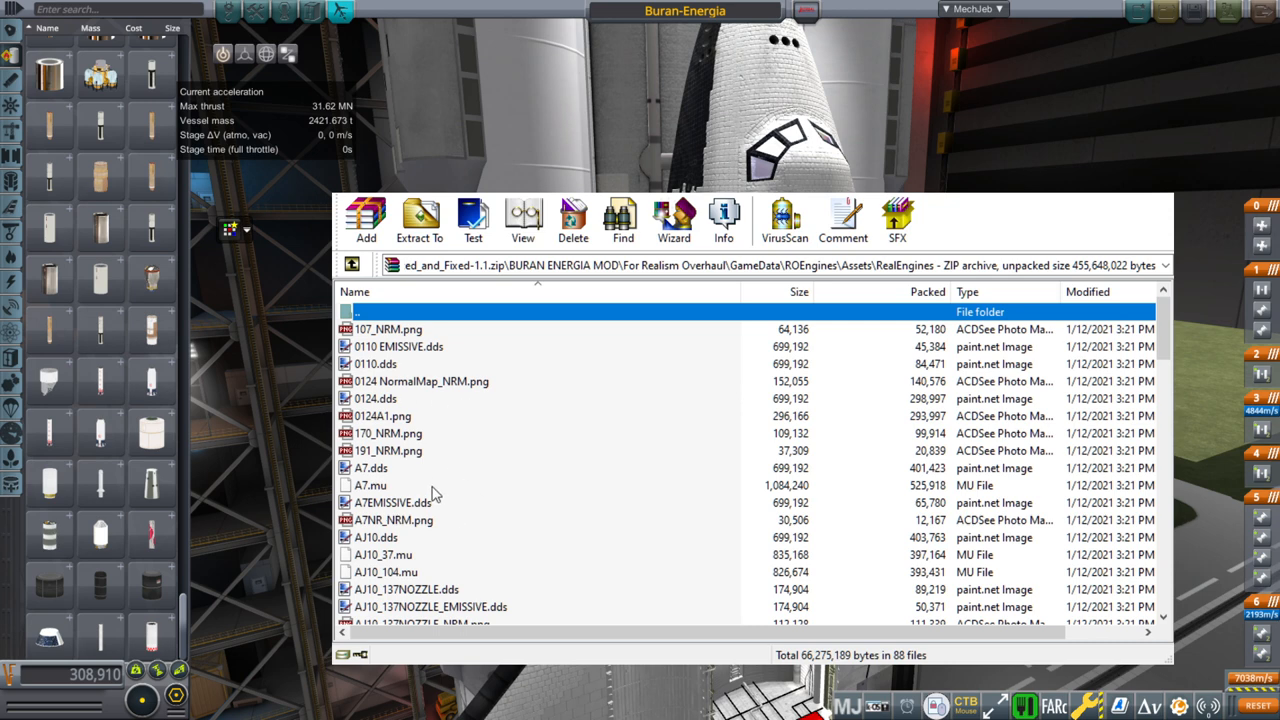
scroll("down", 3)
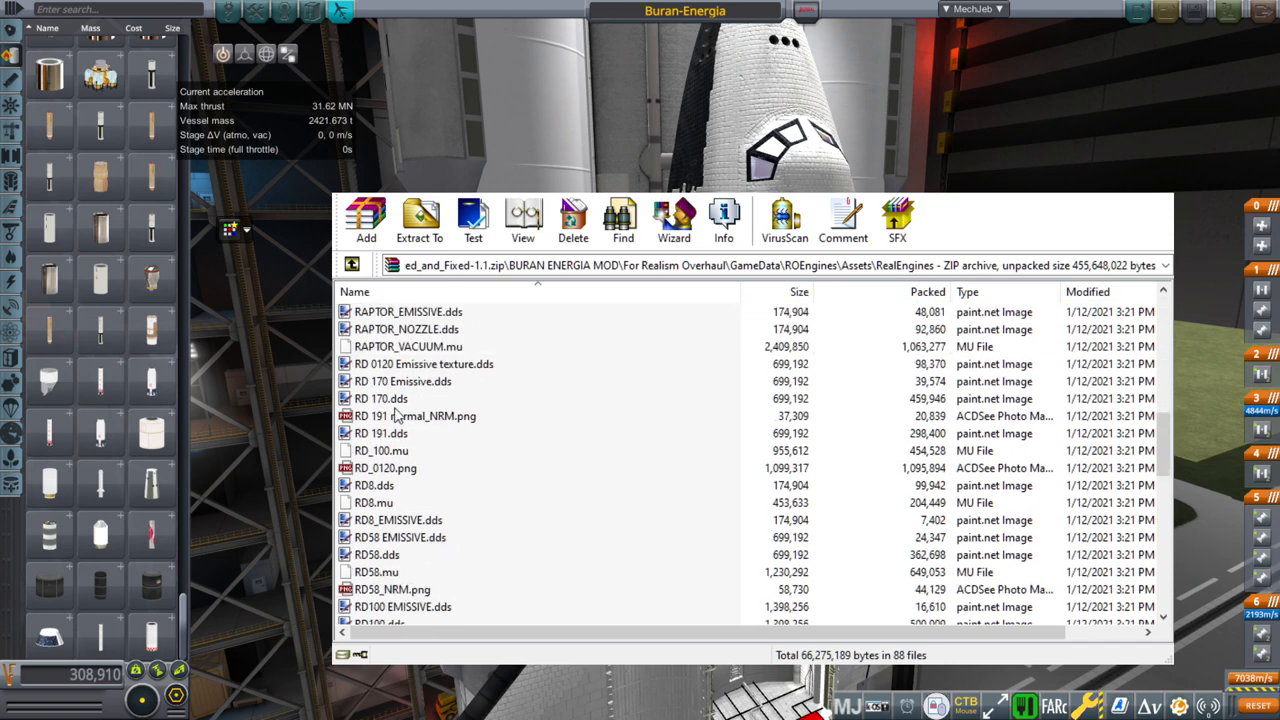
left_click(386, 468)
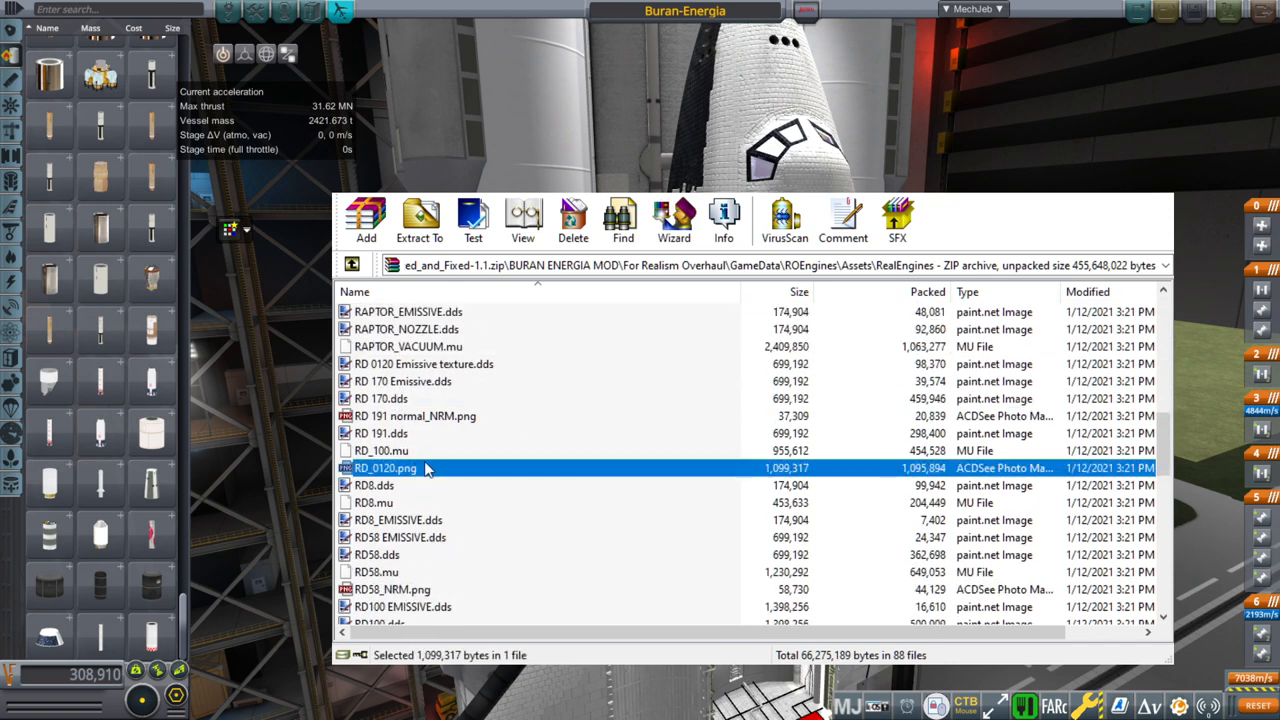
left_click(377, 554)
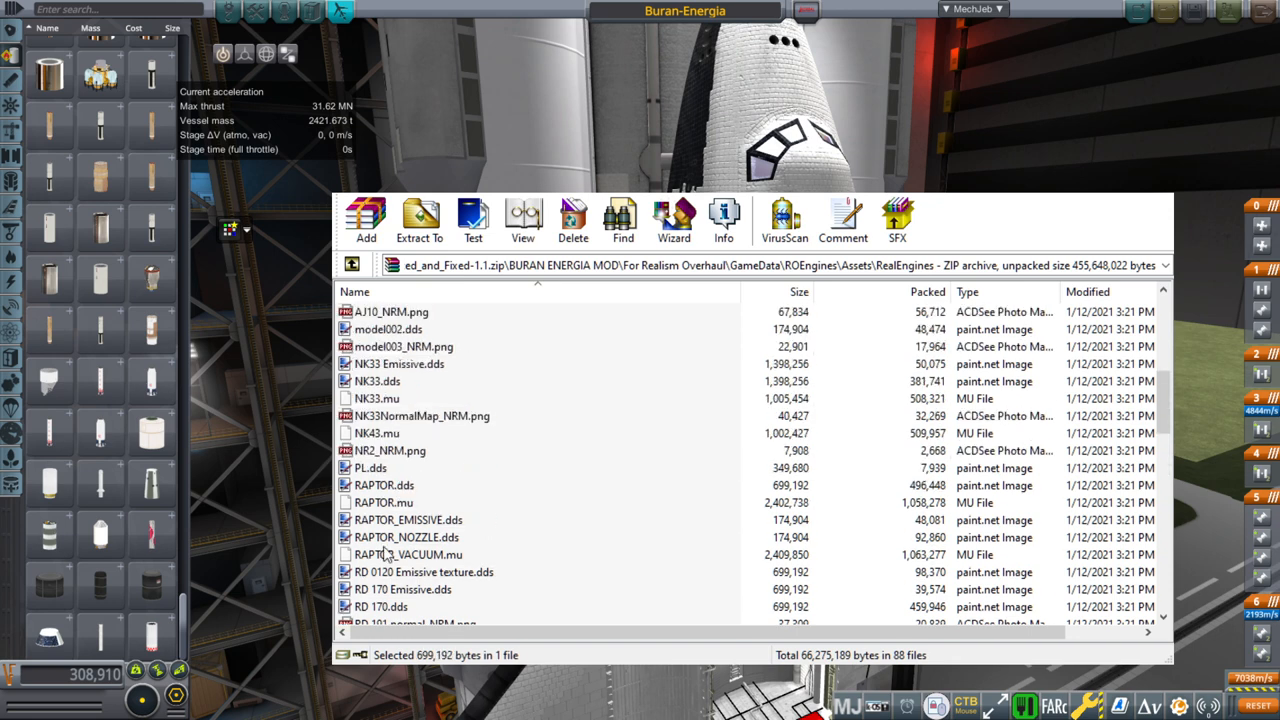
Open the RN asset folder, scroll through its files, and go back up to ROEngines.
left_click(352, 265)
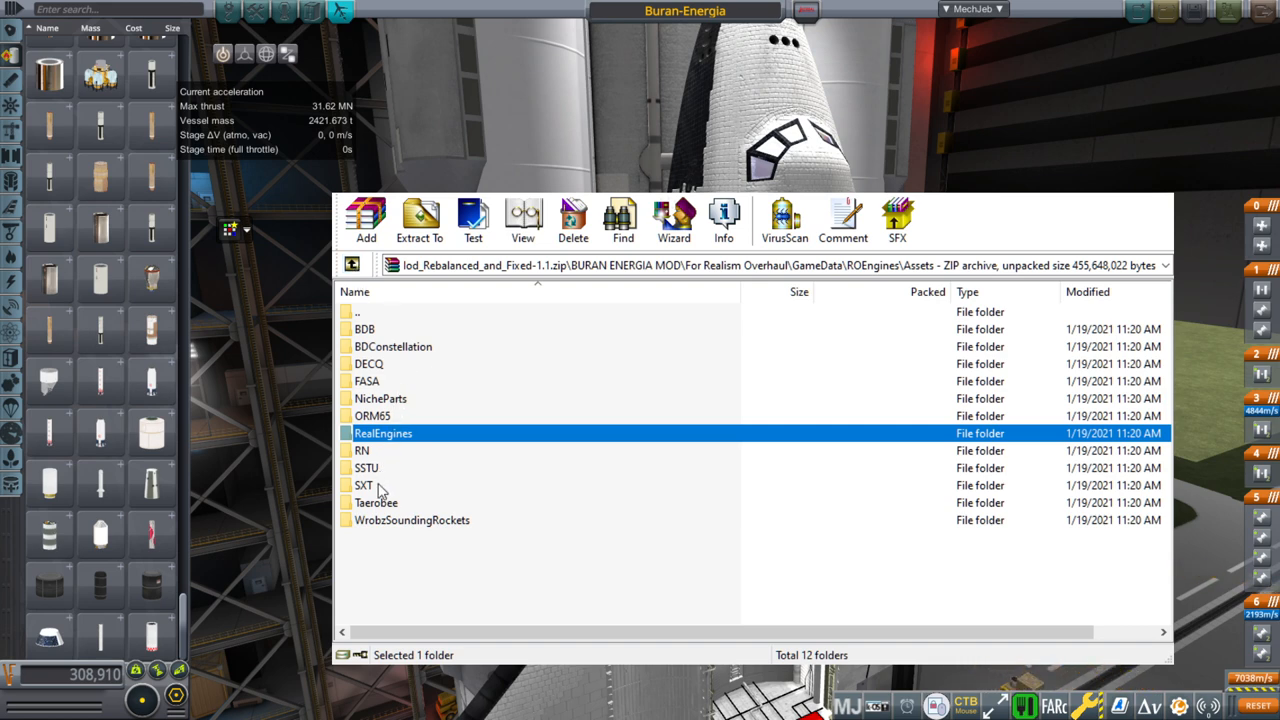
double_click(362, 450)
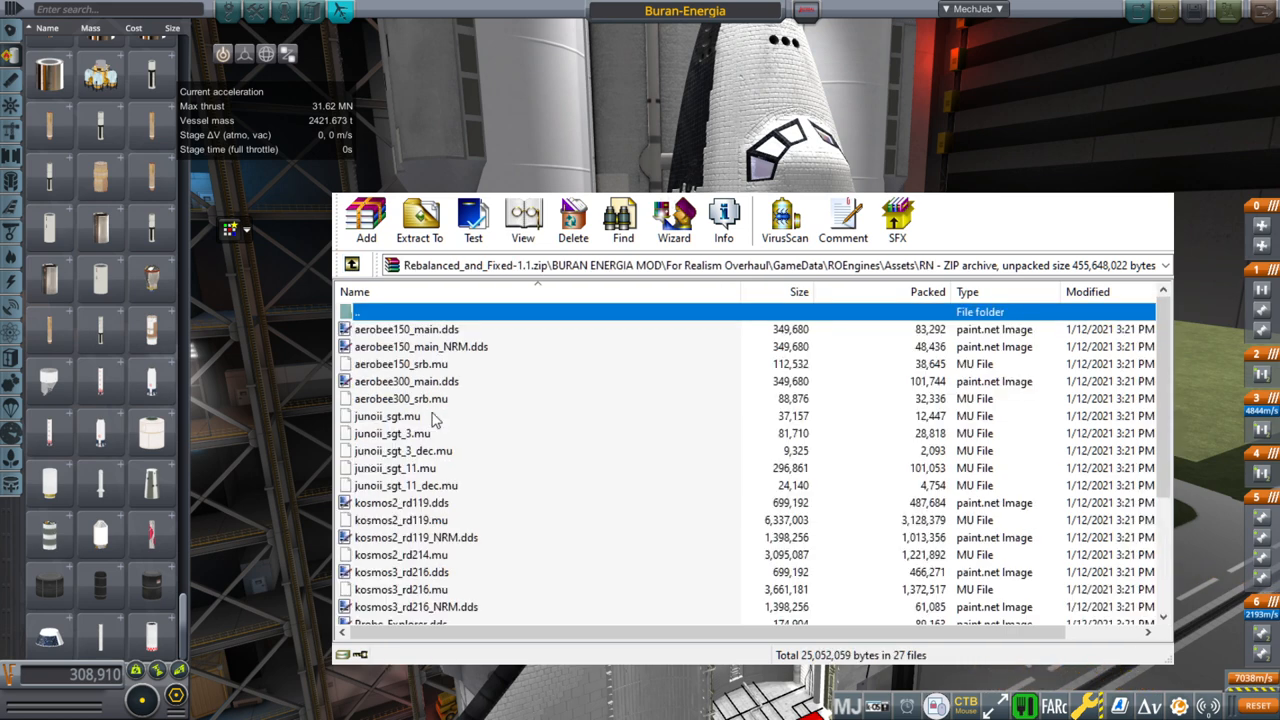
mouse_move(470, 380)
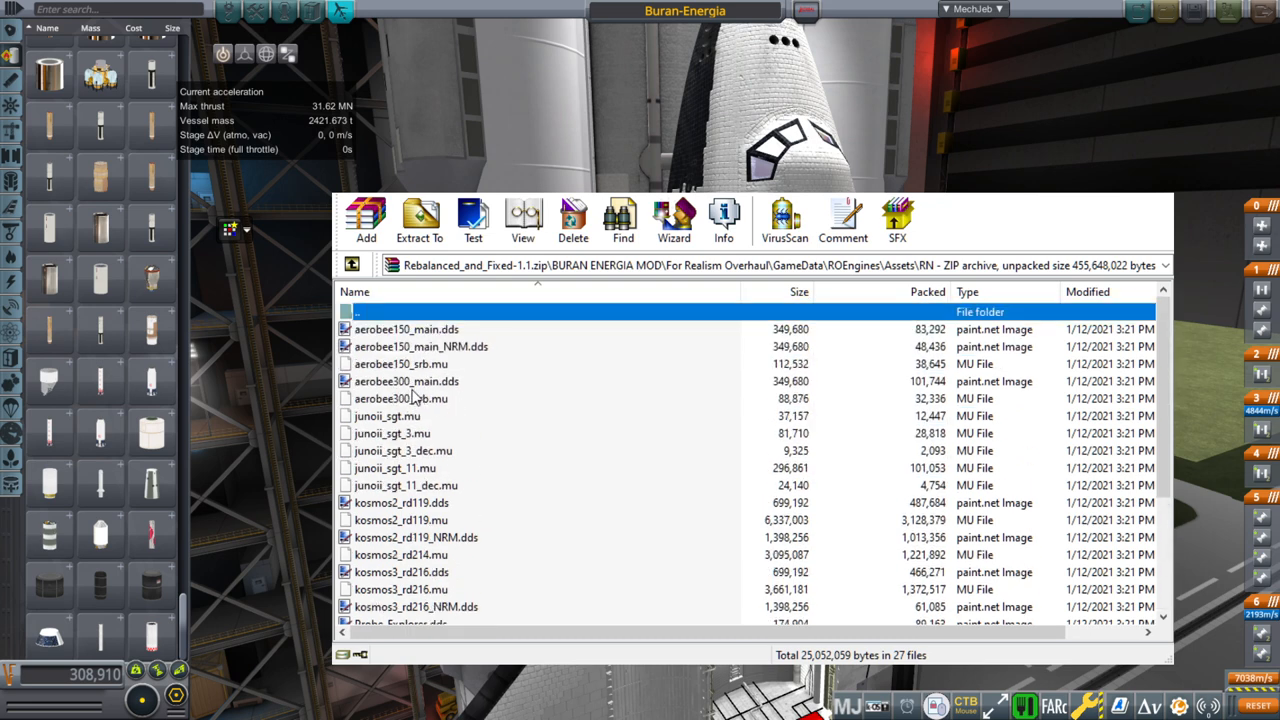
scroll("down", 3)
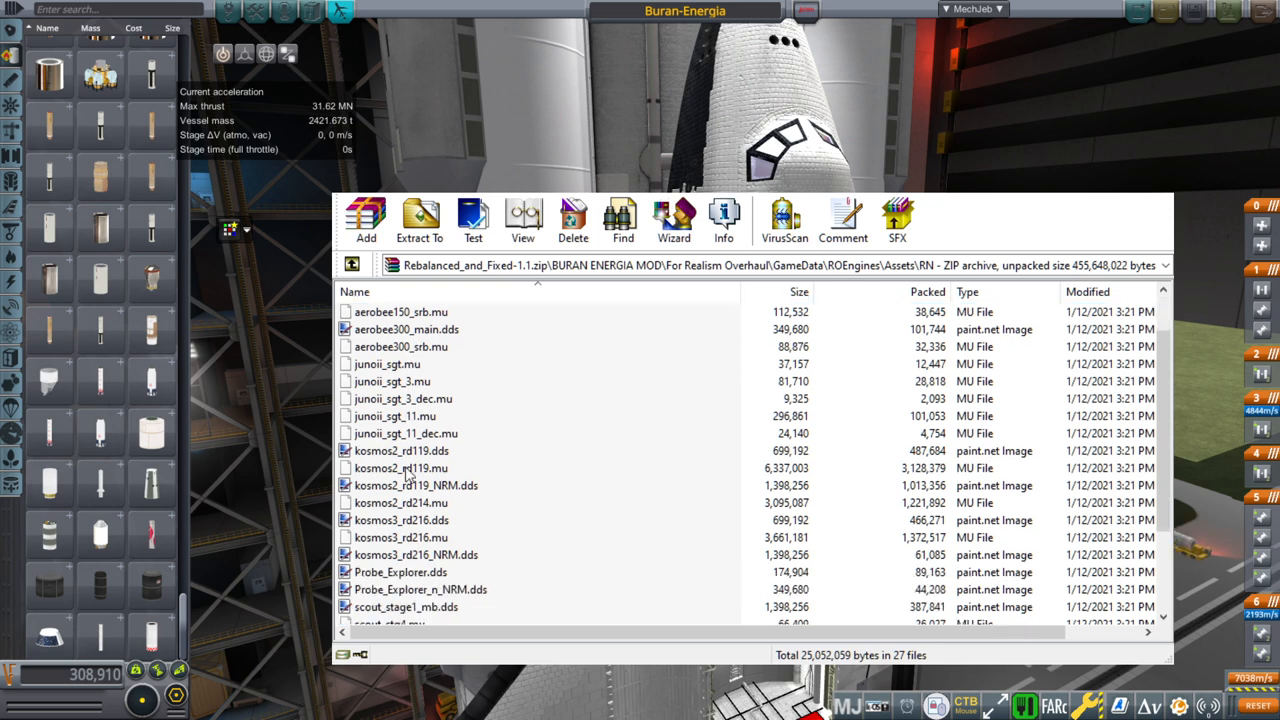
scroll("down", 3)
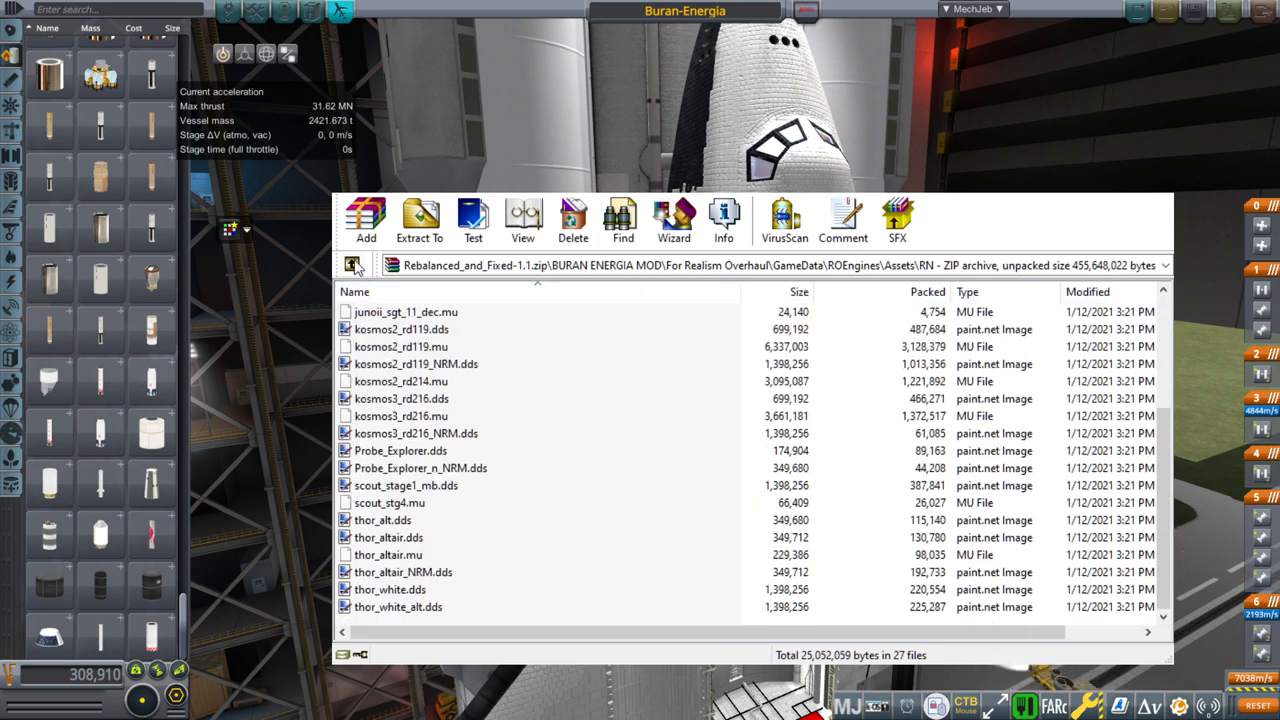
left_click(352, 265)
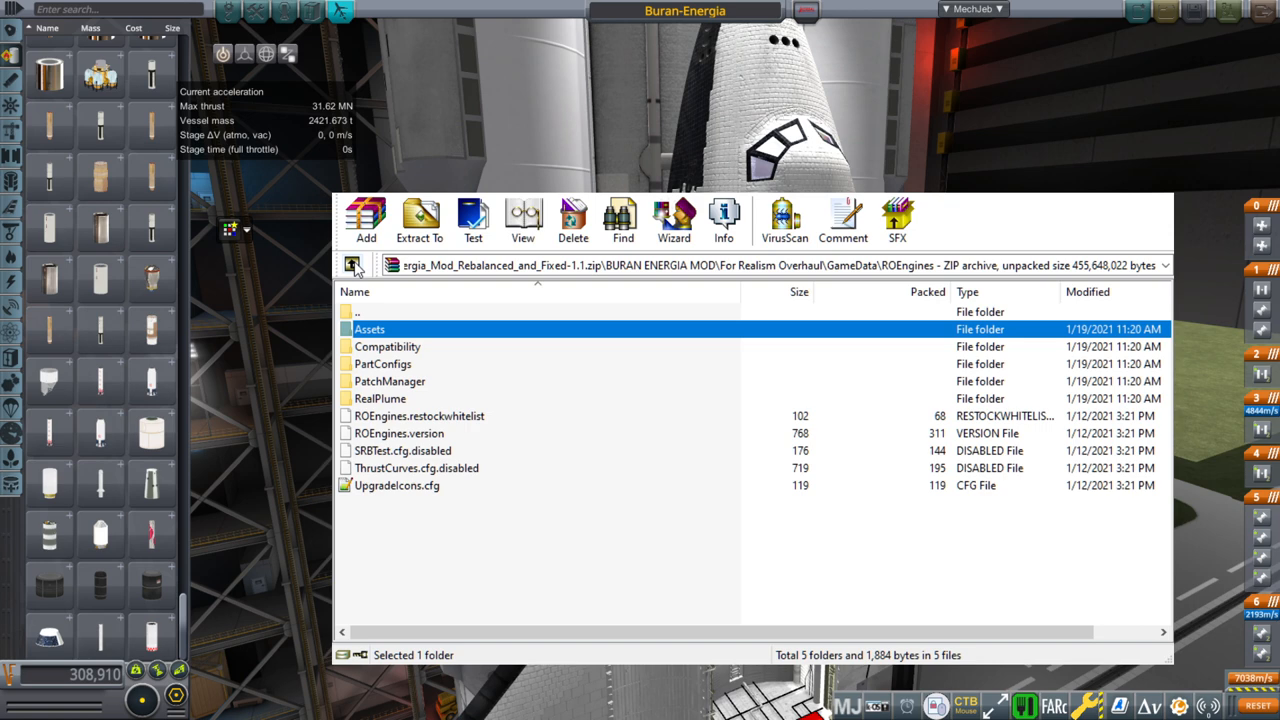
Open ROEngines' PartConfigs folder with 148 engine .cfg files, then return to GameData.
left_click(352, 264)
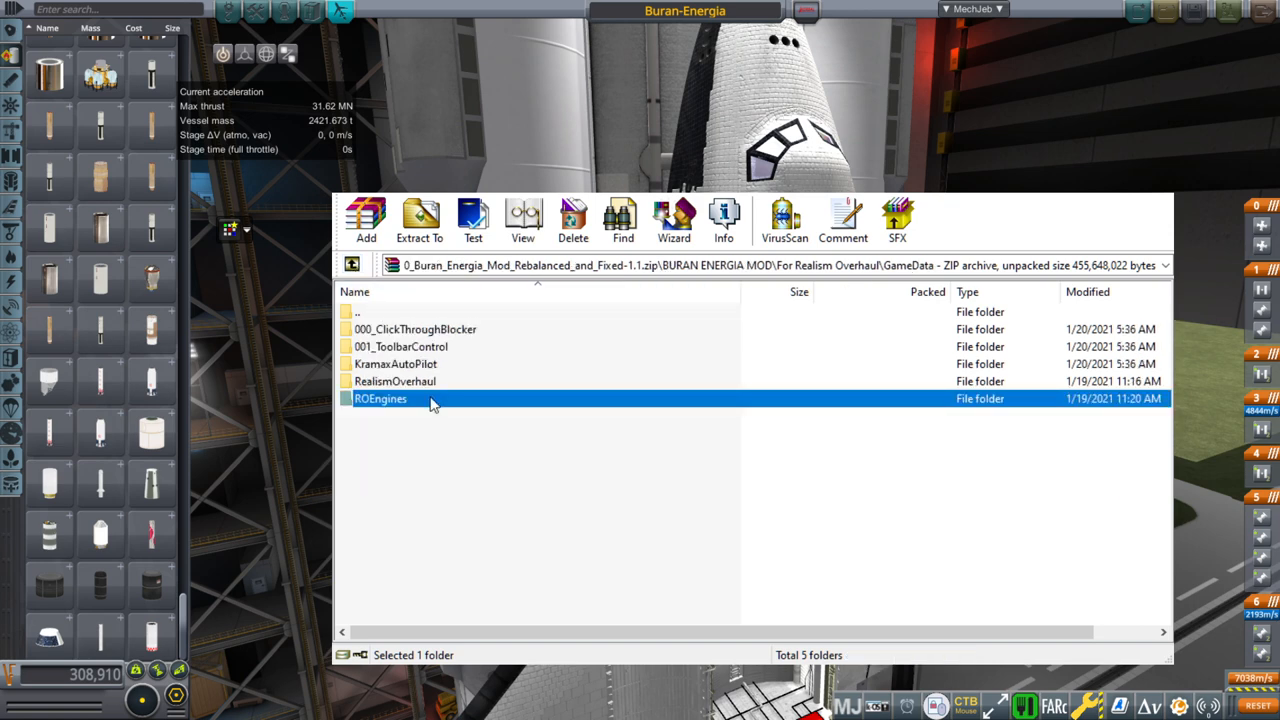
mouse_move(990, 456)
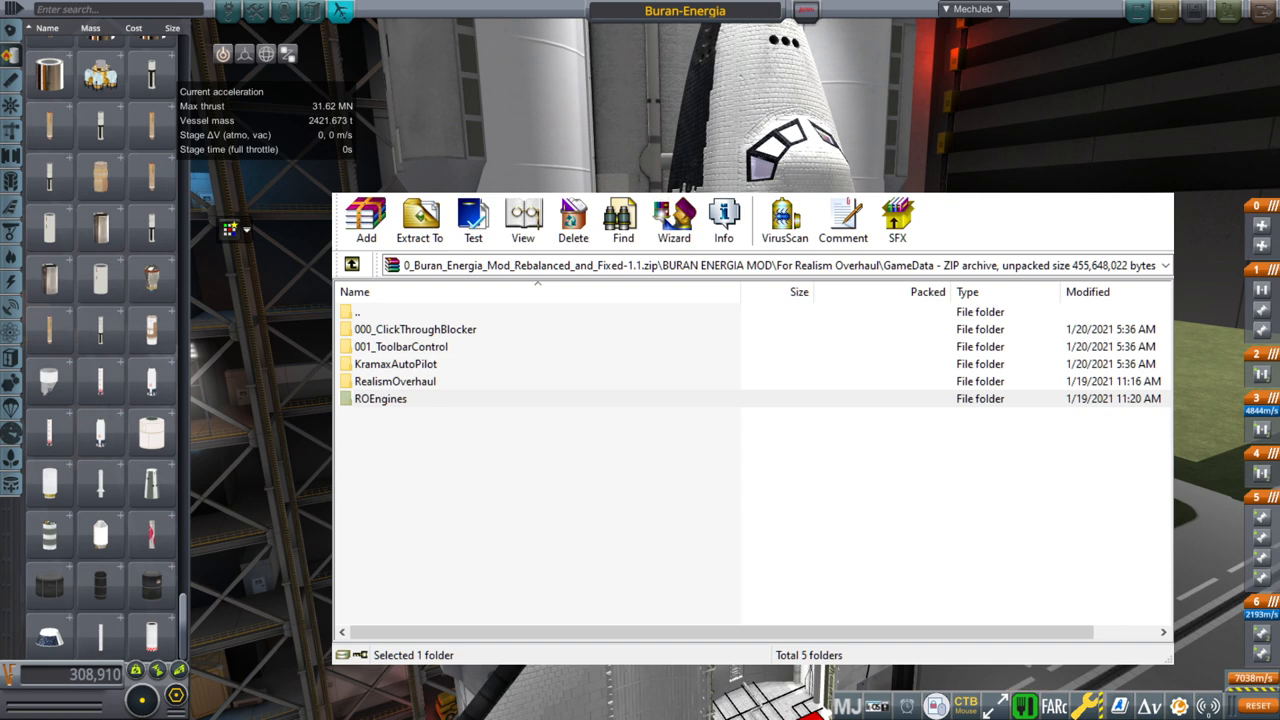
double_click(381, 398)
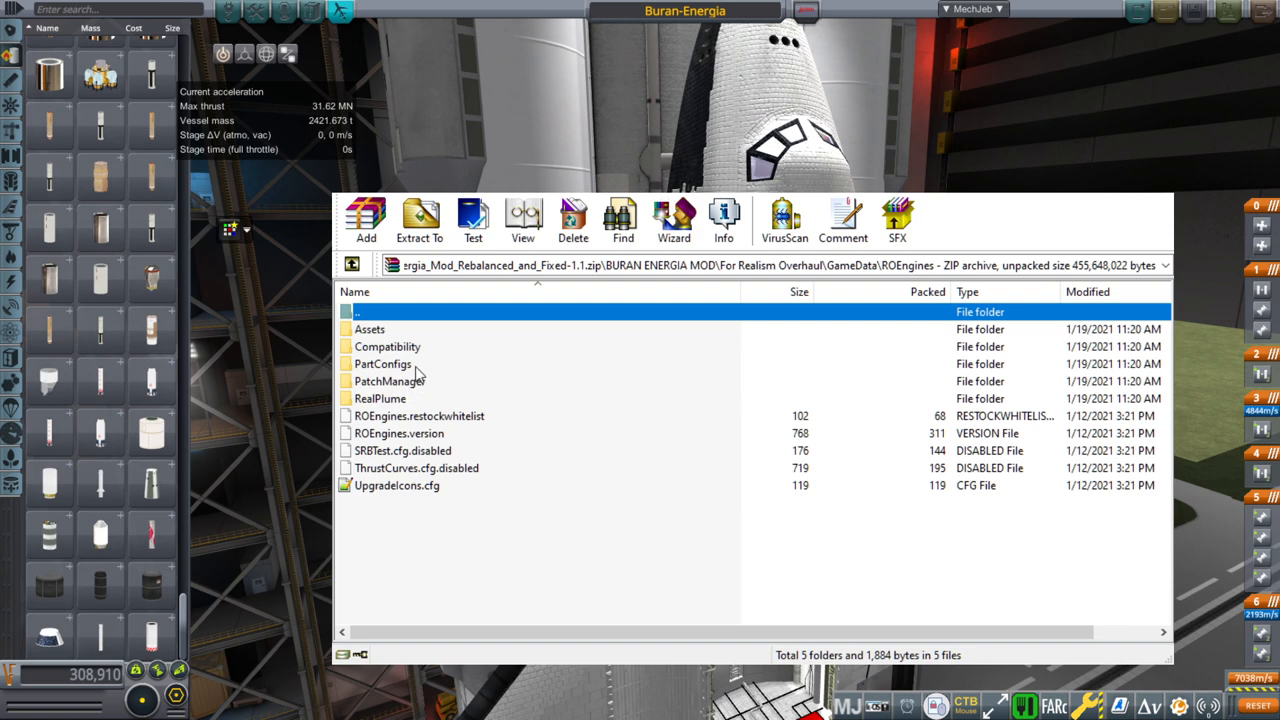
double_click(387, 346)
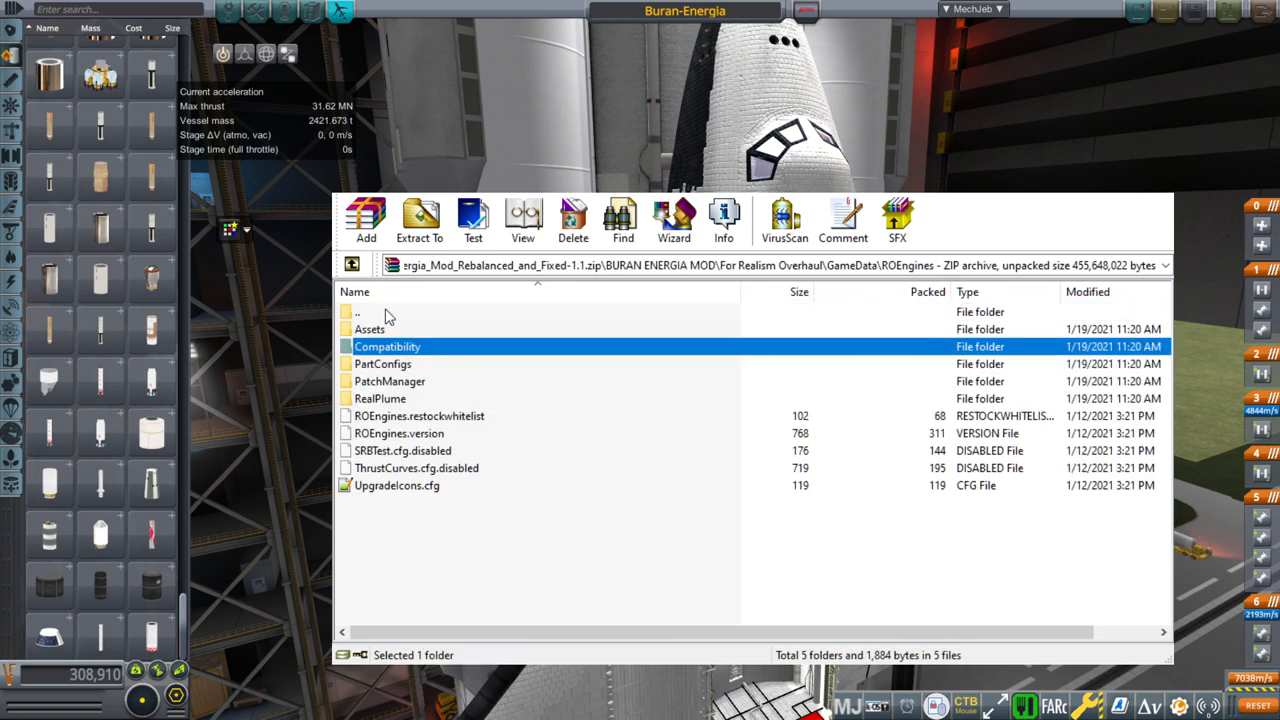
left_click(383, 363)
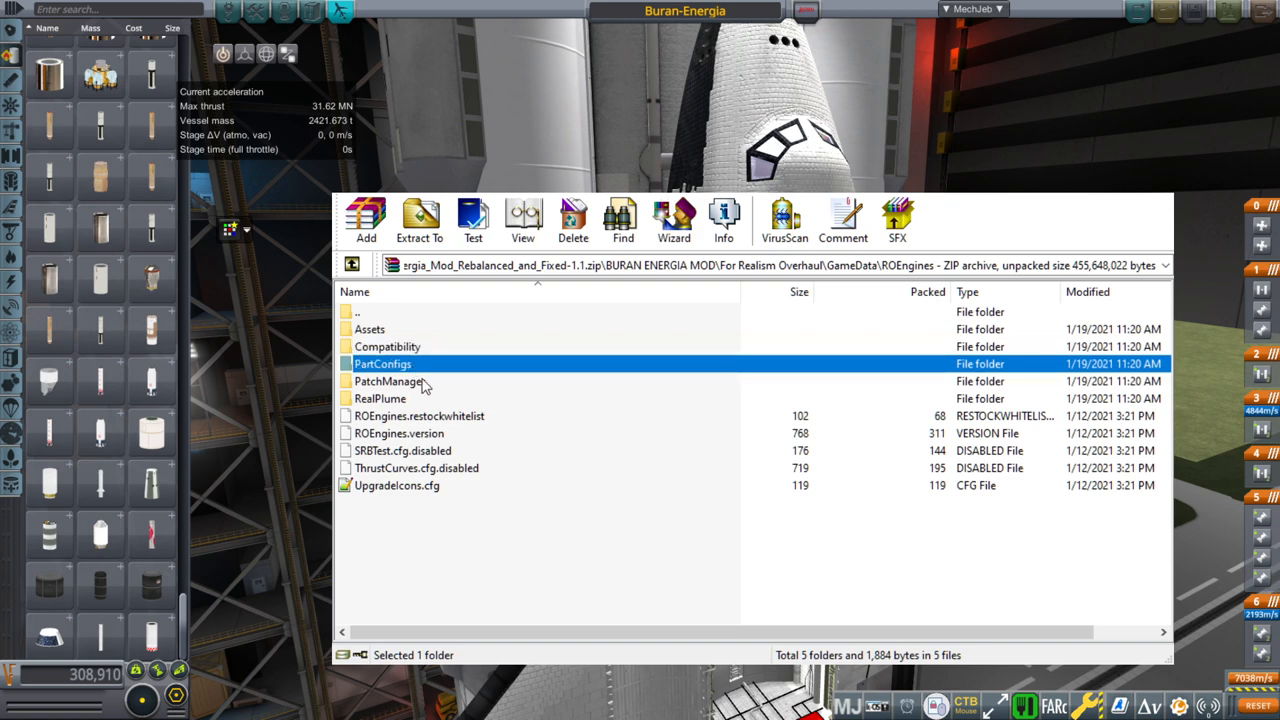
double_click(383, 363)
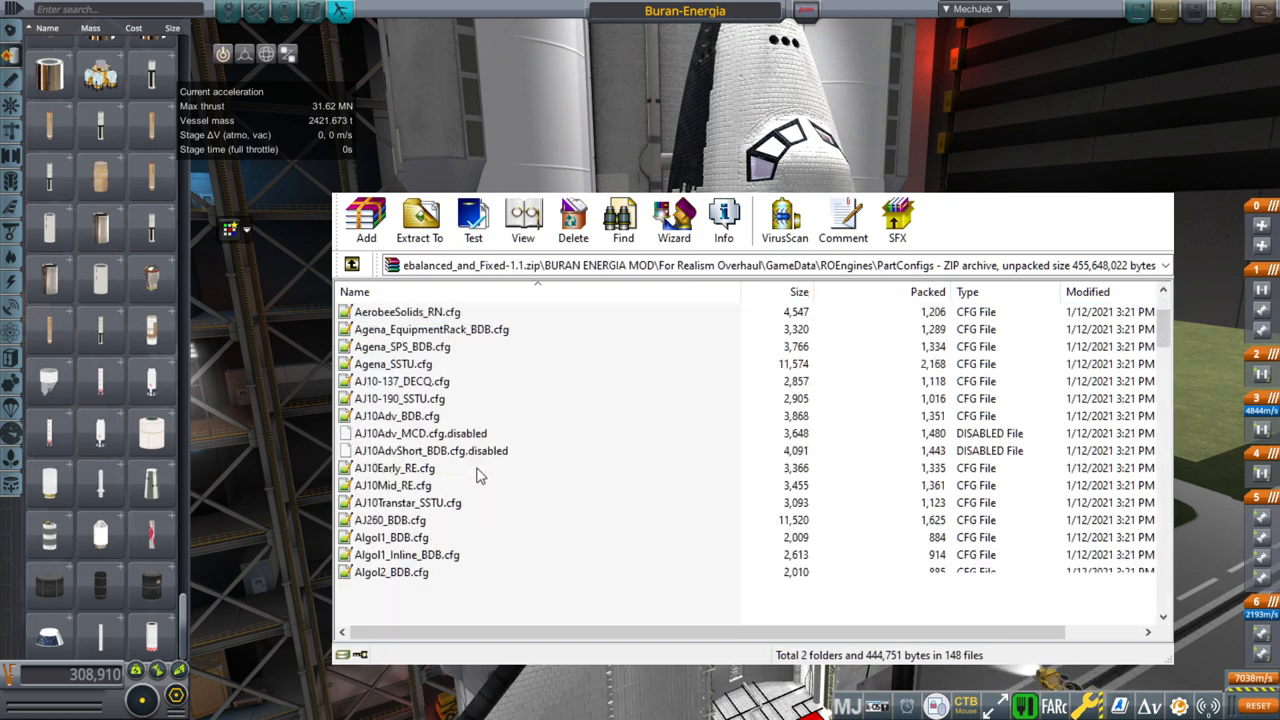
left_click(352, 265)
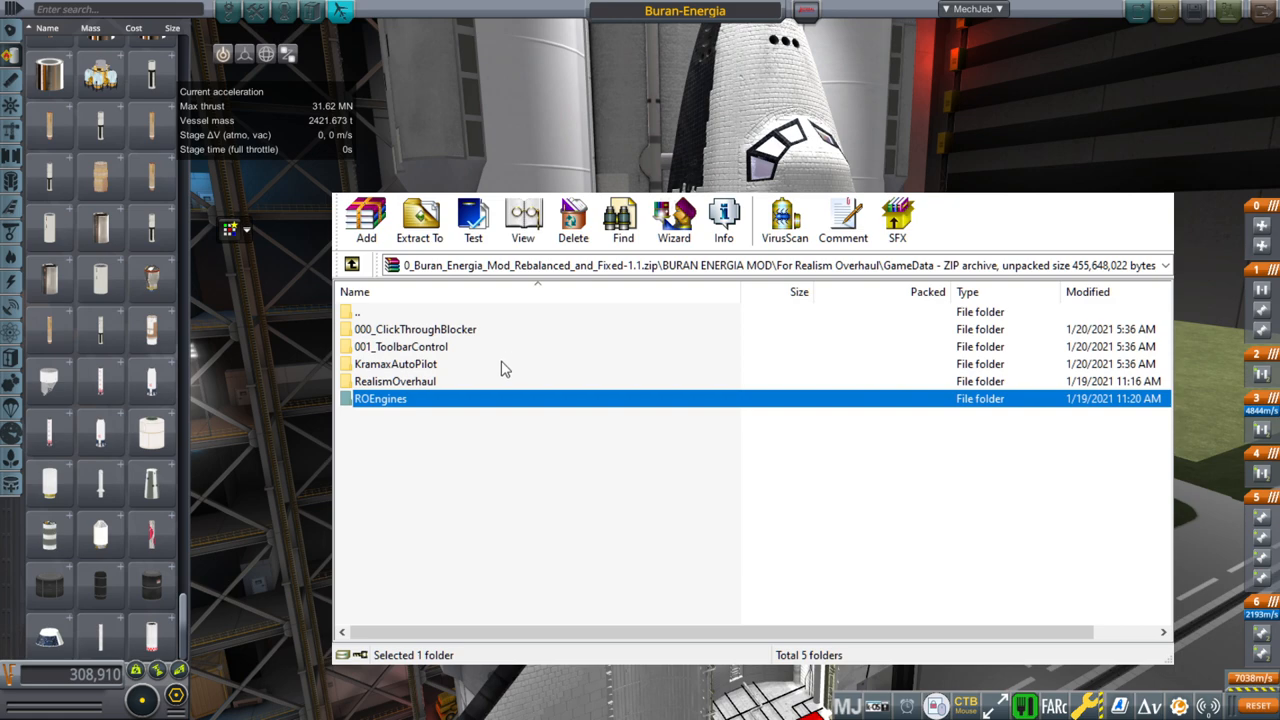
mouse_move(866, 364)
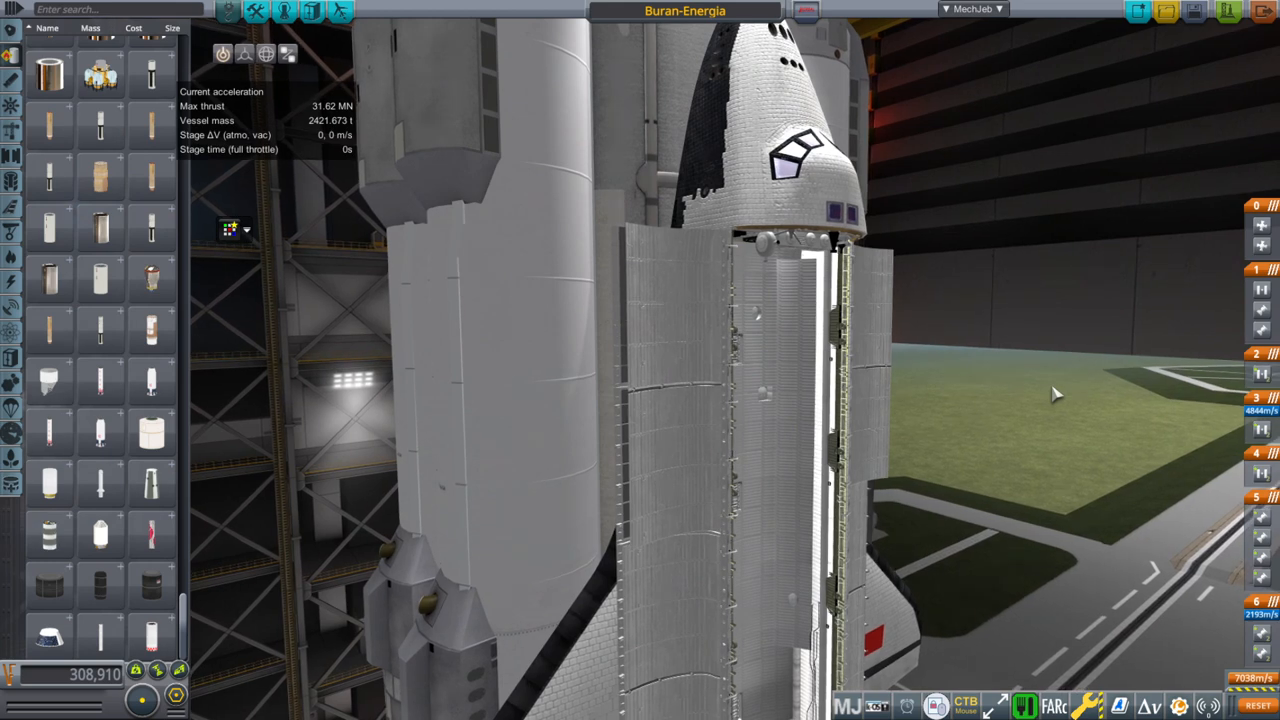
mouse_move(1057, 383)
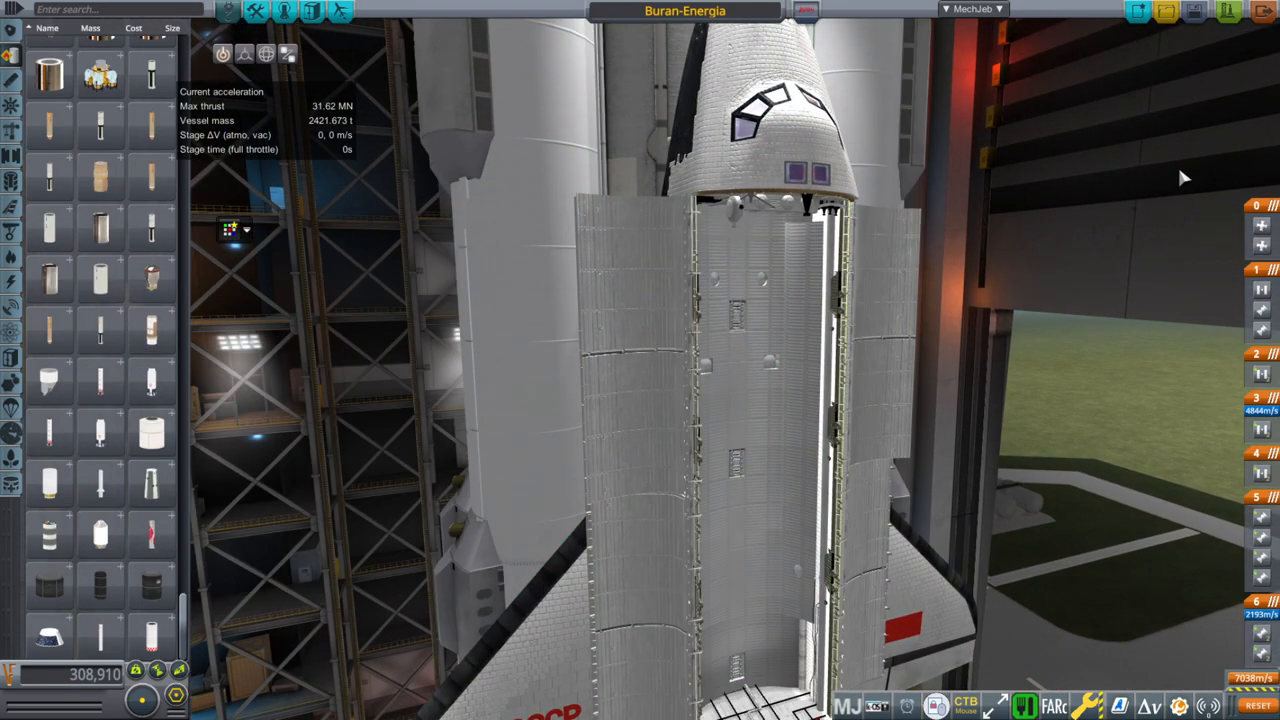
mouse_move(1137, 12)
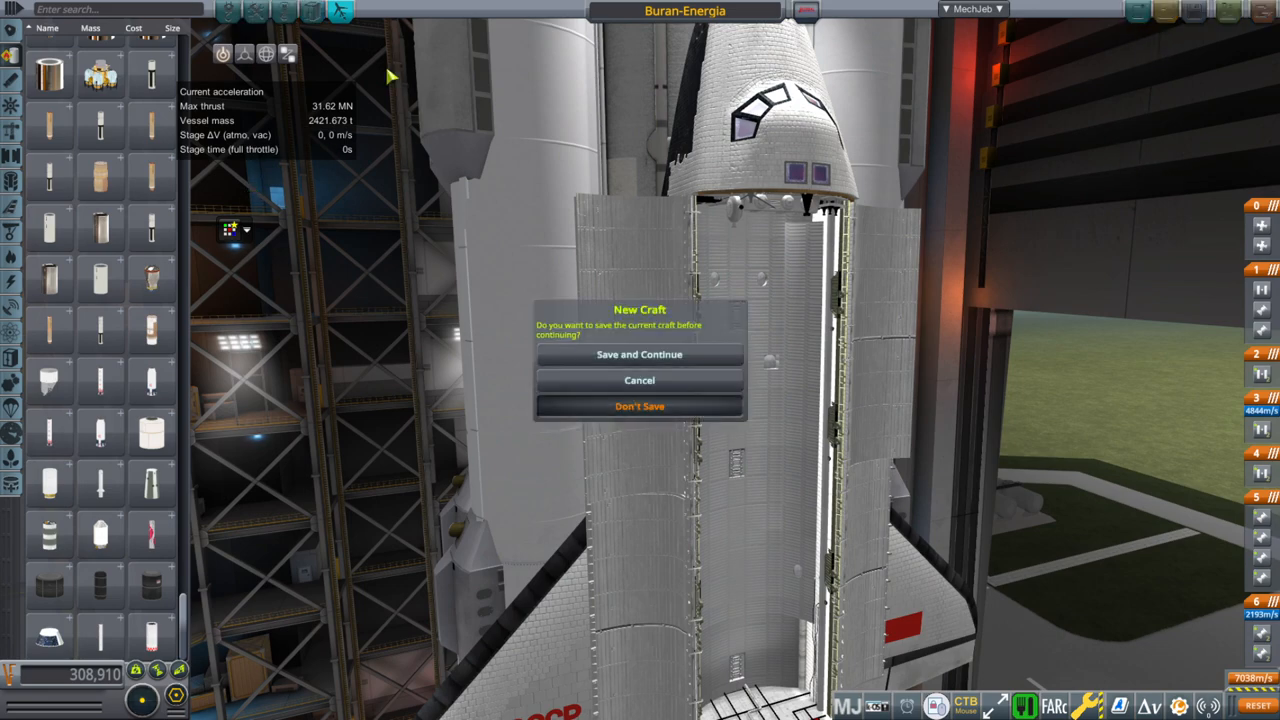
Discard the Buran-Energia craft without saving and search the parts list for 'buran'.
left_click(639, 406)
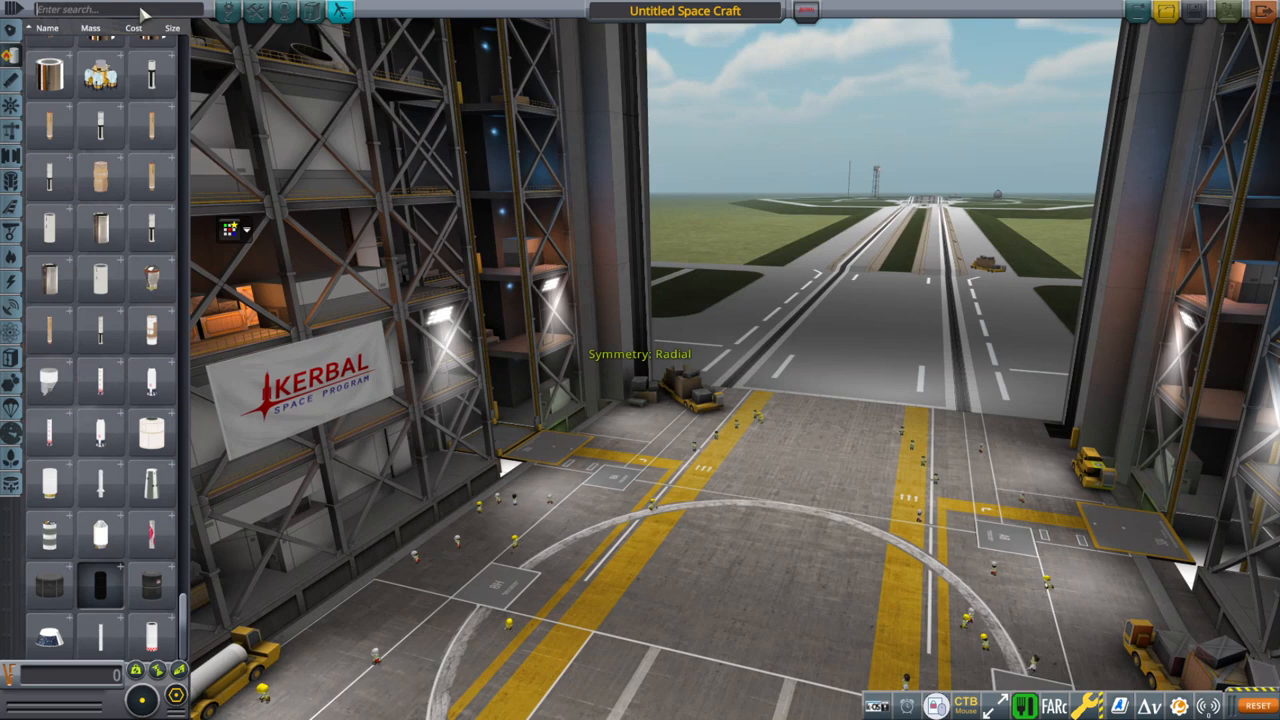
mouse_move(176, 32)
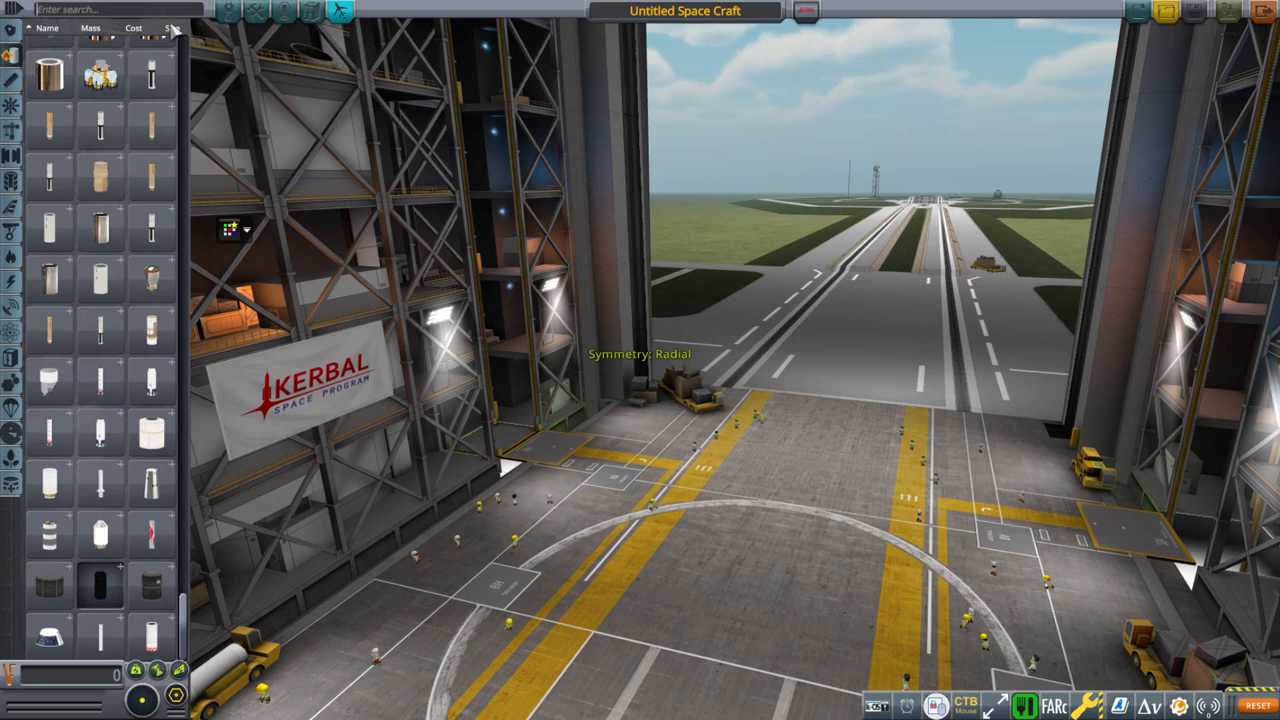
type("buran")
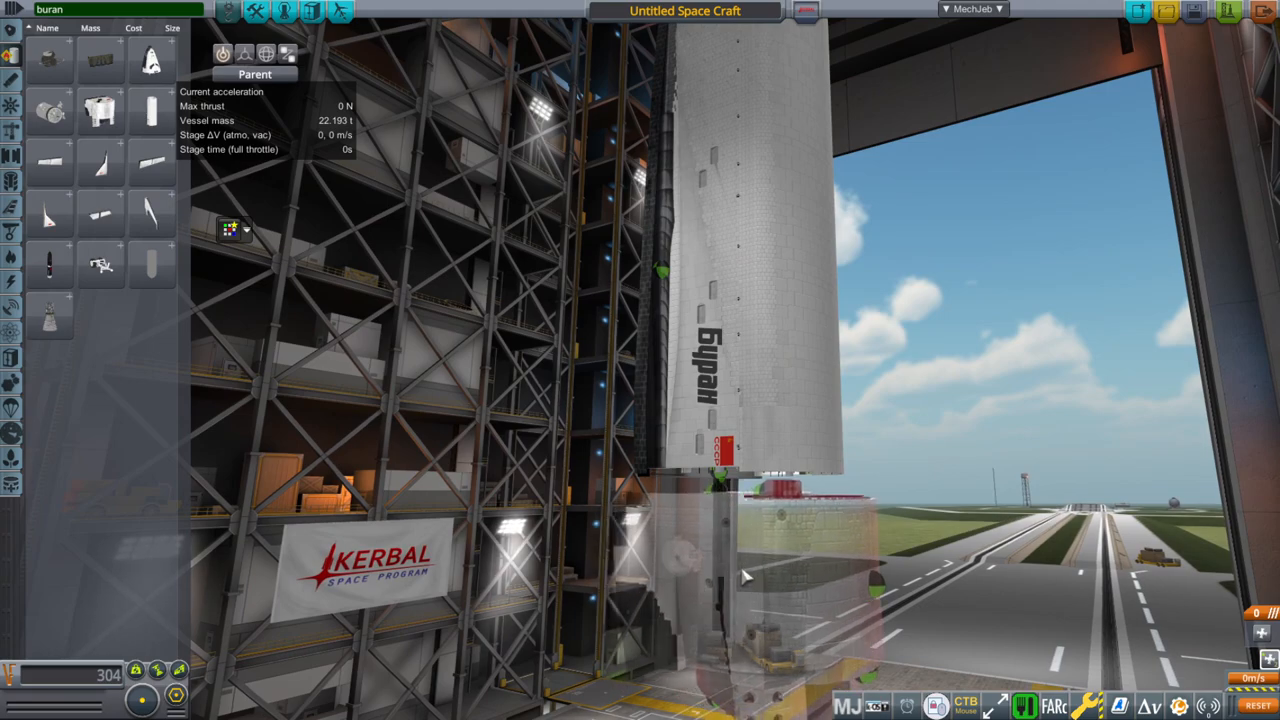
Attach Buran wing and body flap parts to the orbiter, reaching about 48.8 t.
left_click(745, 545)
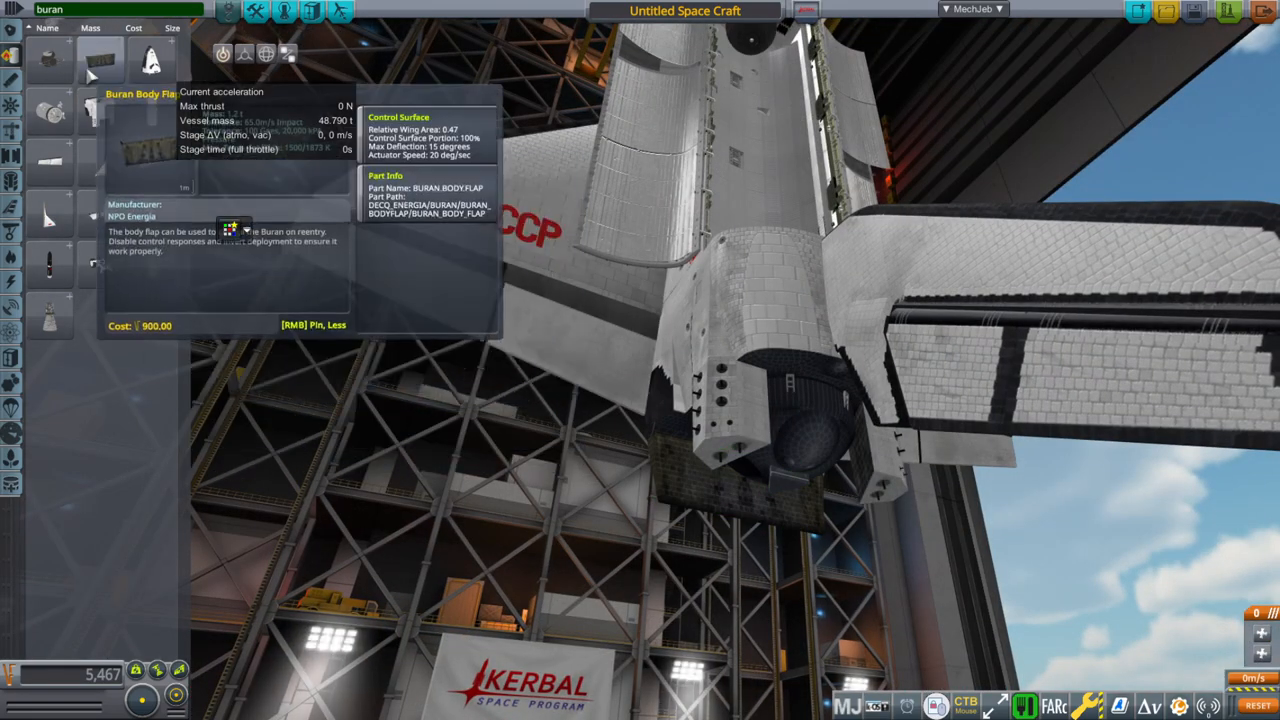
Search 'rd-5' and attach the RD-58 engine to the Buran tail, reaching about 49.5 t.
type("rd-58")
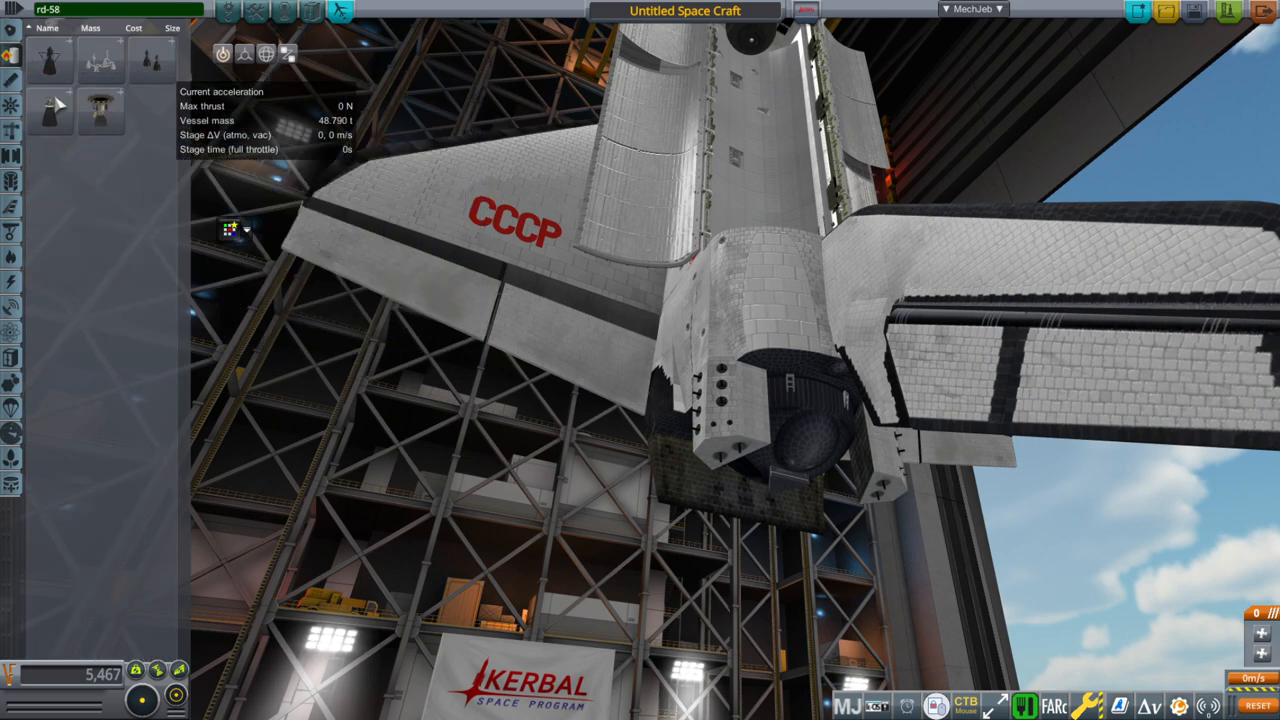
mouse_move(100, 110)
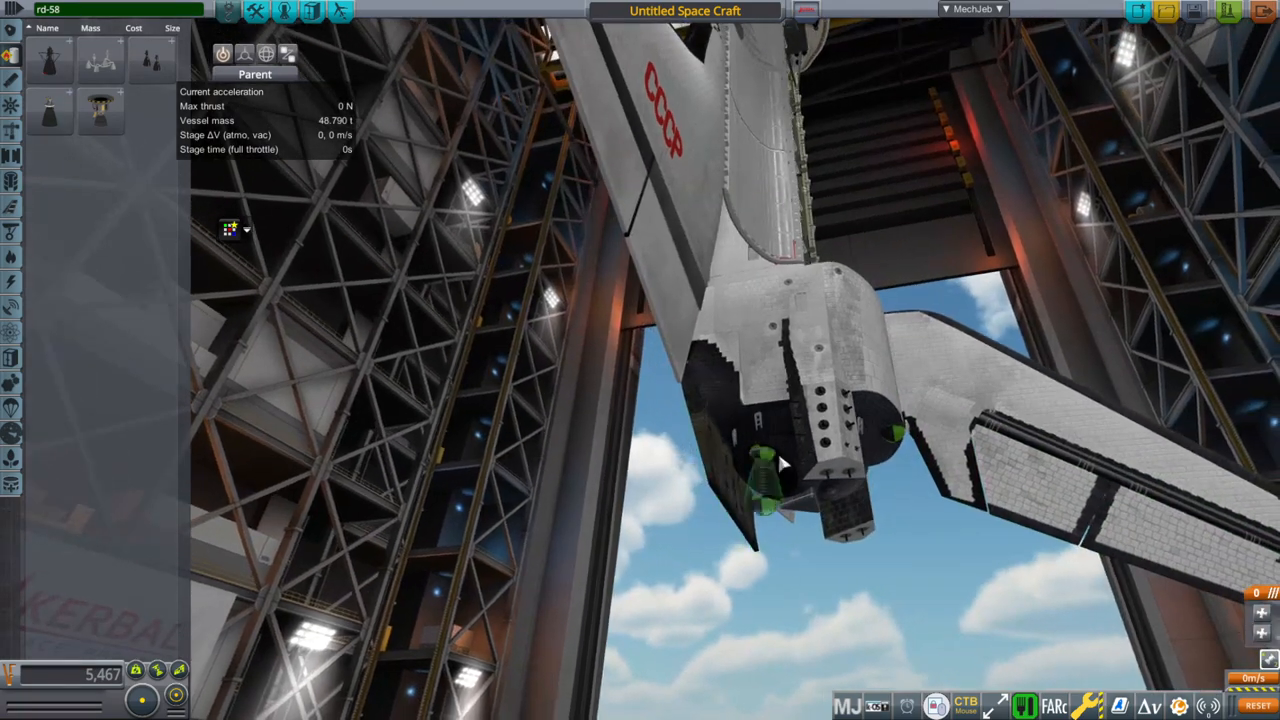
left_click(765, 485)
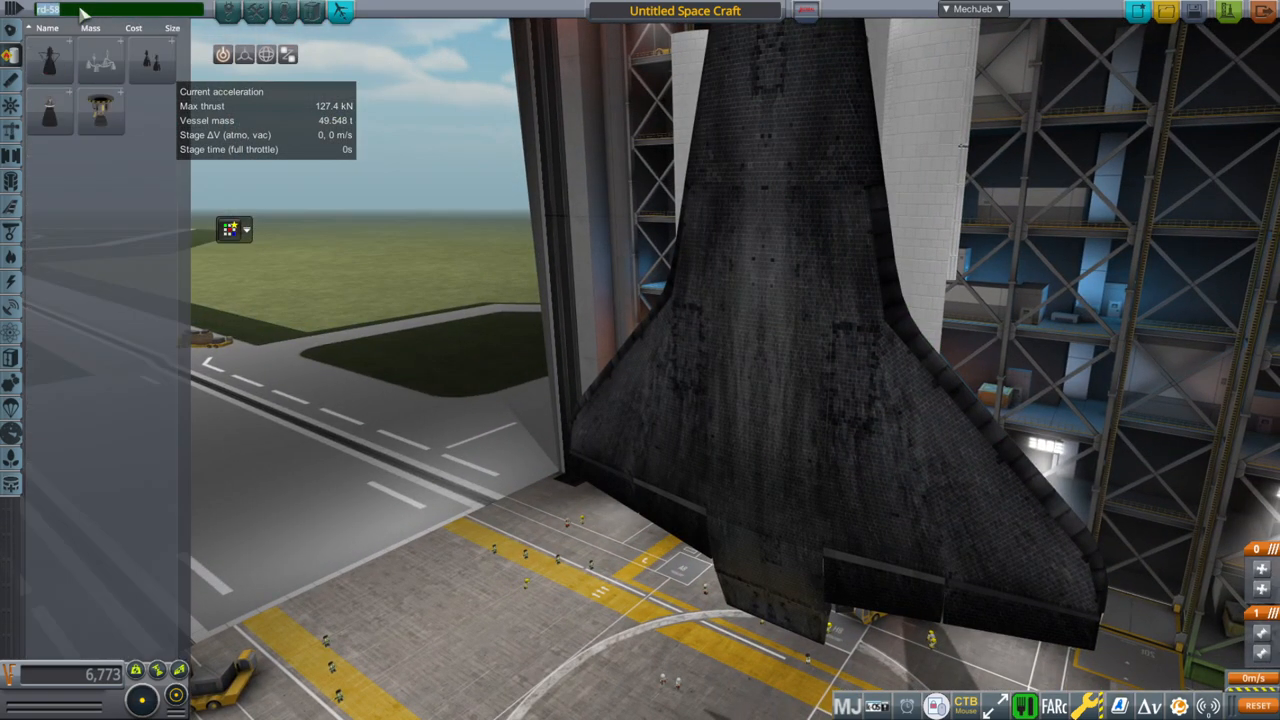
type("energia")
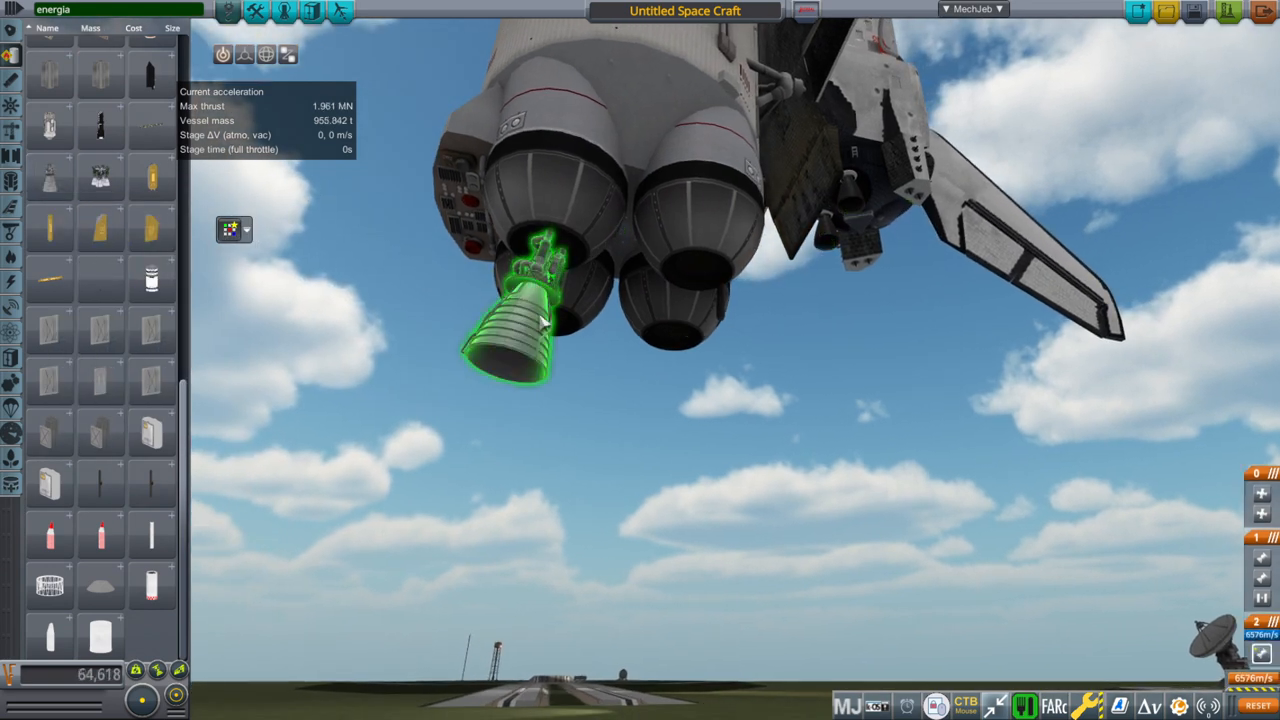
mouse_move(690, 330)
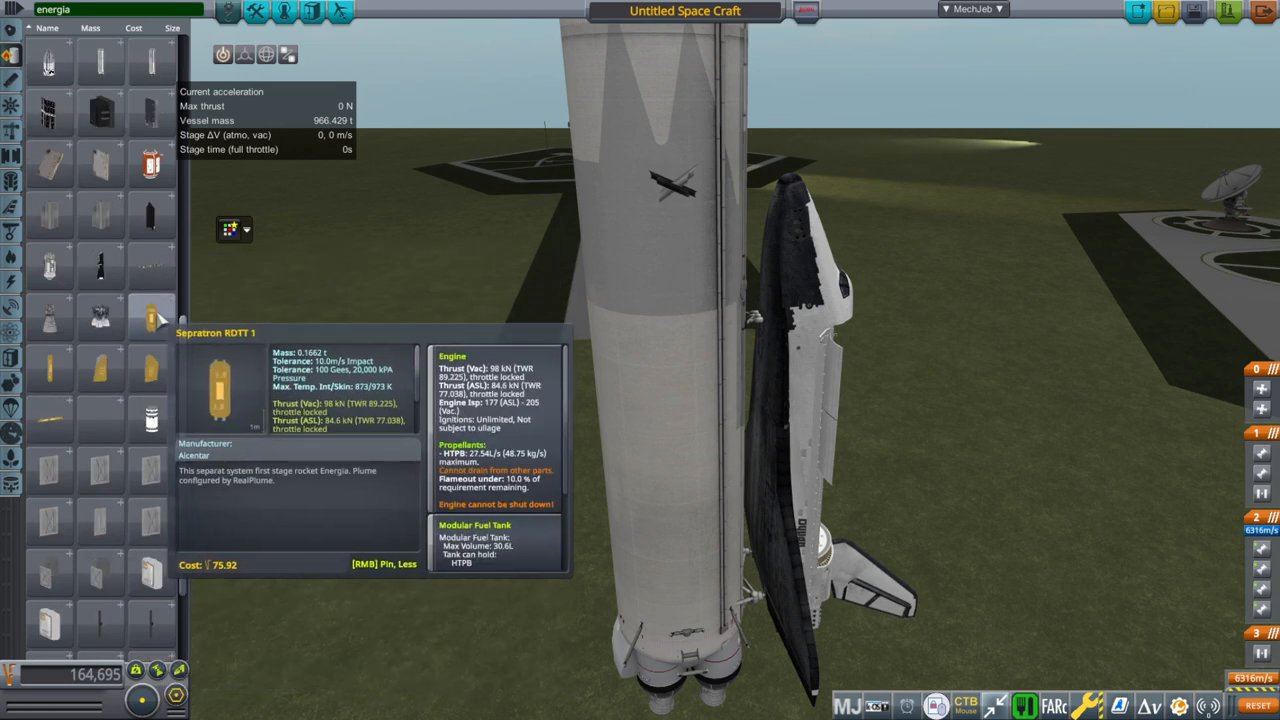
mouse_move(48, 422)
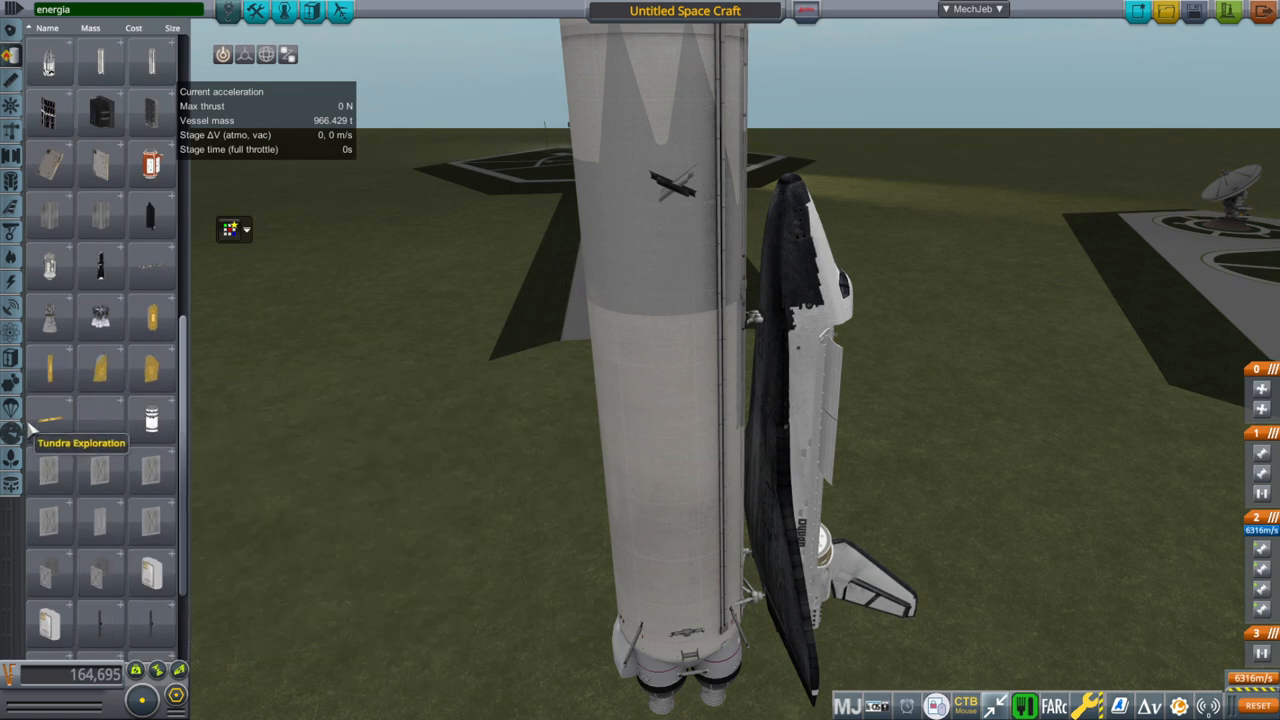
Scroll the parts list while adding RD-0120 engines and Energia parts to the core.
scroll("down", 3)
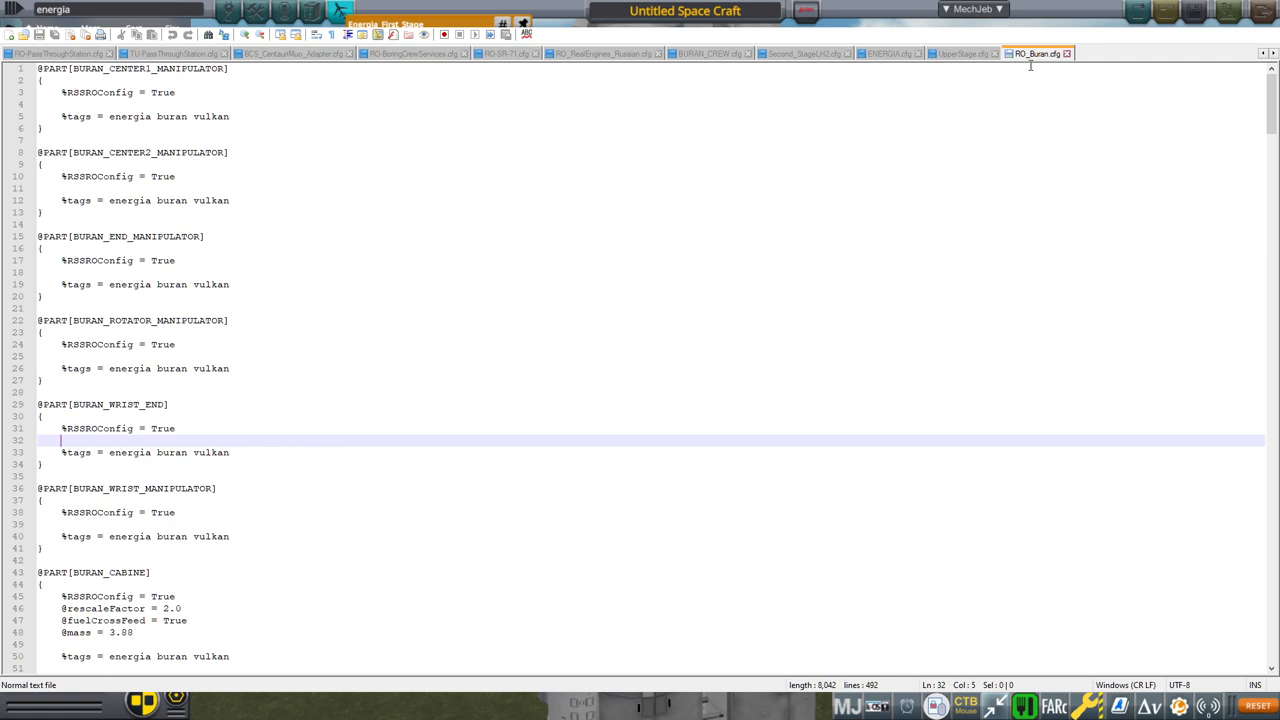
Compare the Second_StageLH2.cfg tank definition, then return to ENERGIA.cfg's Energia_Right_Power_Units patch.
left_click(888, 53)
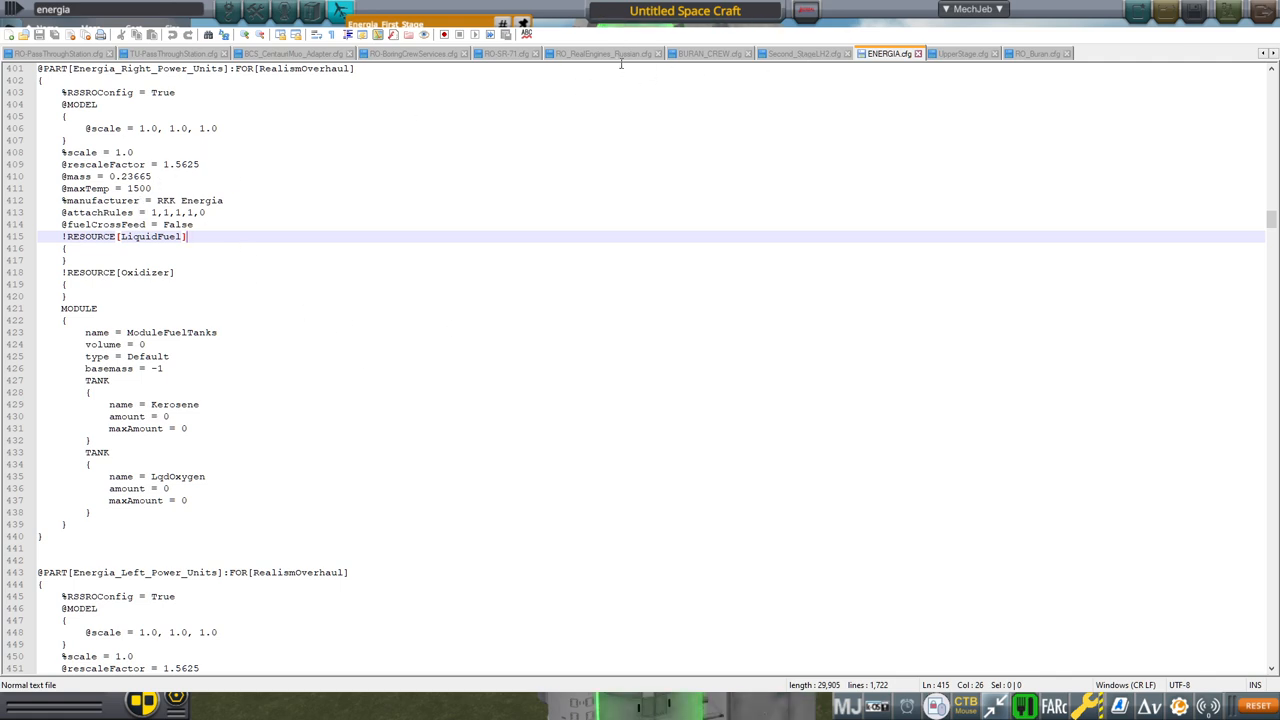
left_click(805, 53)
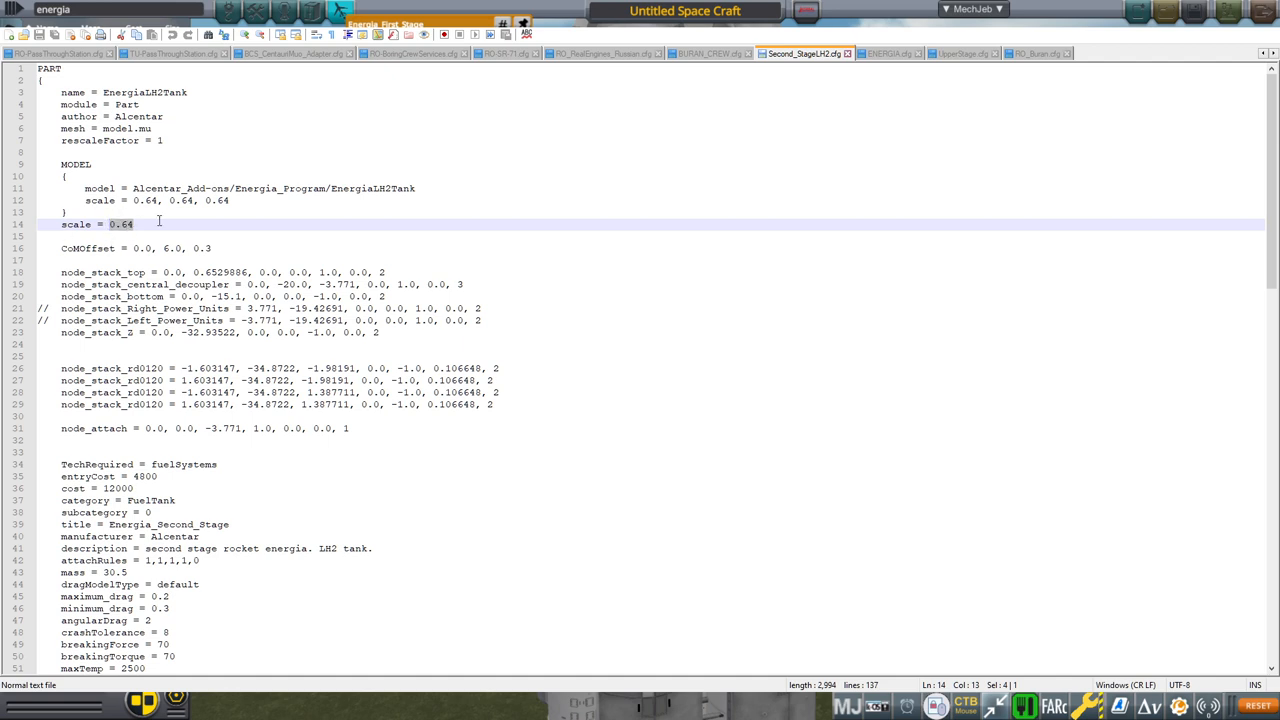
mouse_move(344, 217)
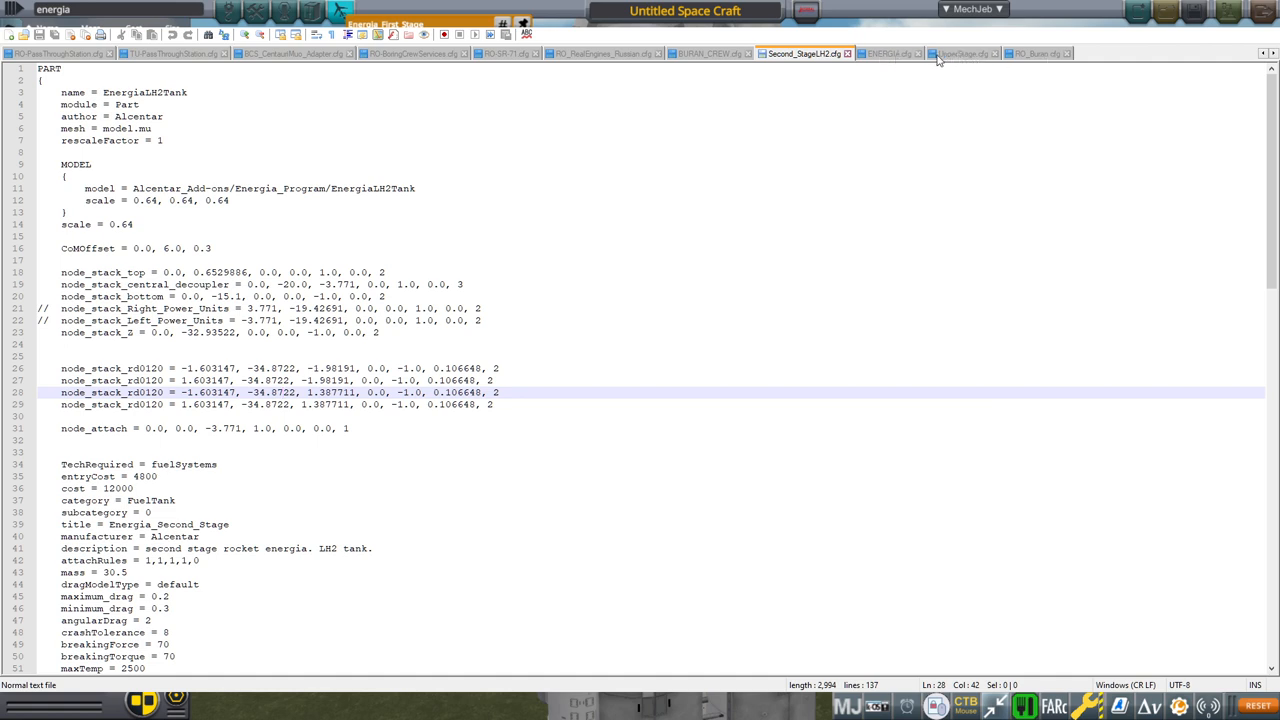
left_click(888, 53)
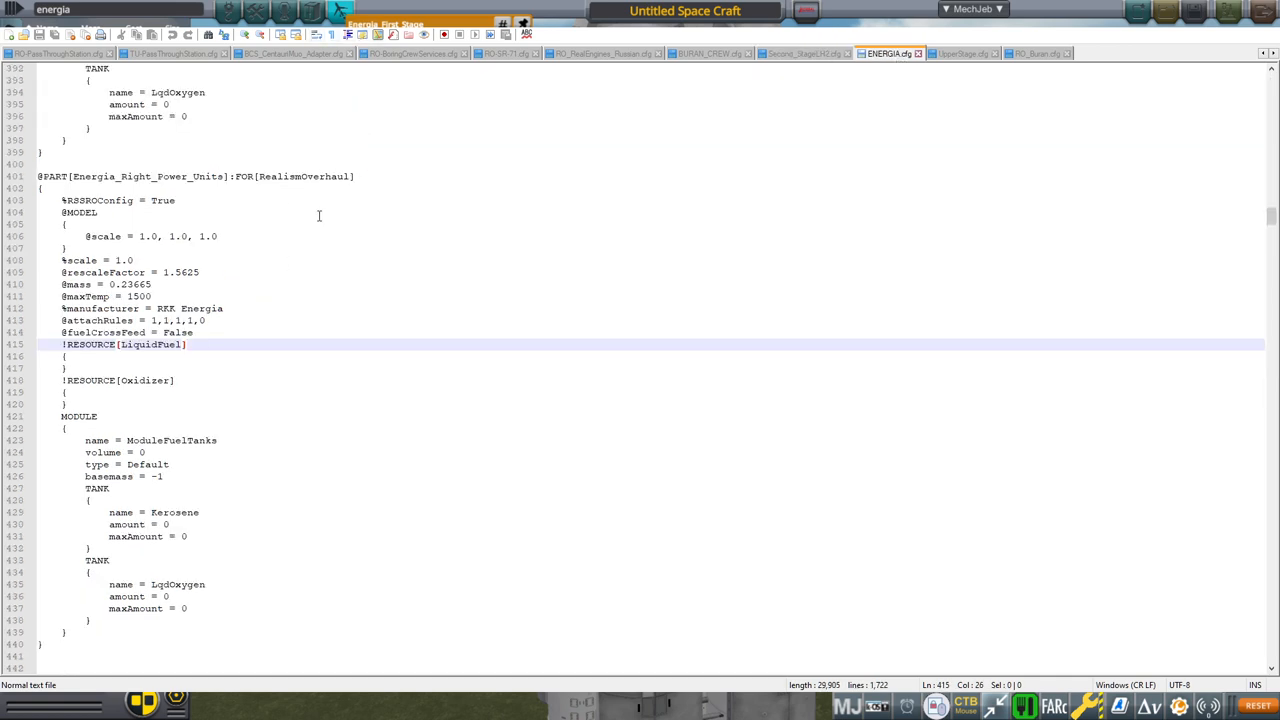
left_click(113, 236)
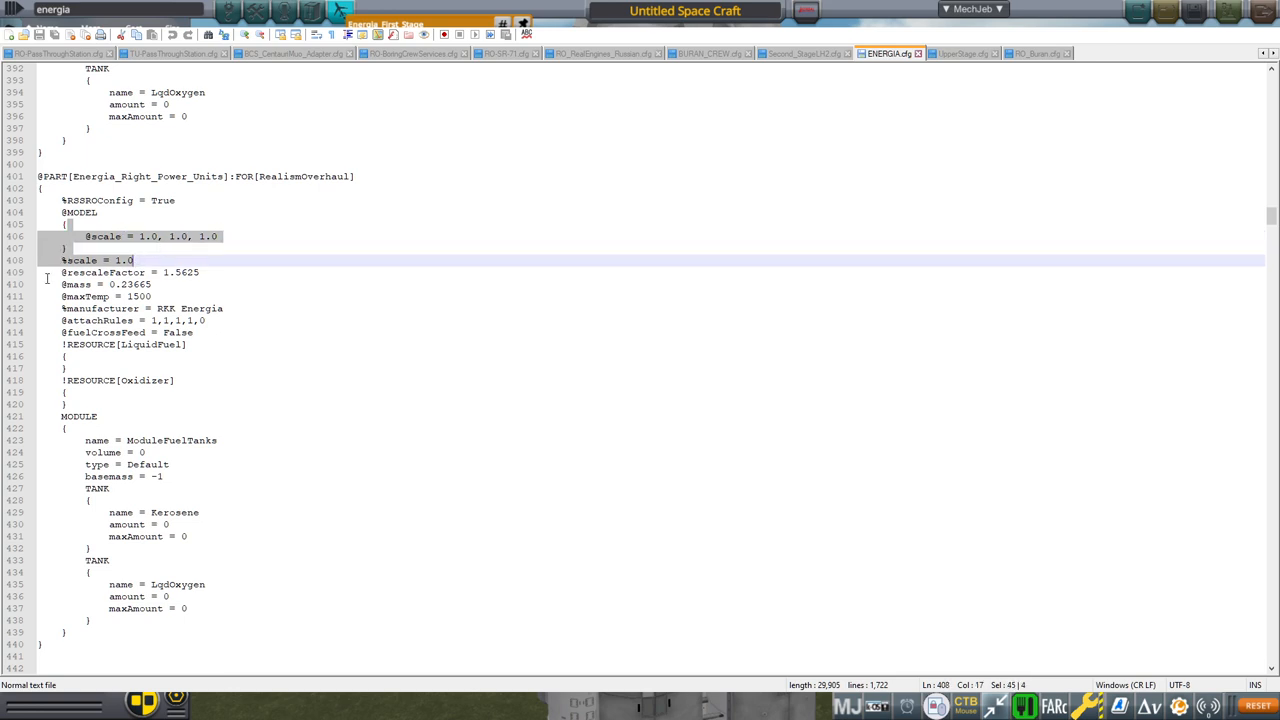
left_click(129, 272)
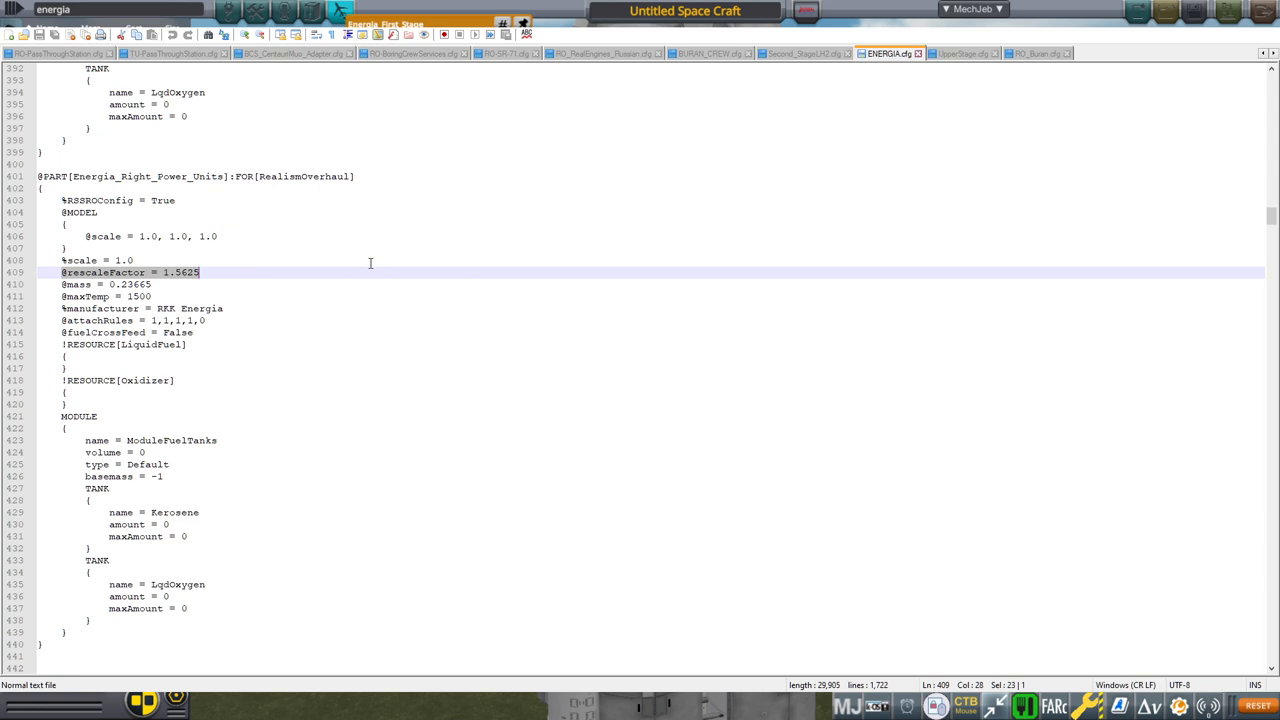
mouse_move(370, 262)
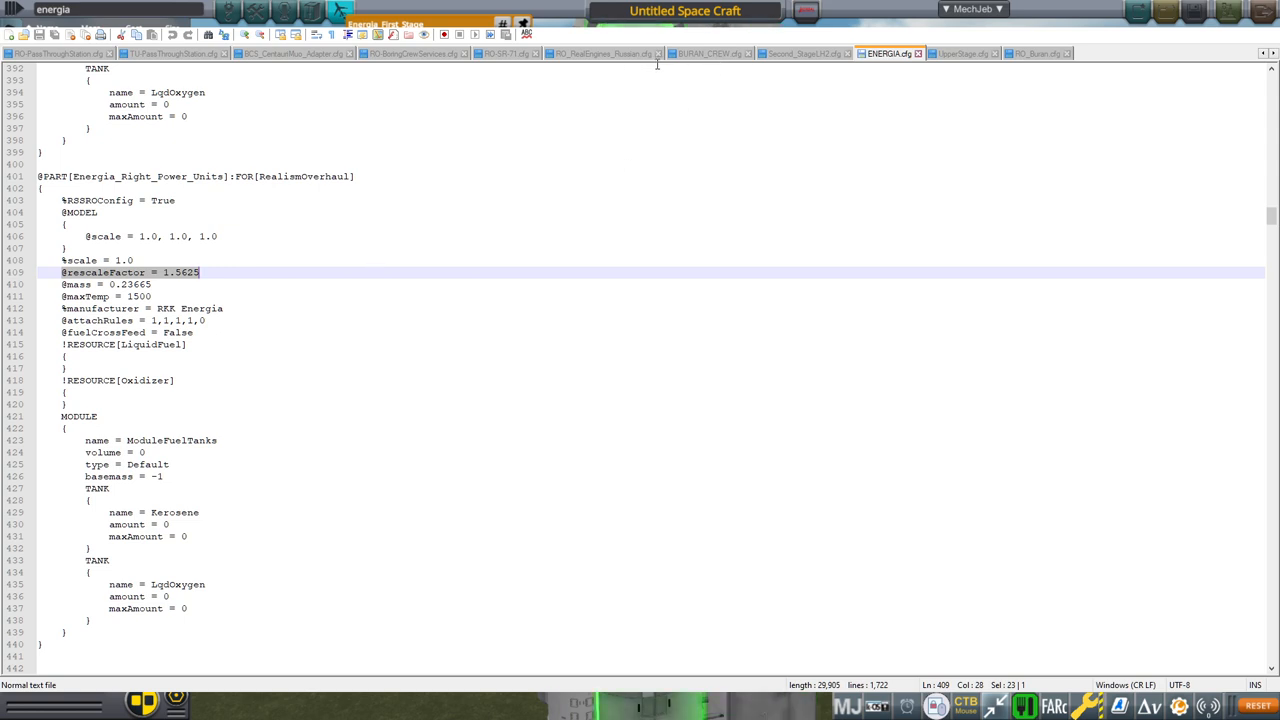
left_click(708, 53)
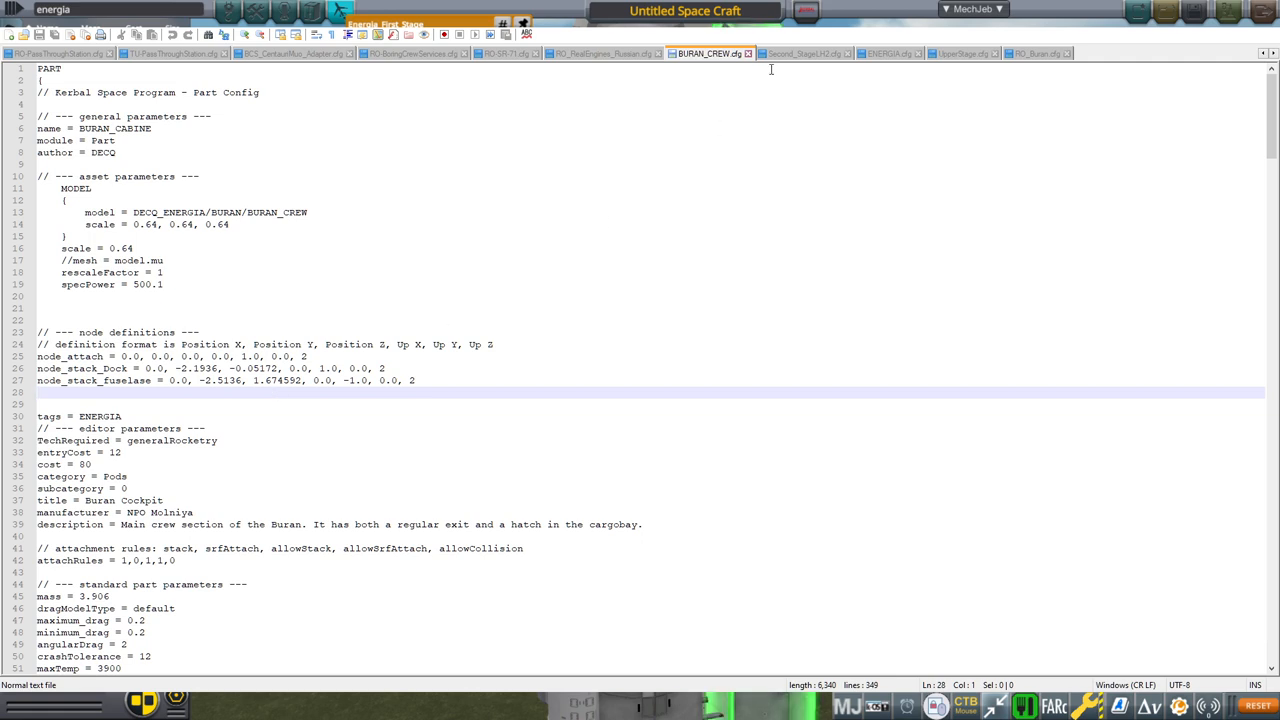
left_click(888, 53)
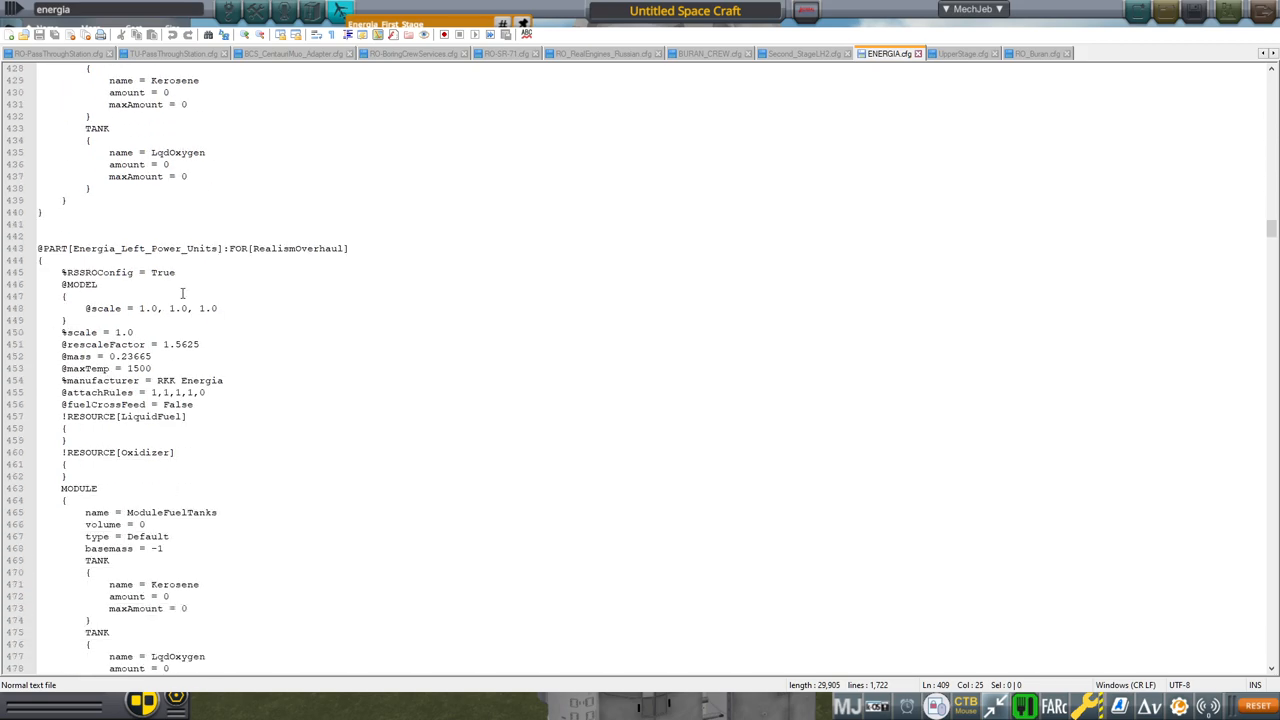
scroll("down", 3)
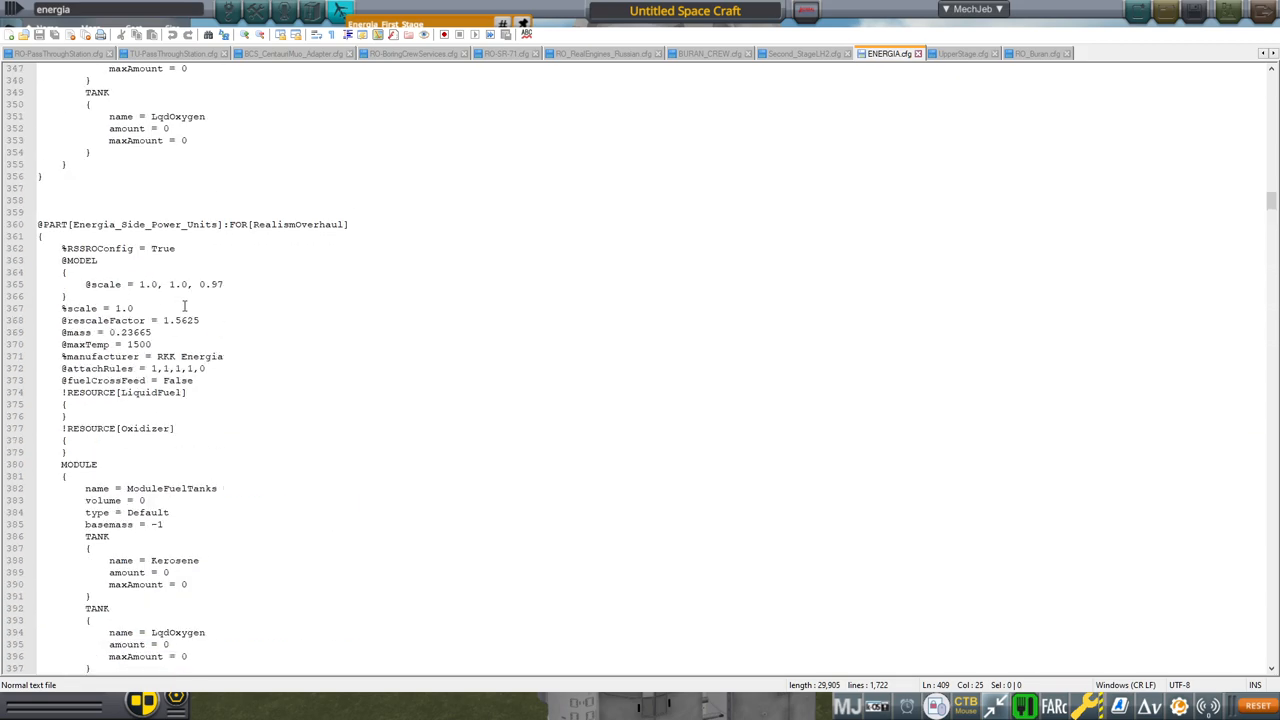
scroll("up", 3)
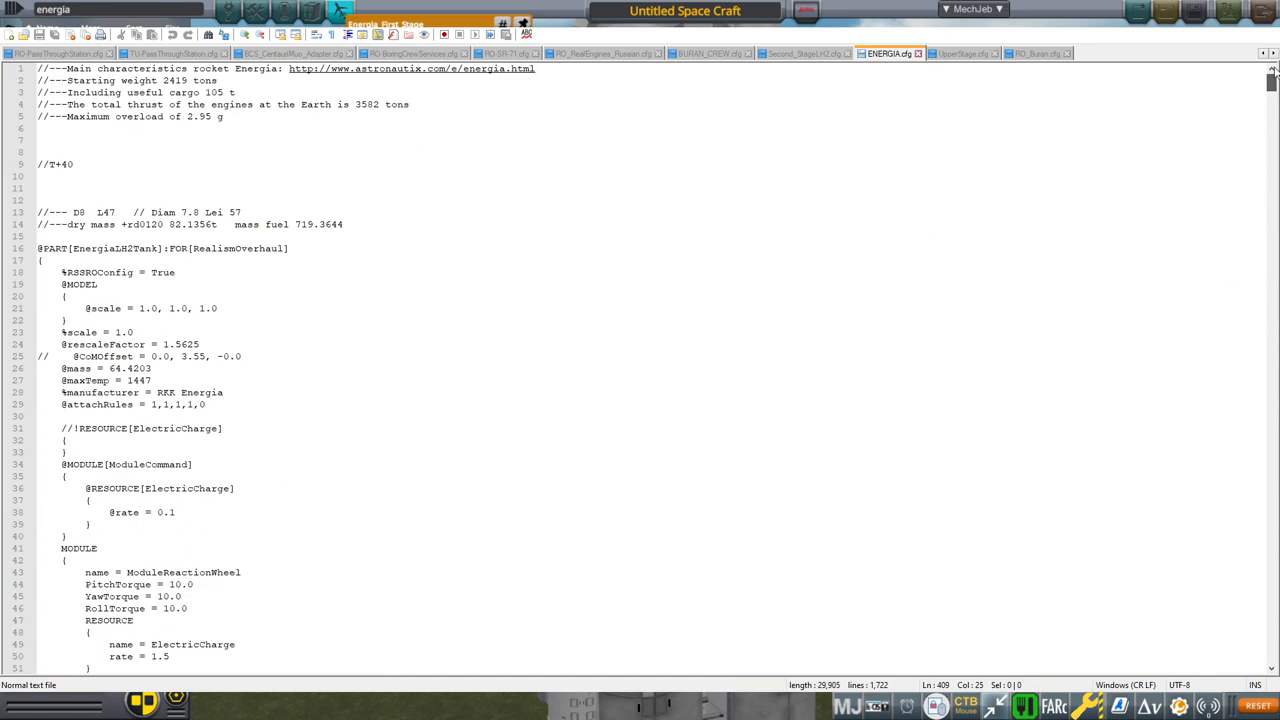
Replace EnergiaLH2Tank's rescaleFactor 1.5625 with 1.0, checking against Second_StageLH2.cfg.
double_click(183, 344)
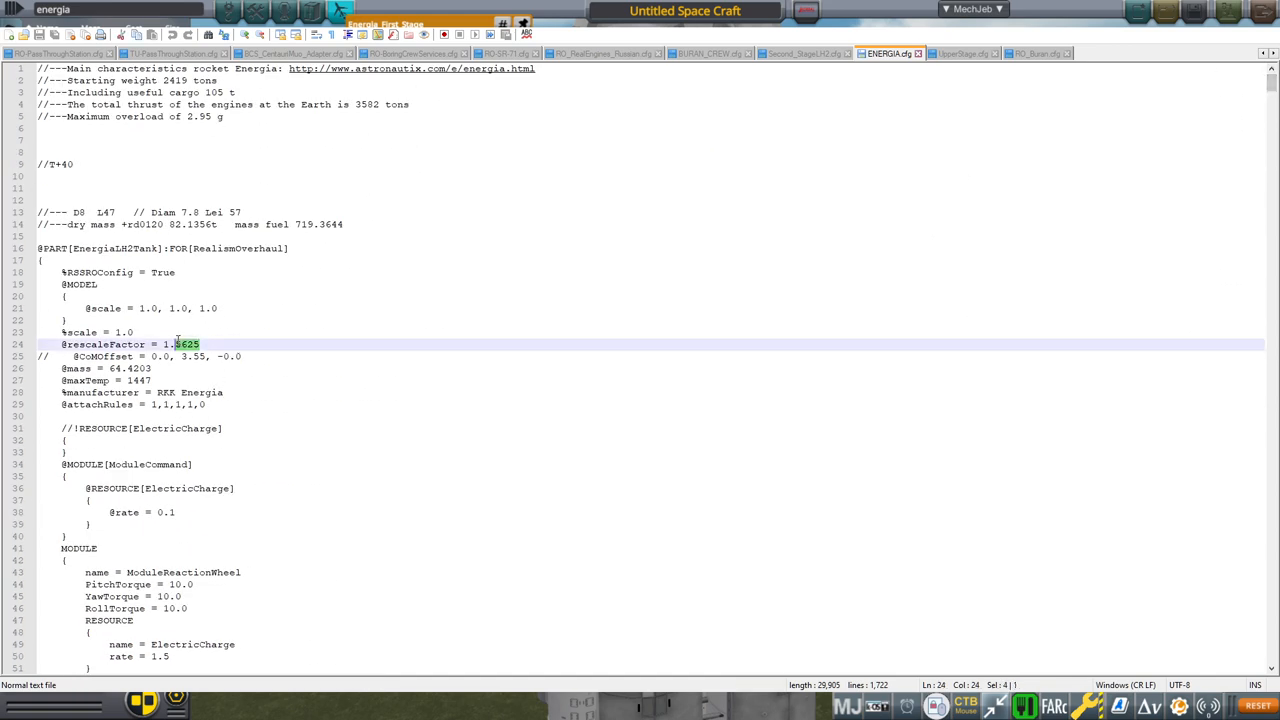
scroll("down", 3)
type("0")
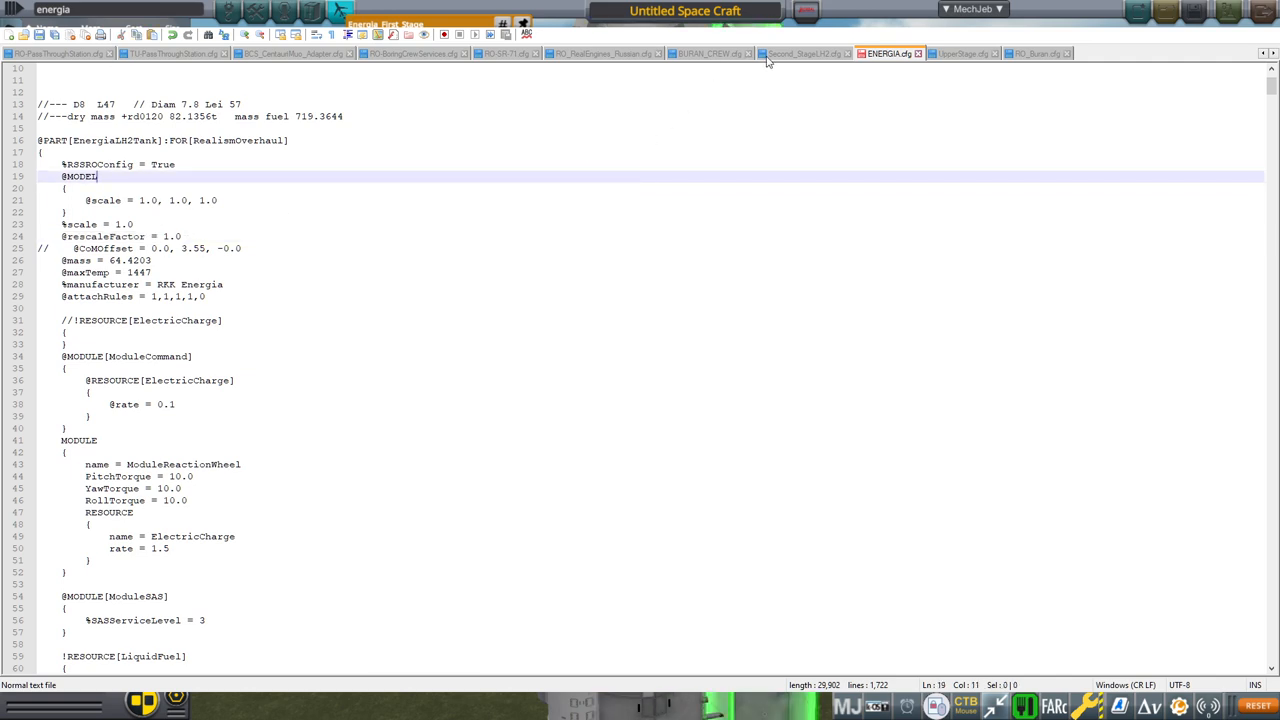
left_click(800, 53)
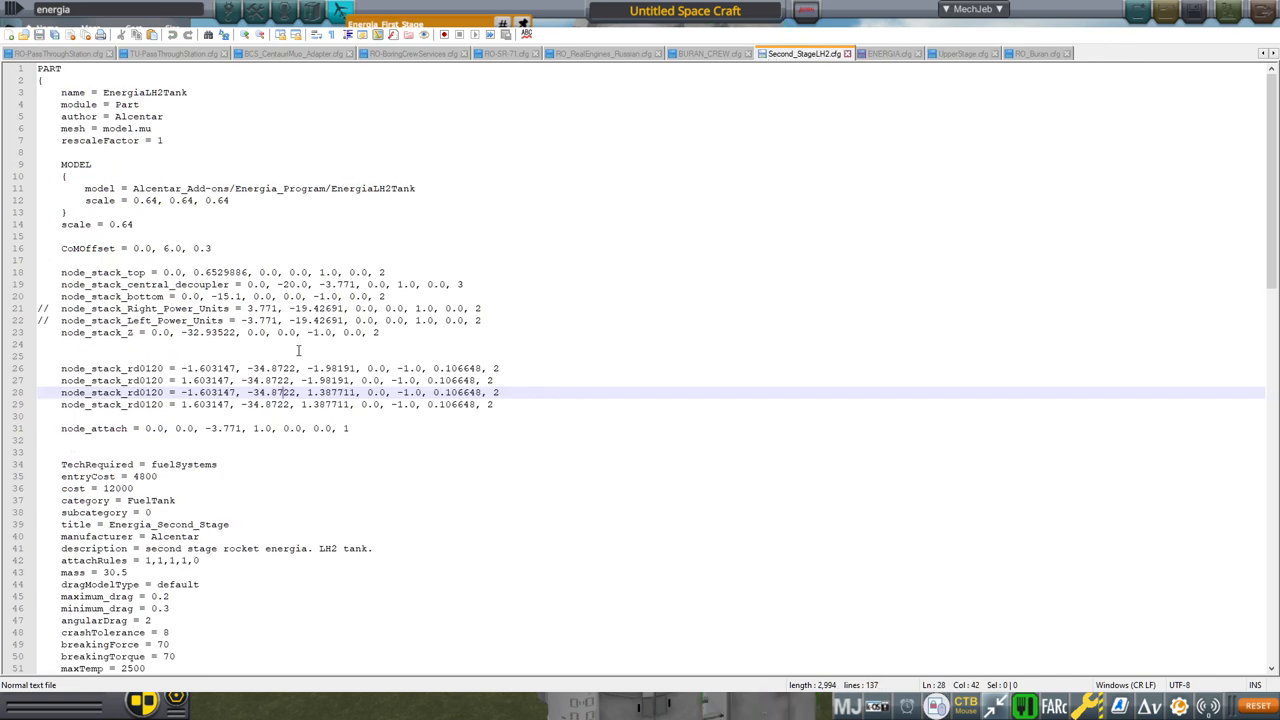
left_click(888, 53)
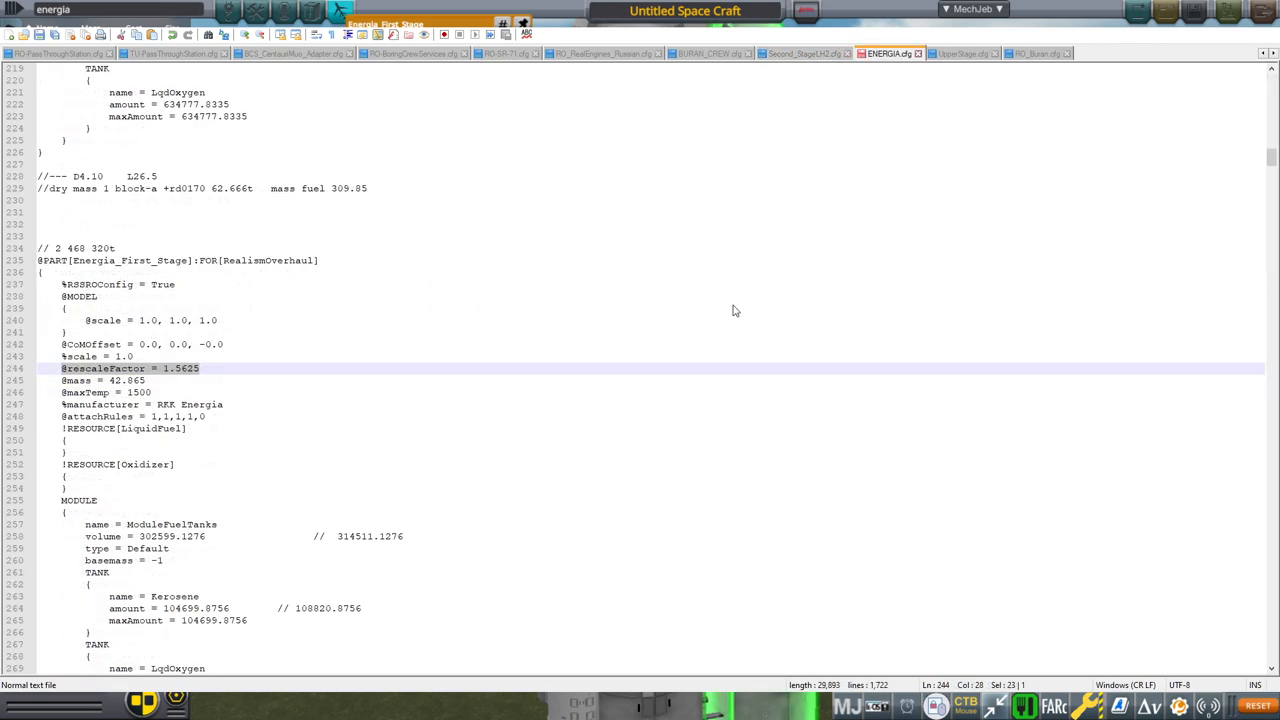
scroll("down", 3)
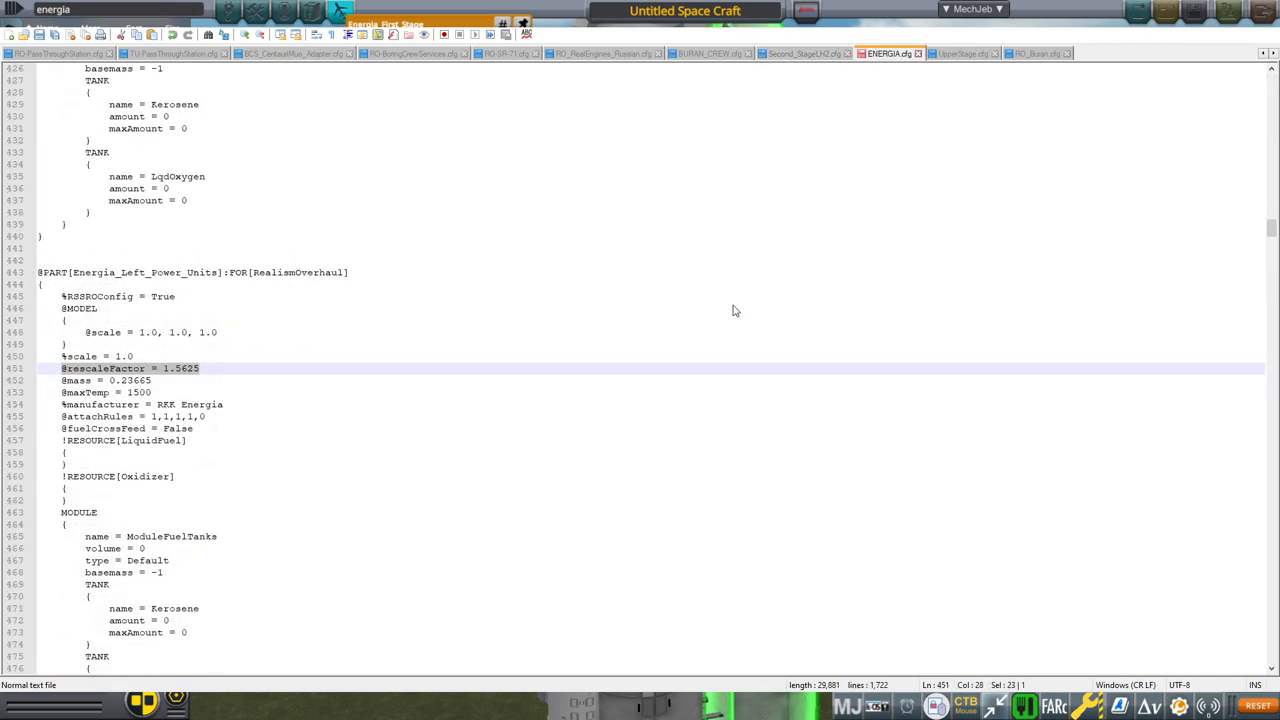
scroll("down", 3)
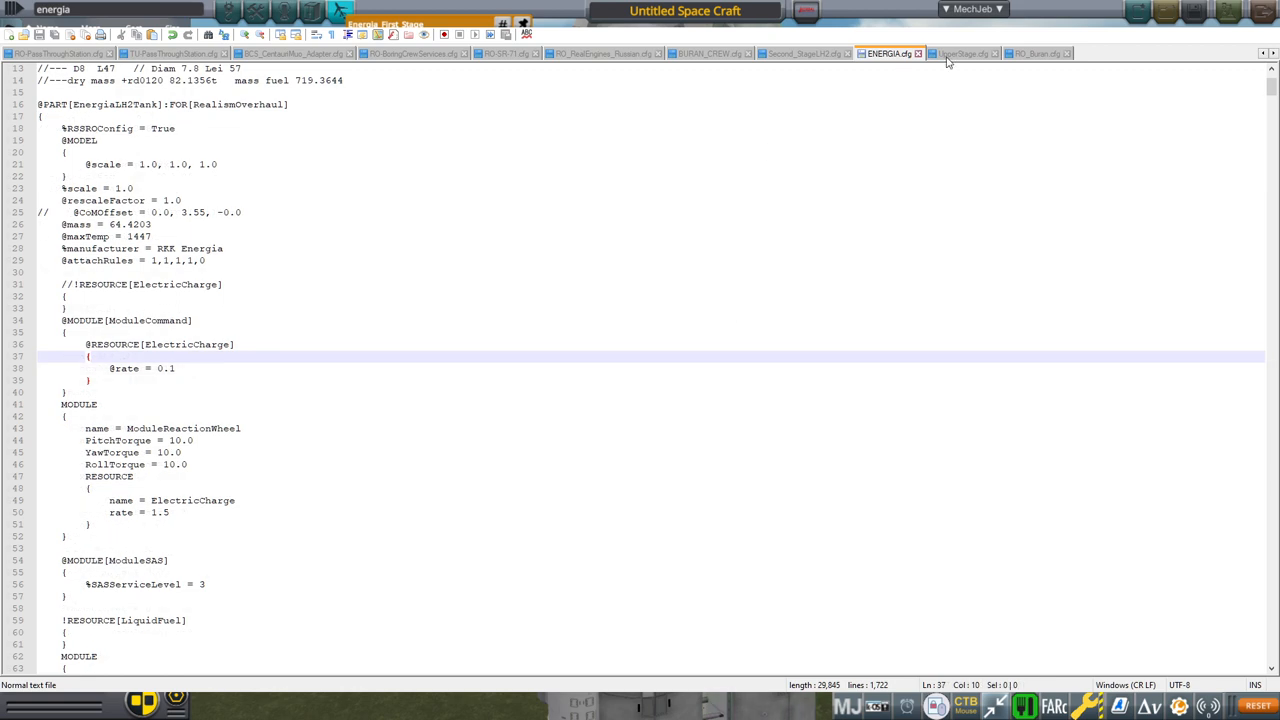
left_click(1035, 53)
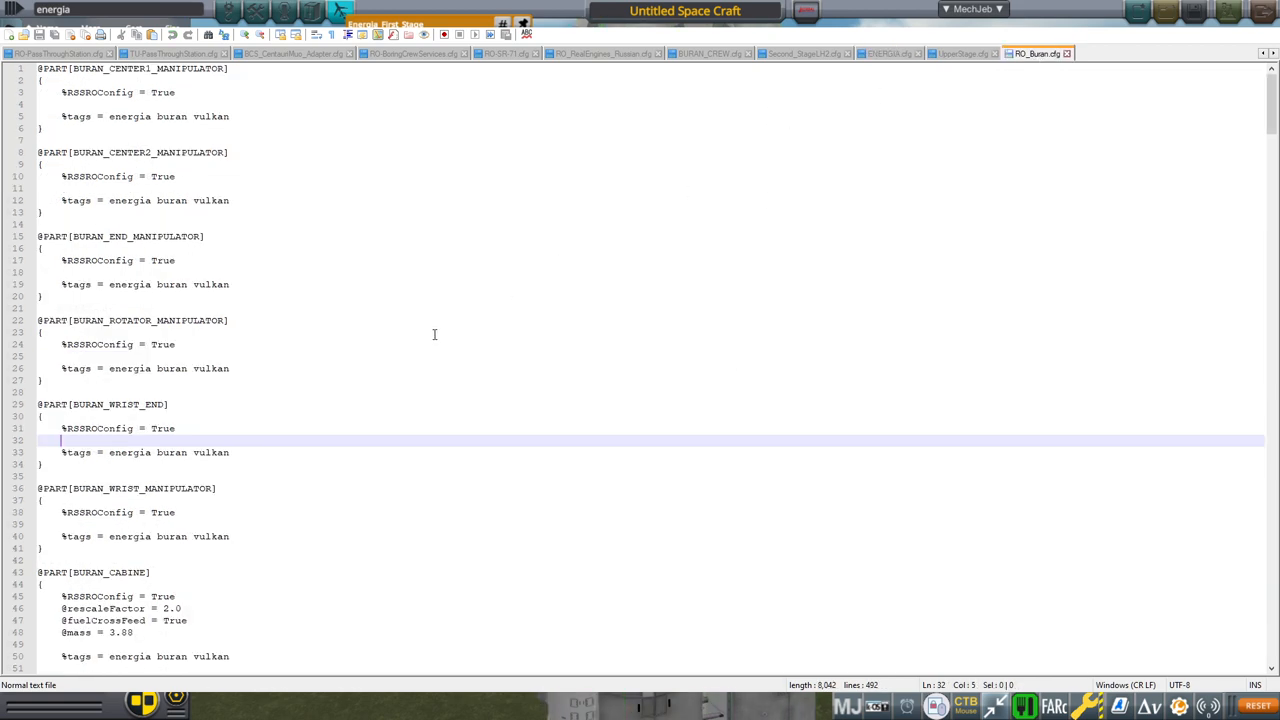
scroll("down", 3)
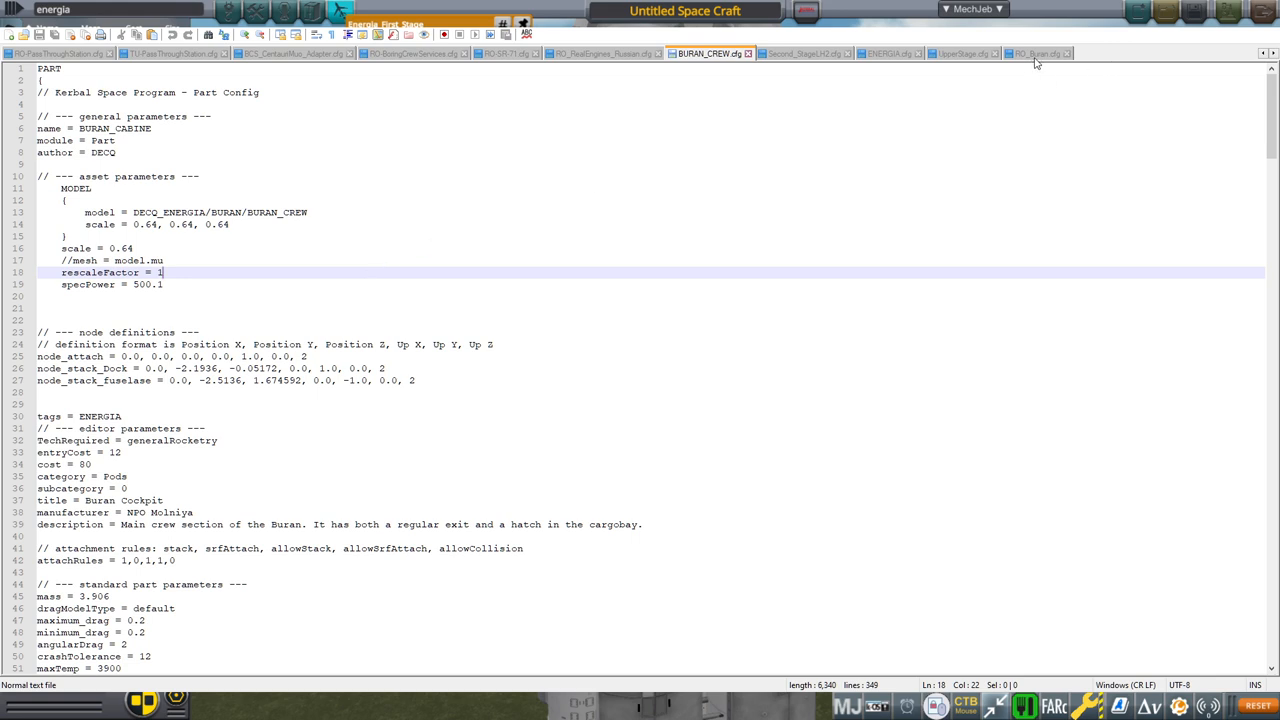
left_click(1037, 53)
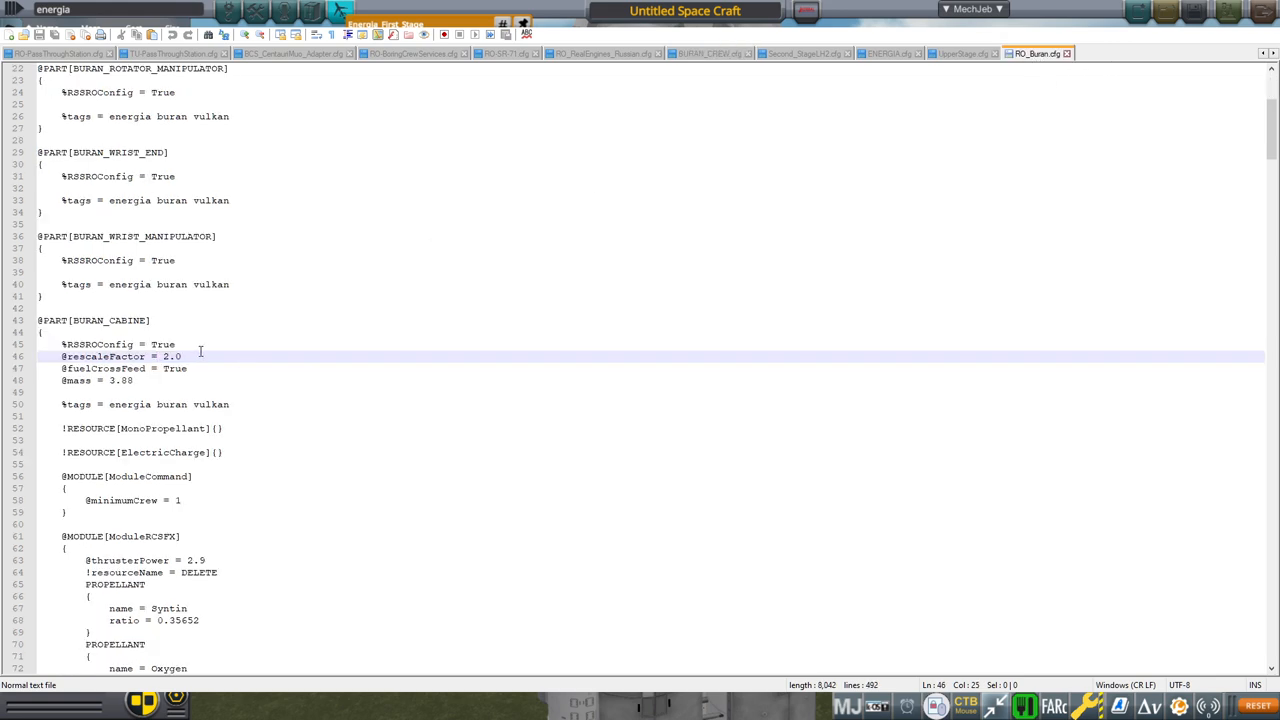
scroll("up", 3)
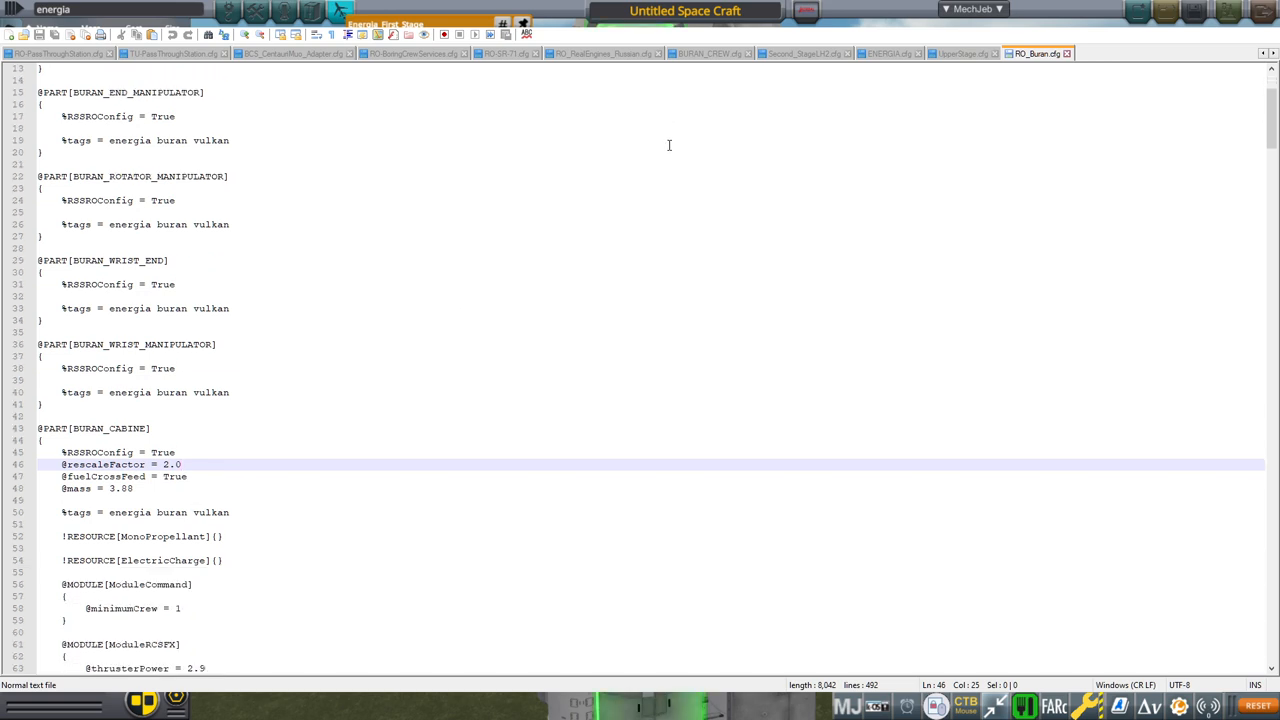
mouse_move(640, 65)
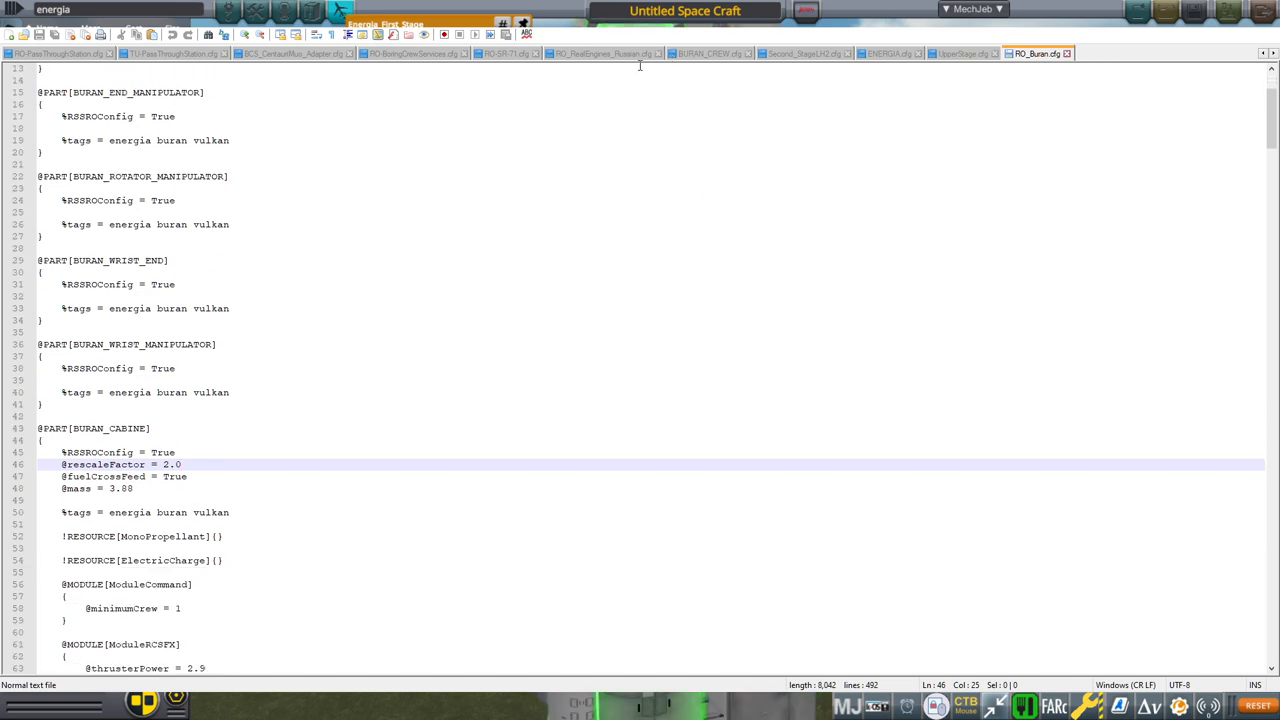
left_click(708, 53)
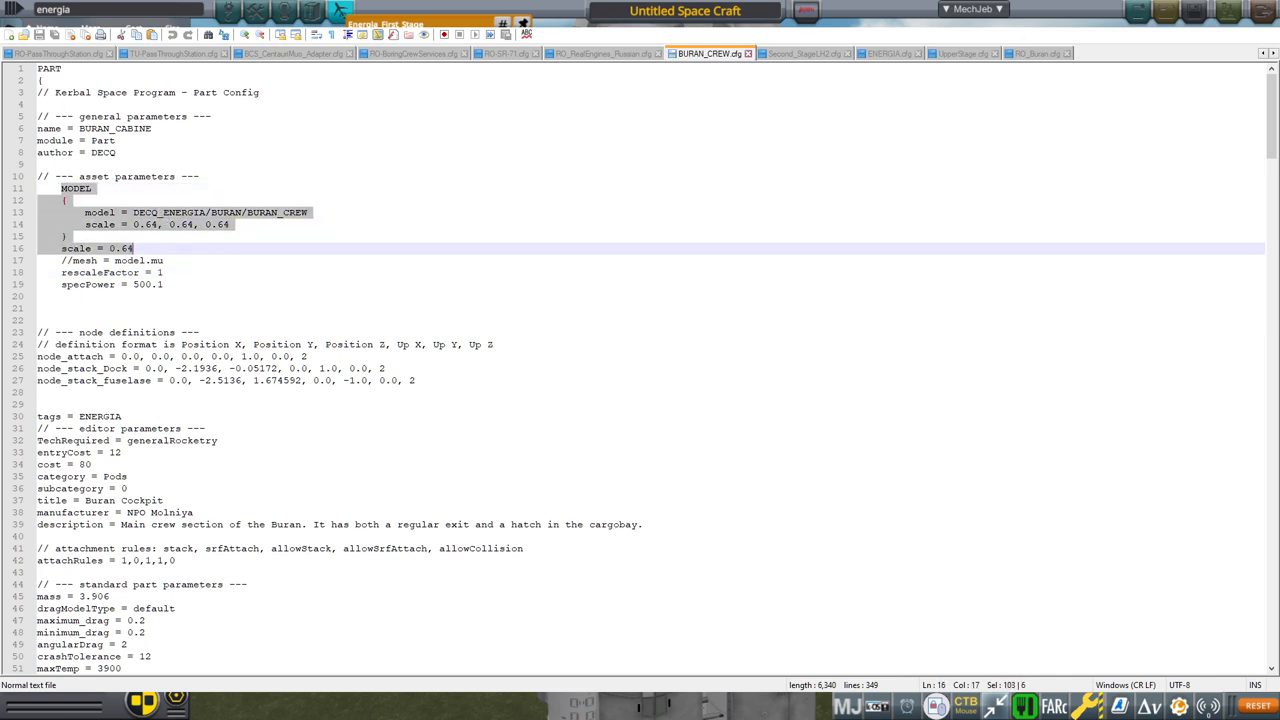
left_click(1035, 53)
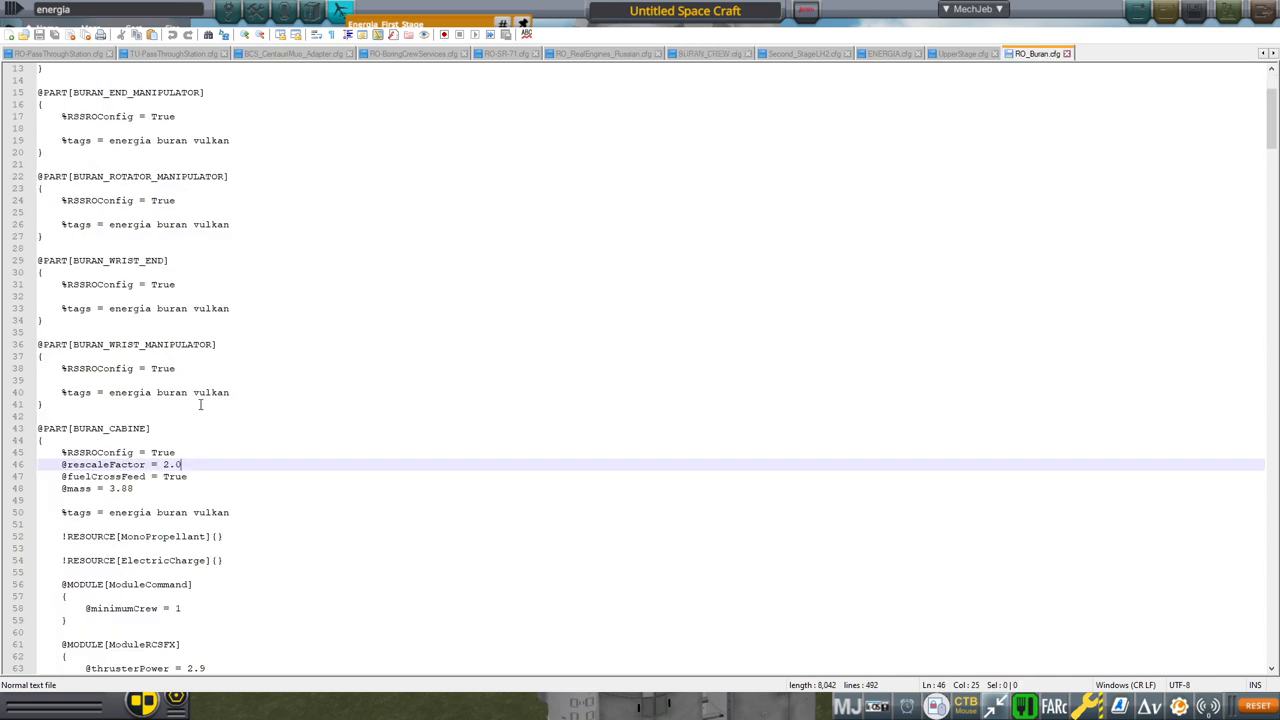
left_click(175, 452)
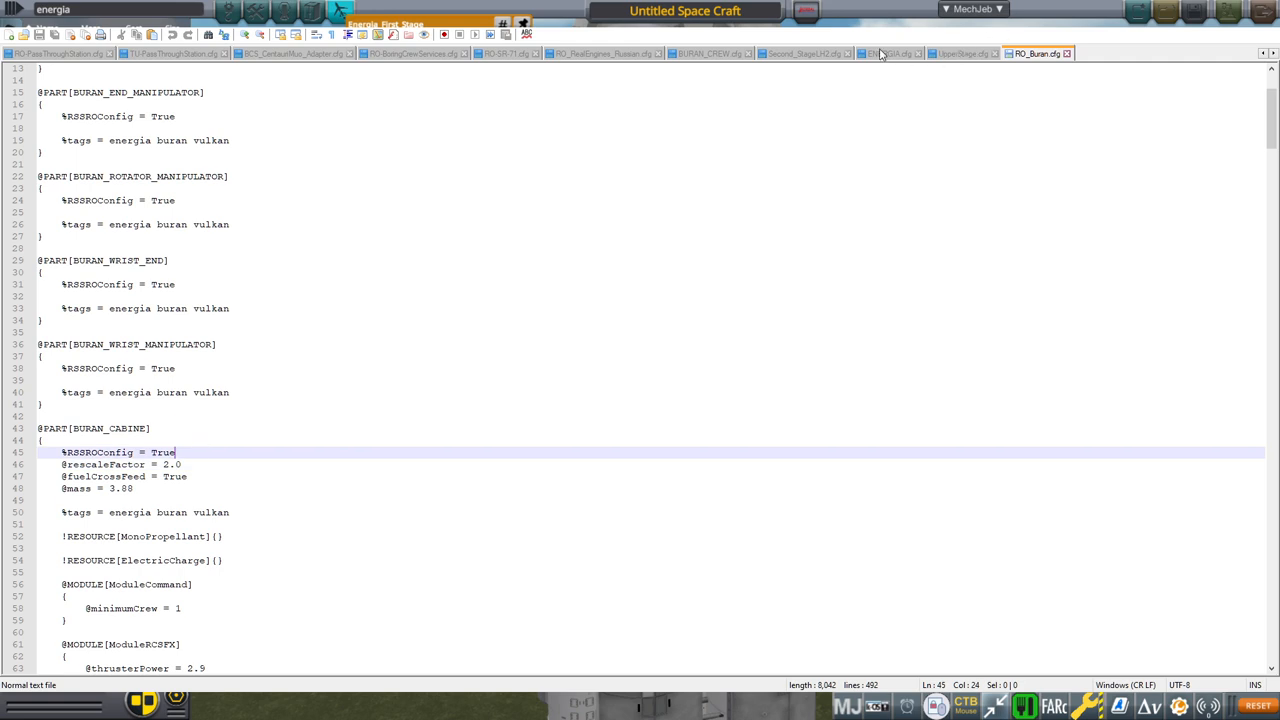
left_click(889, 53)
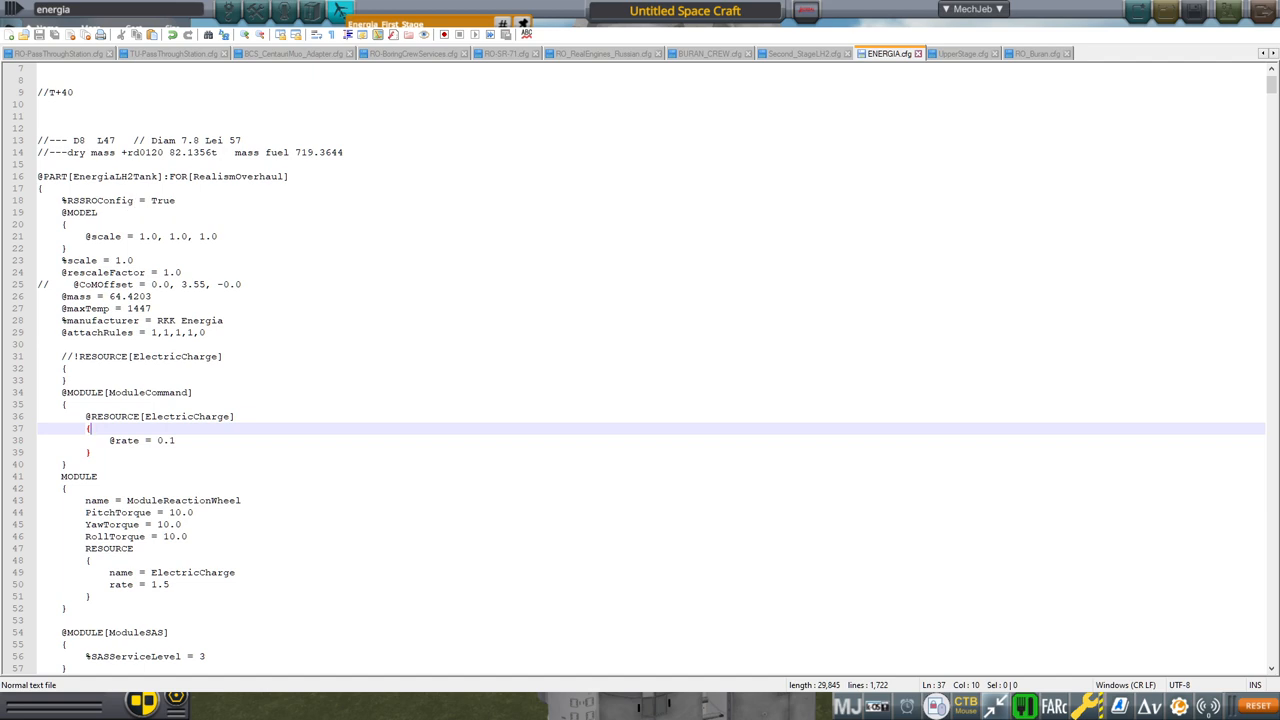
left_click(1035, 53)
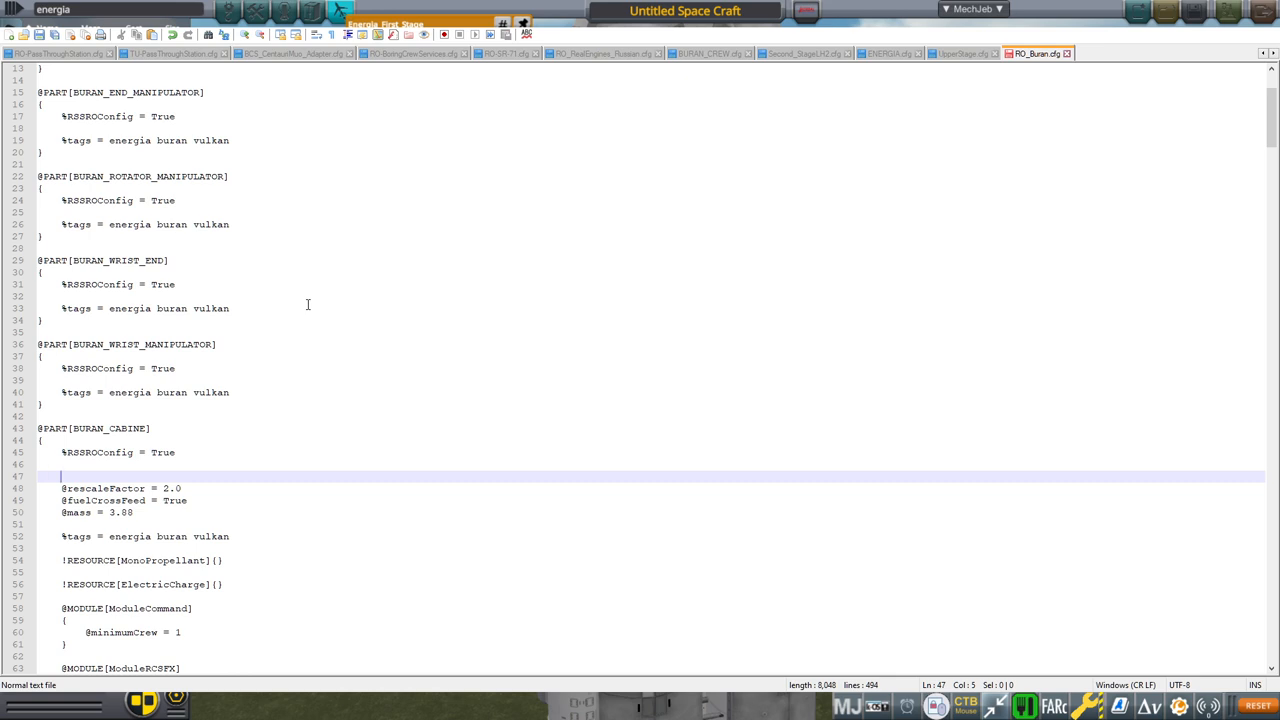
type("MODEL")
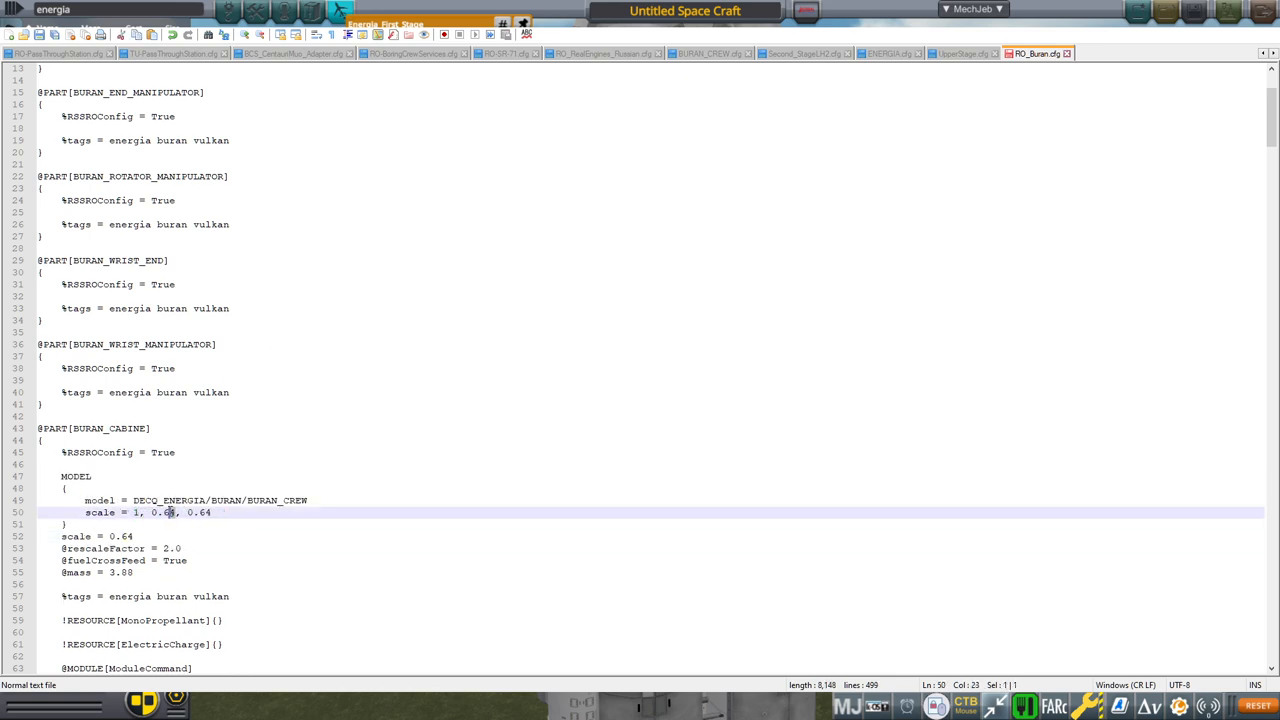
type("1")
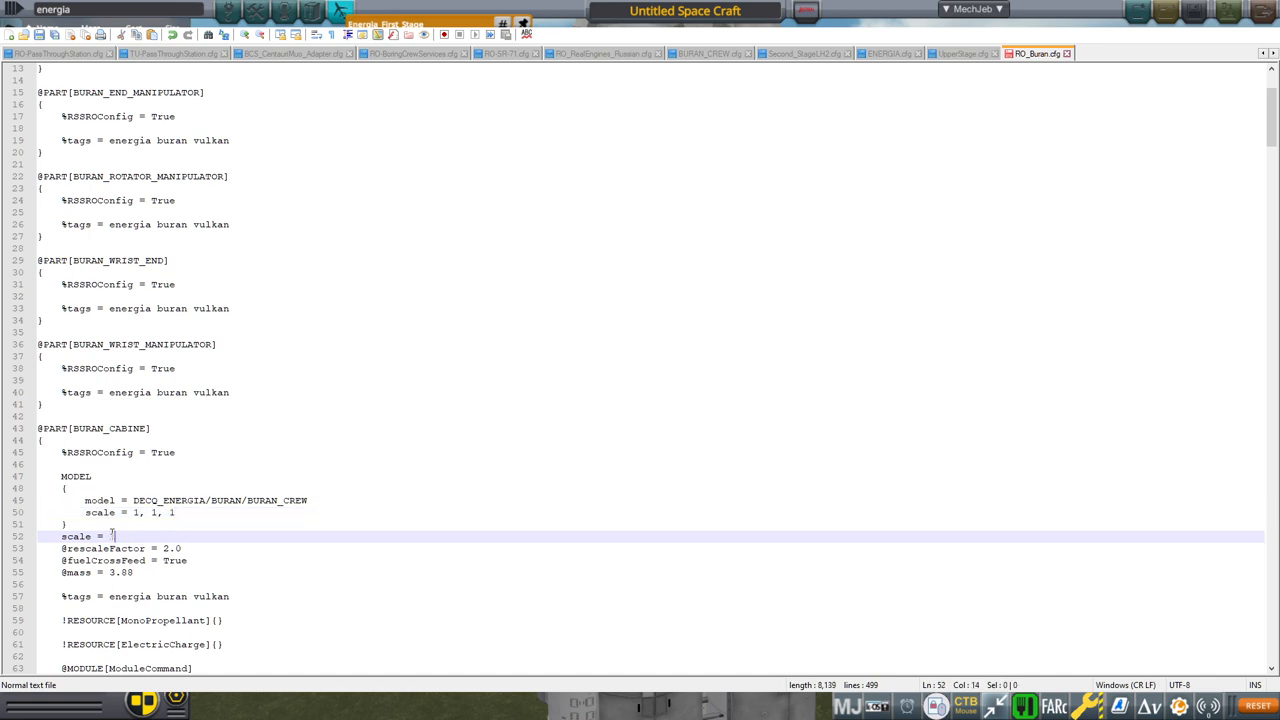
type(".0")
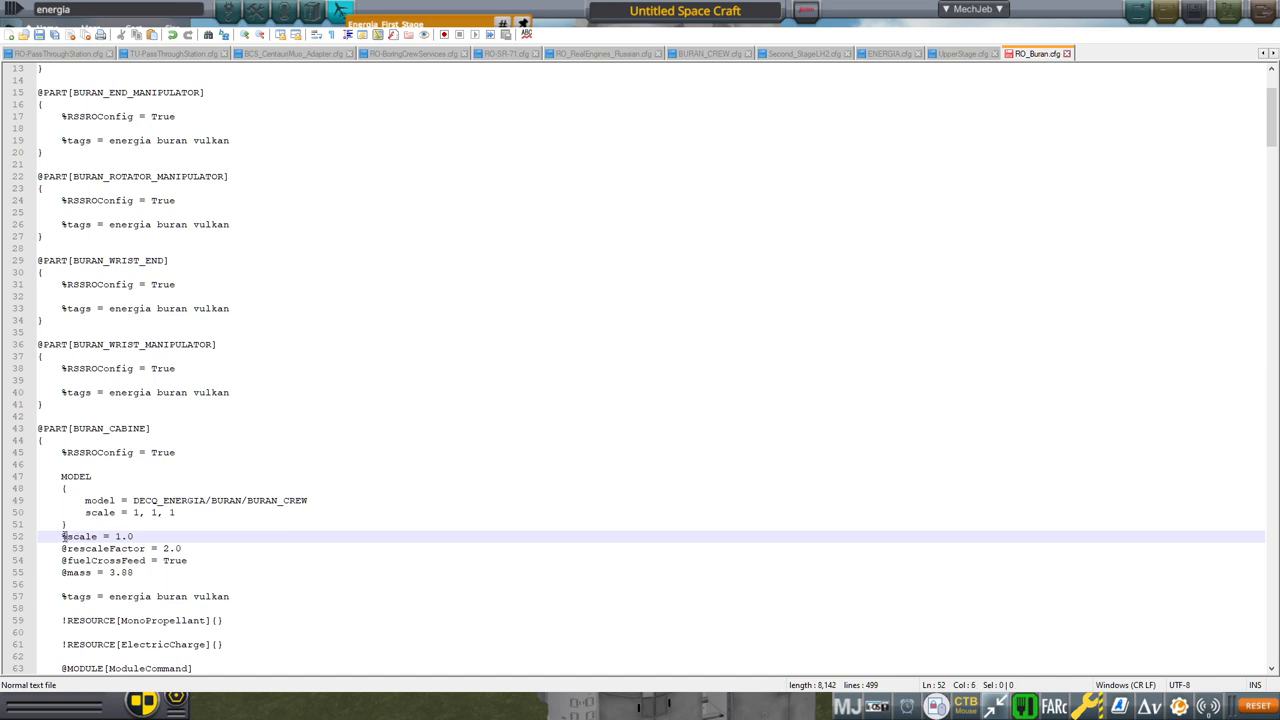
Check BURAN_CREW.cfg's rescaleFactor line, then return to RO_Buran.cfg.
left_click(709, 53)
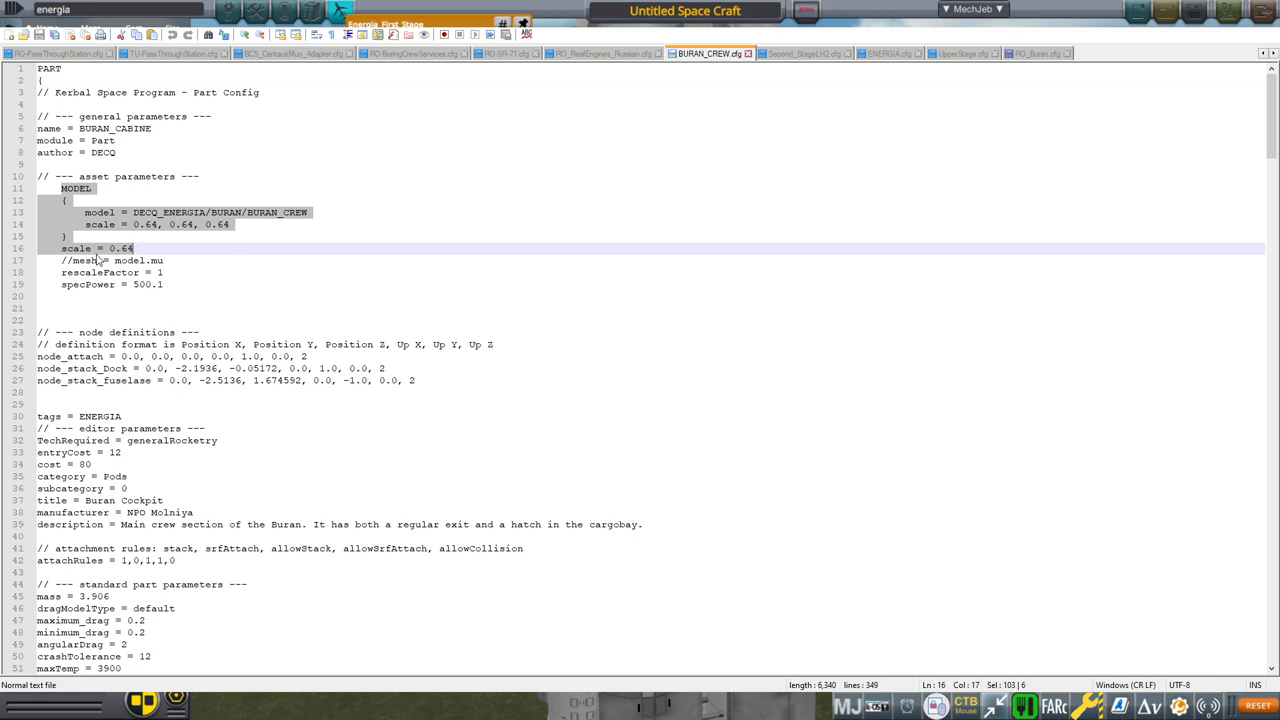
left_click(1015, 53)
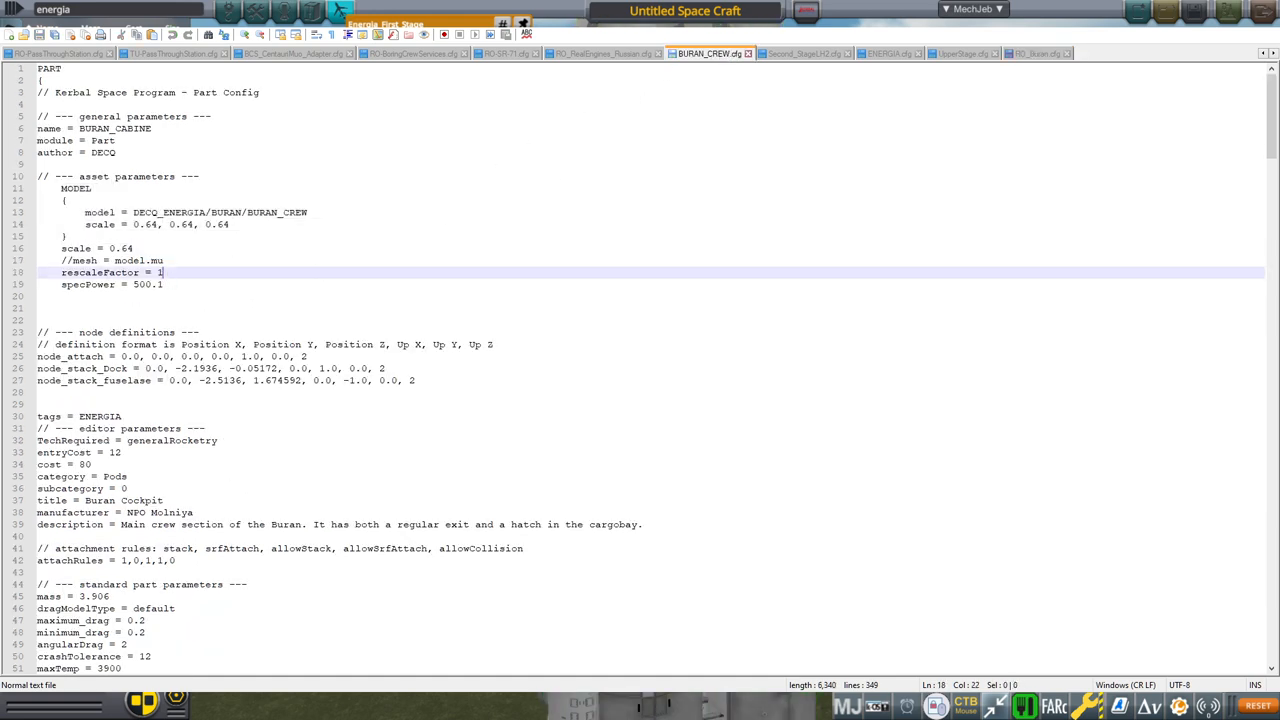
left_click(1035, 53)
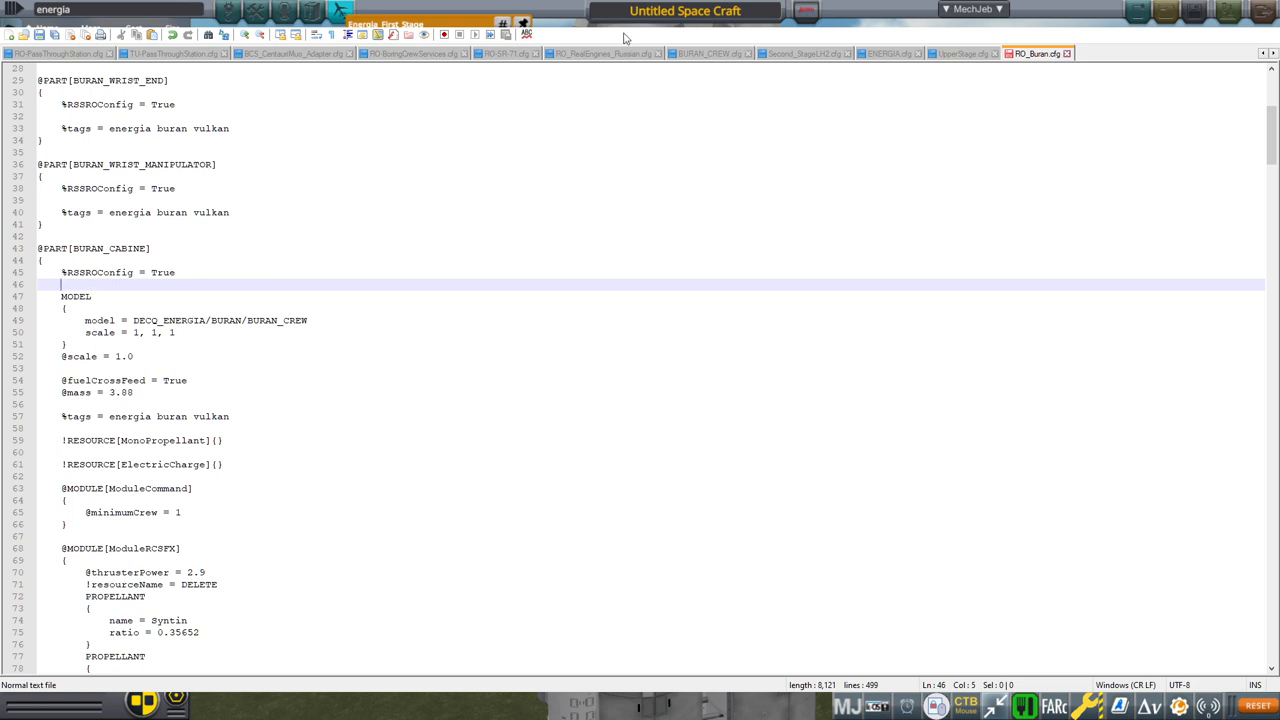
left_click(705, 53)
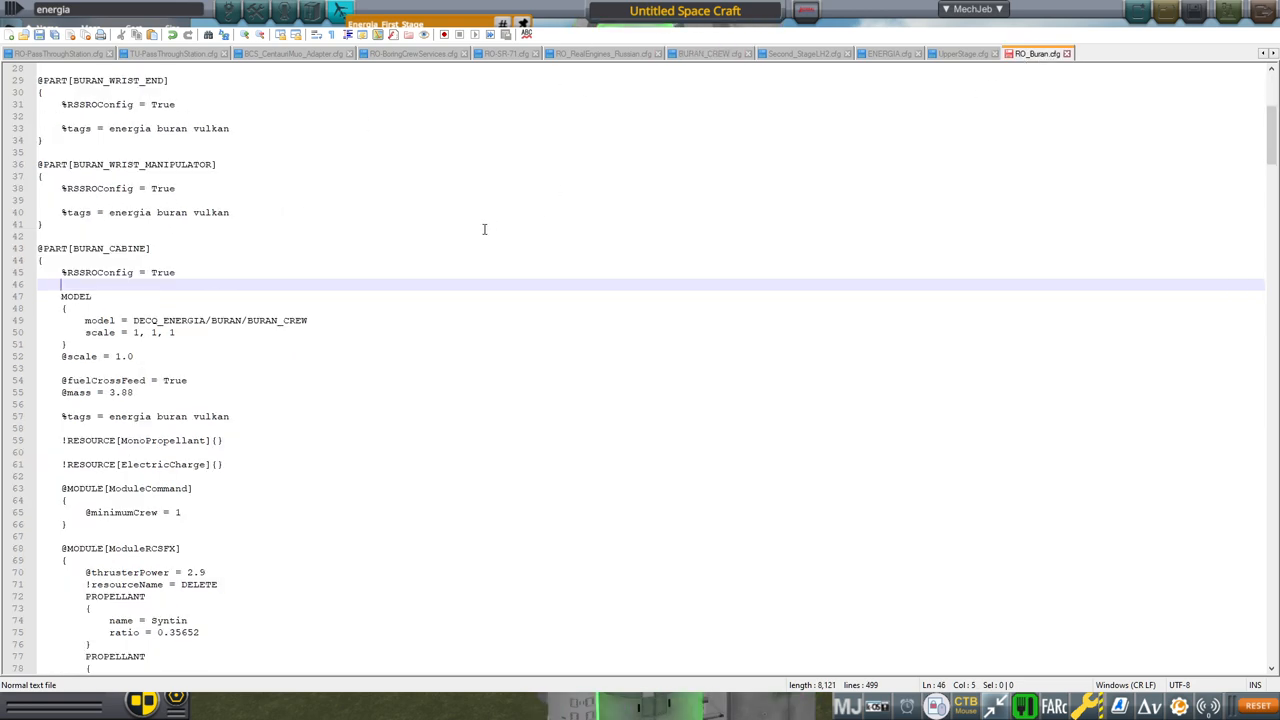
type("!MODEL{")
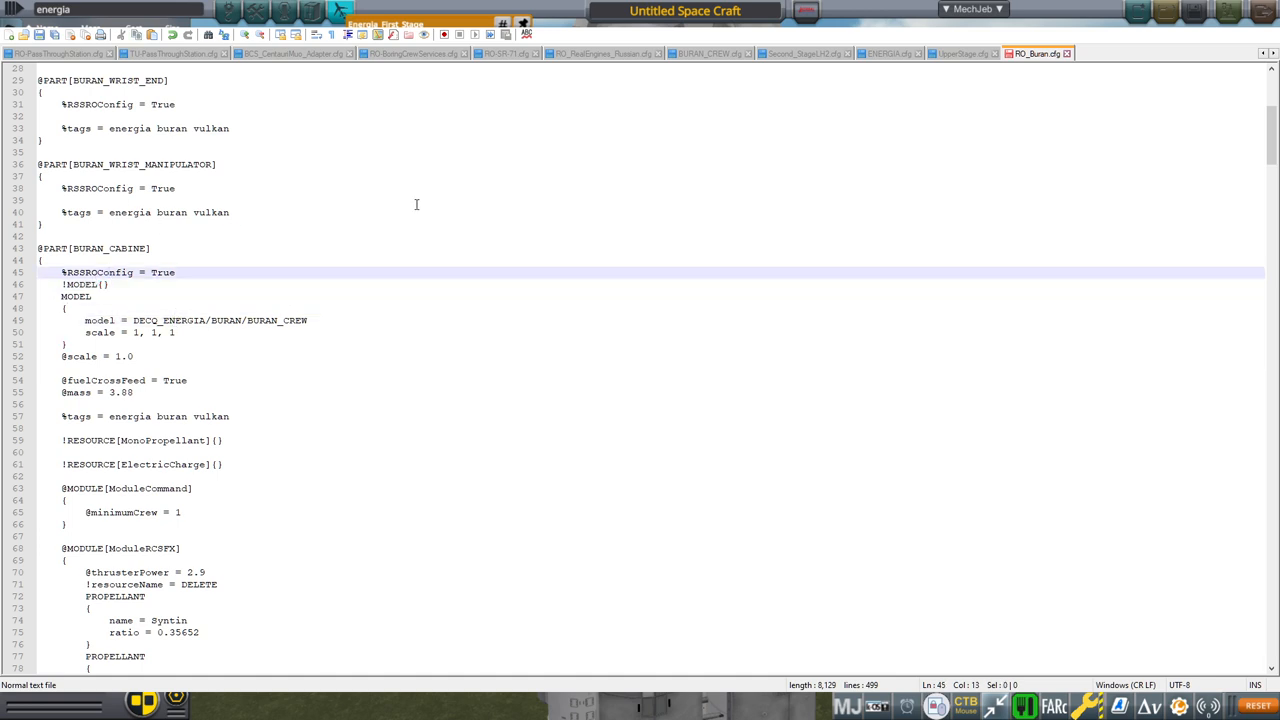
mouse_move(120, 73)
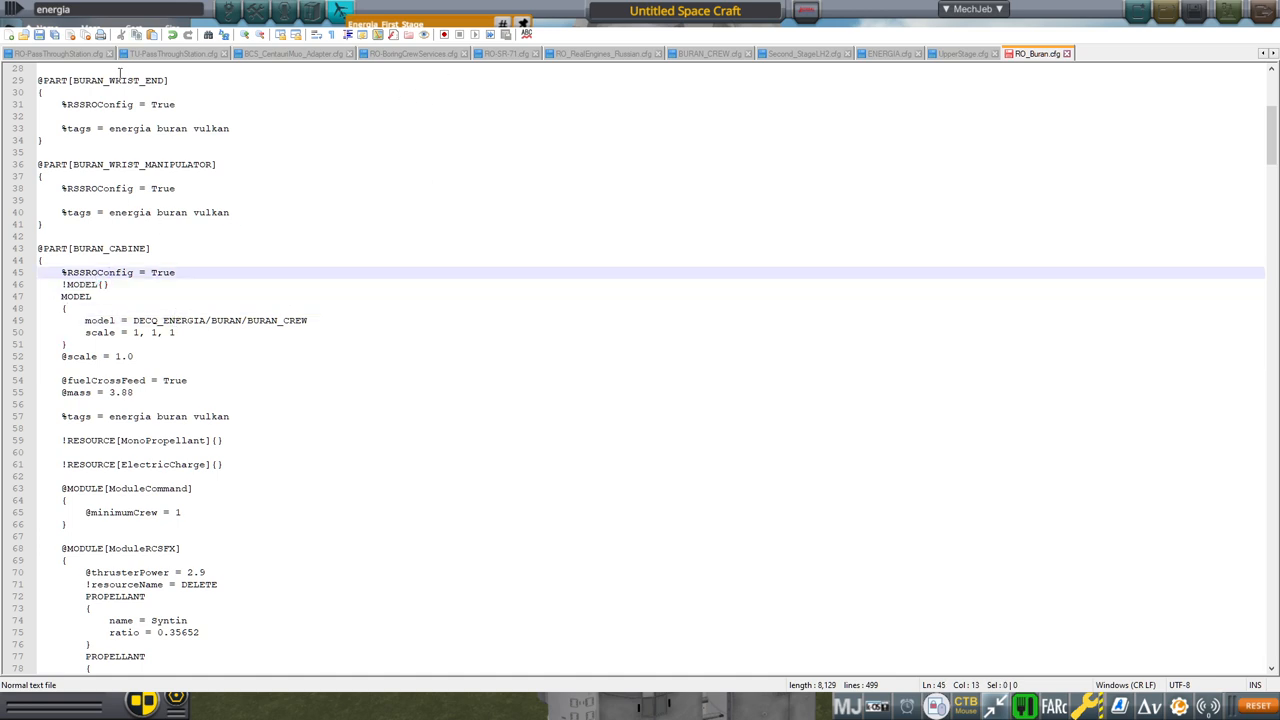
left_click(55, 53)
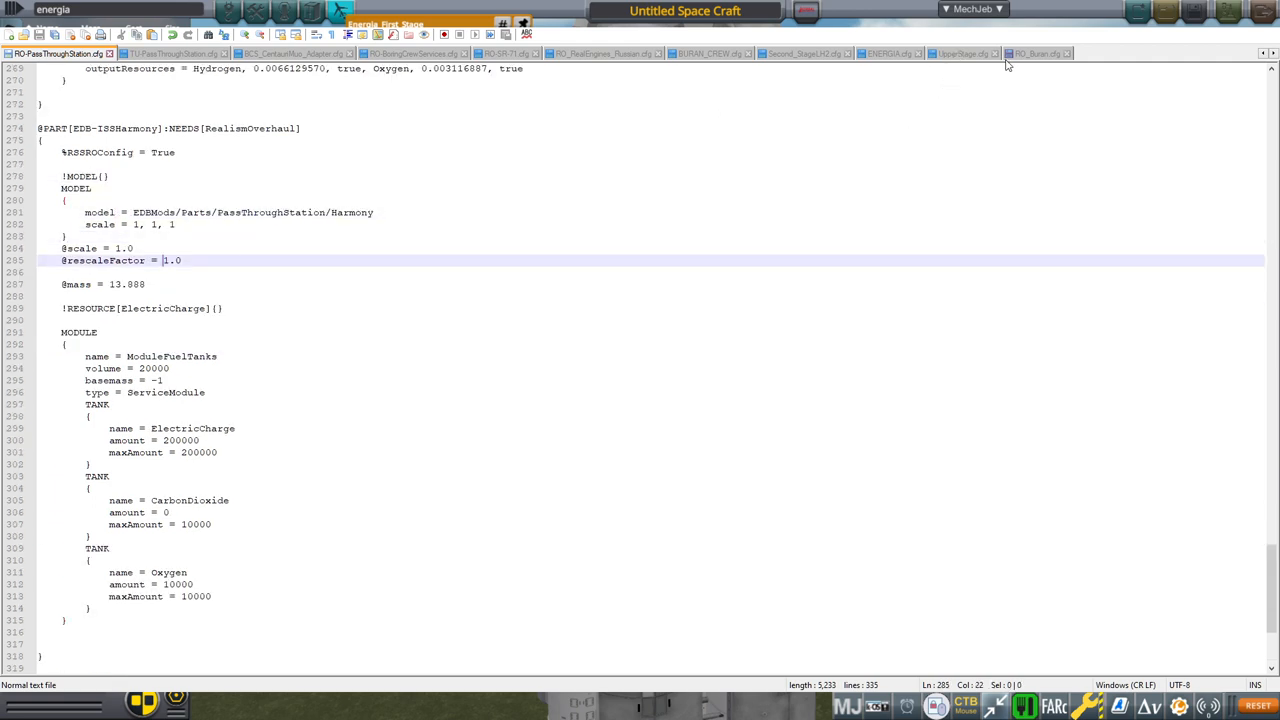
left_click(1035, 53)
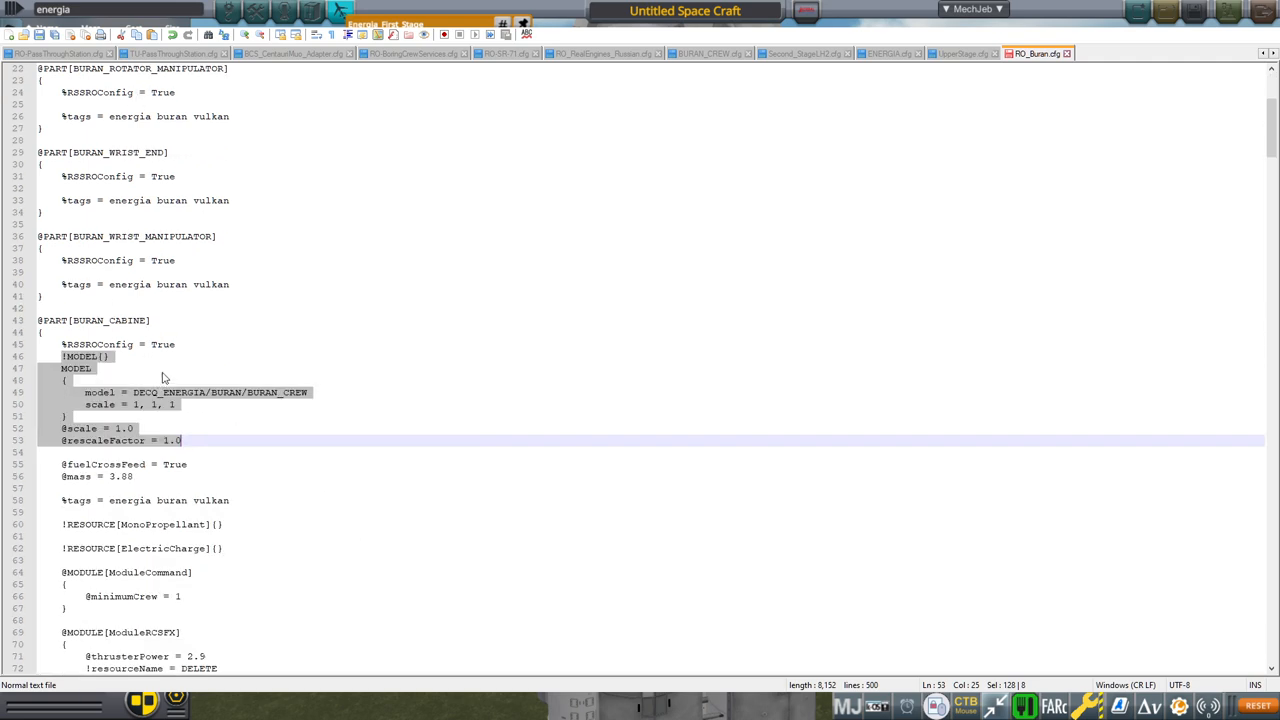
scroll("down", 3)
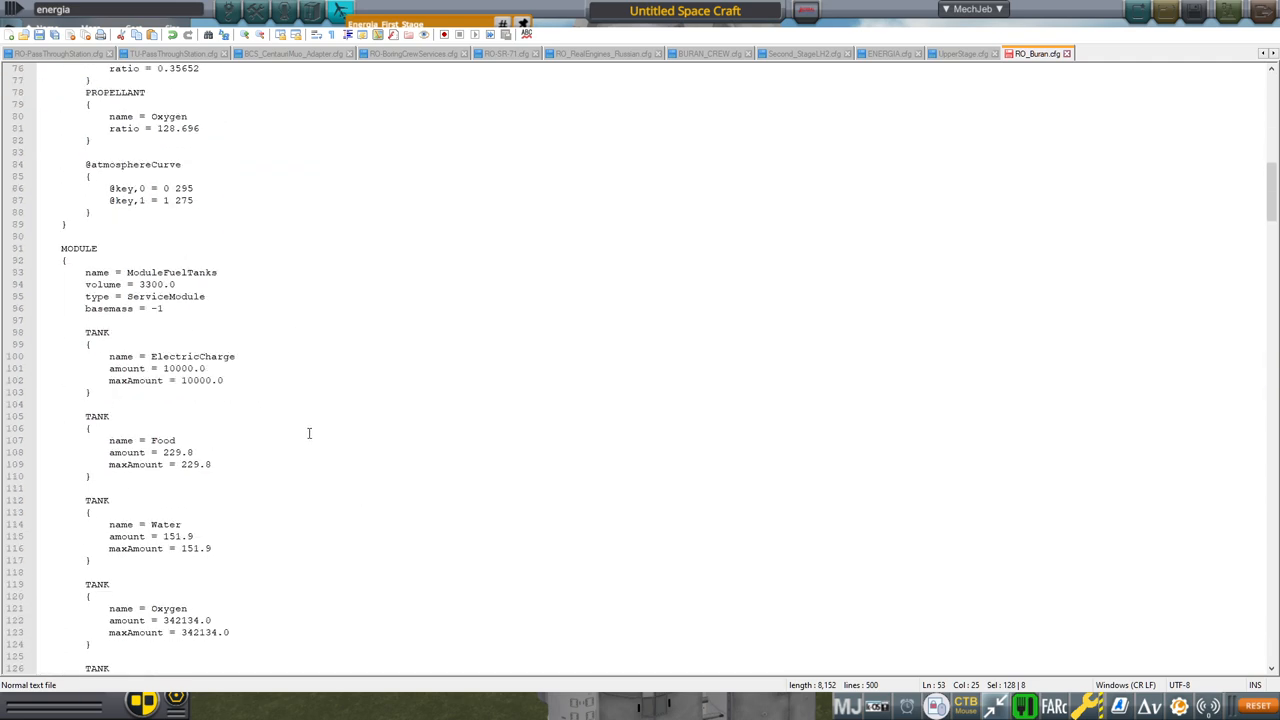
scroll("down", 3)
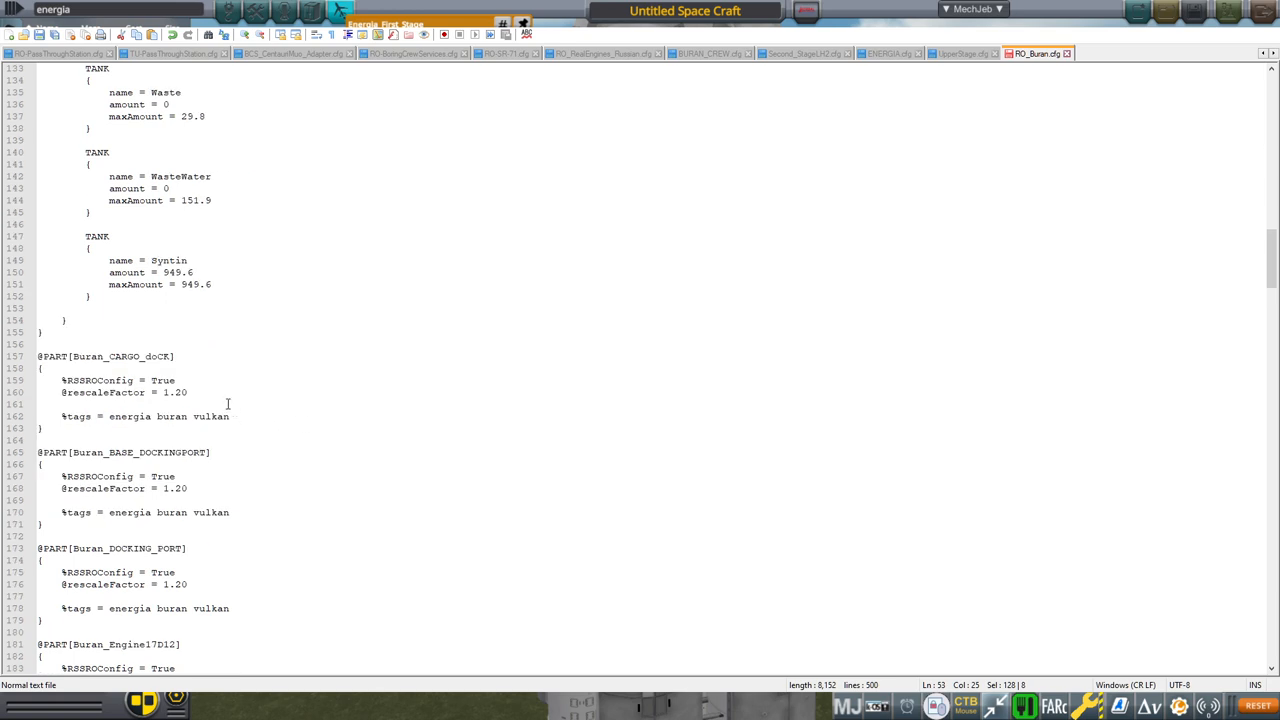
triple_click(120, 392)
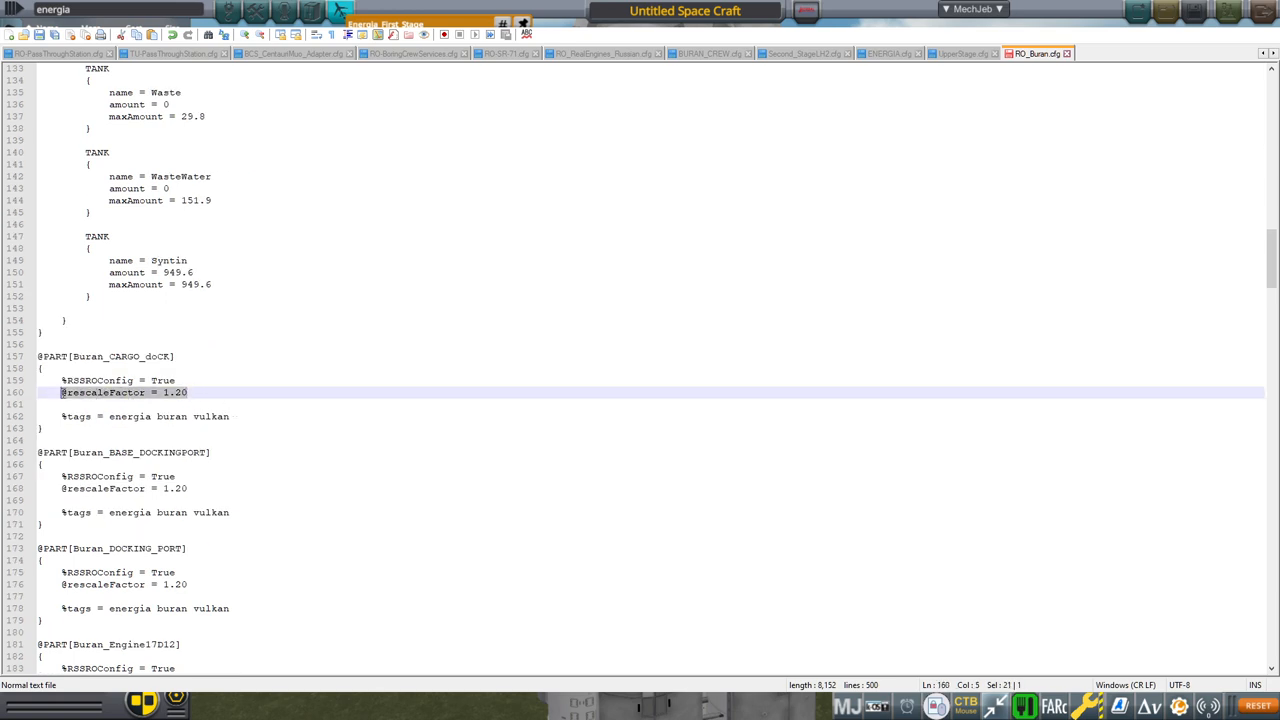
mouse_move(471, 330)
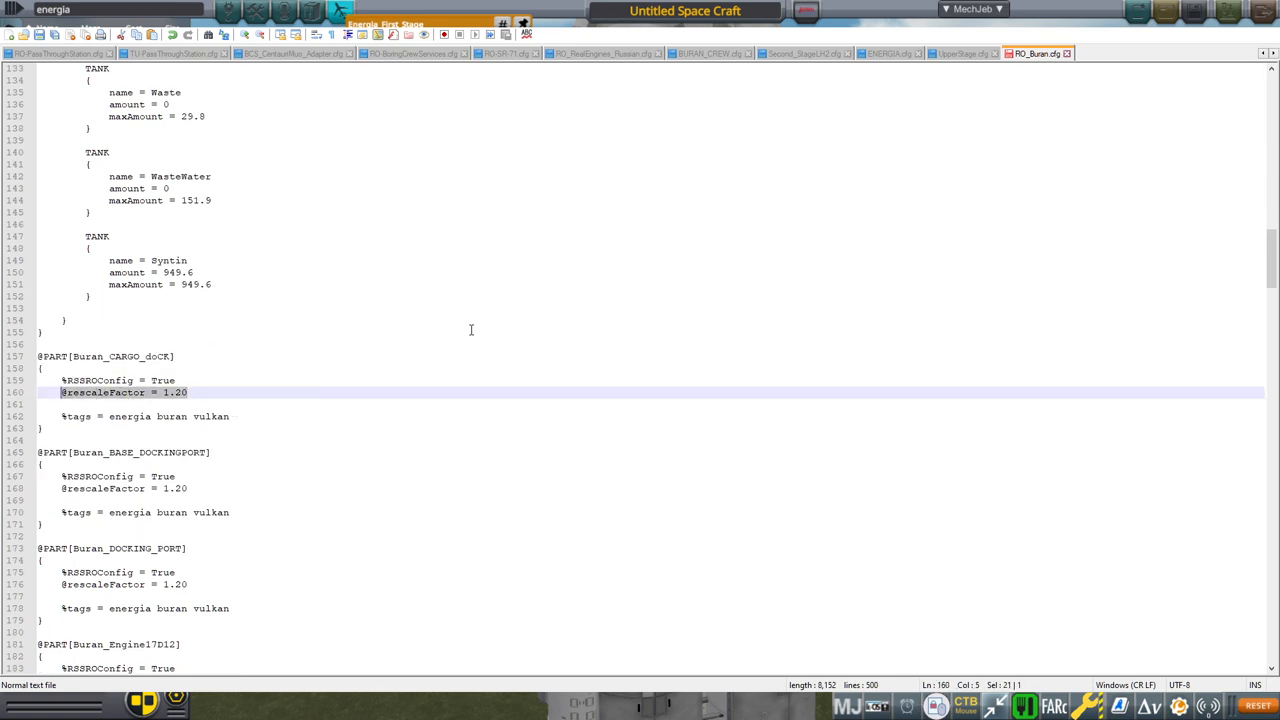
scroll("down", 3)
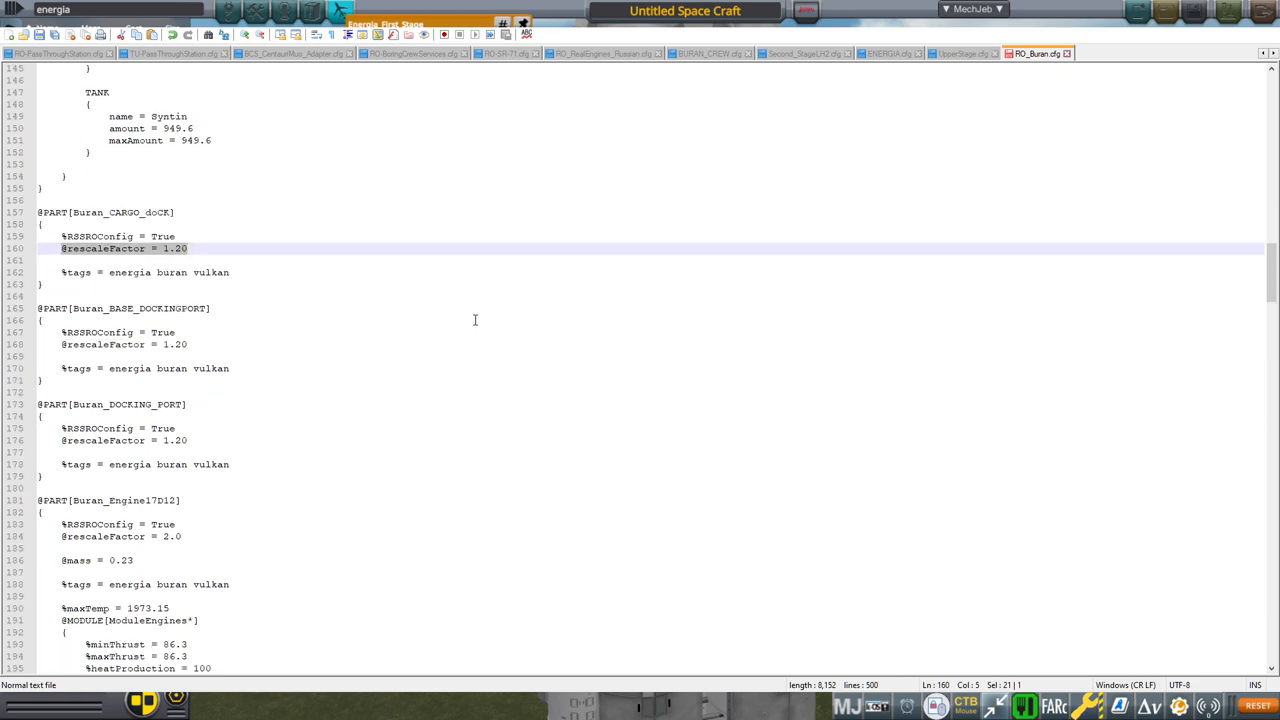
scroll("down", 3)
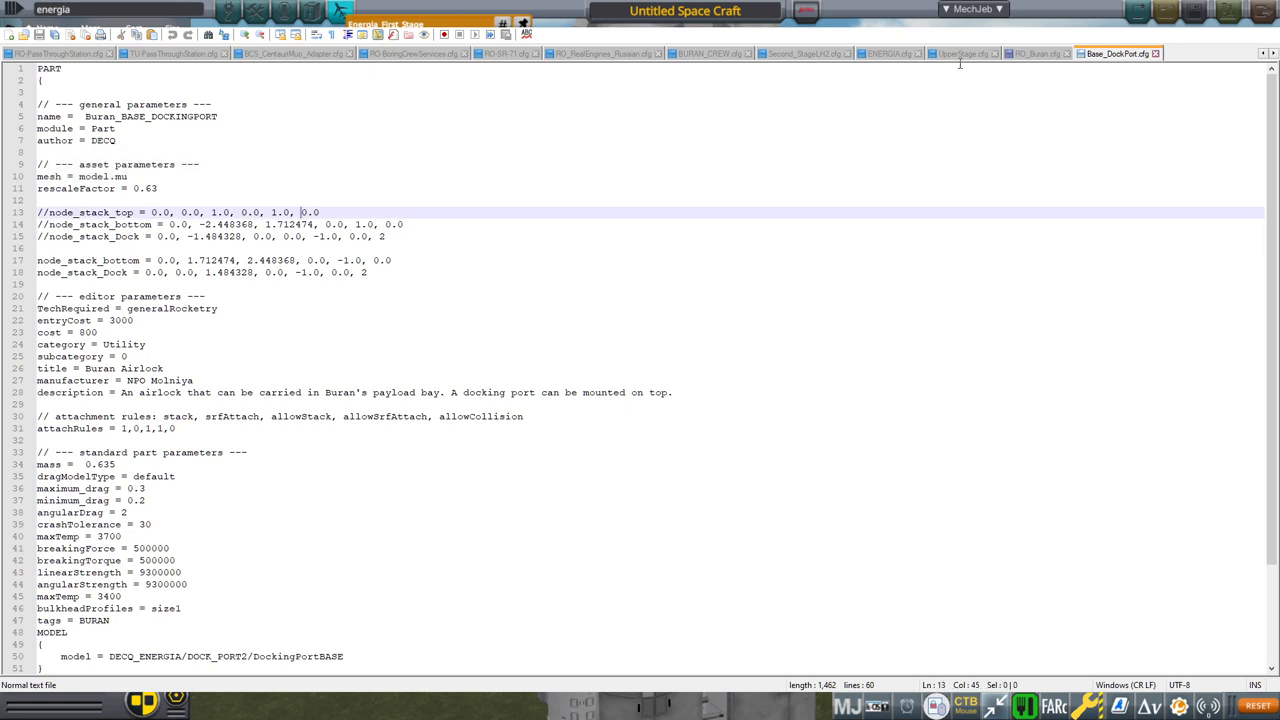
left_click(1038, 53)
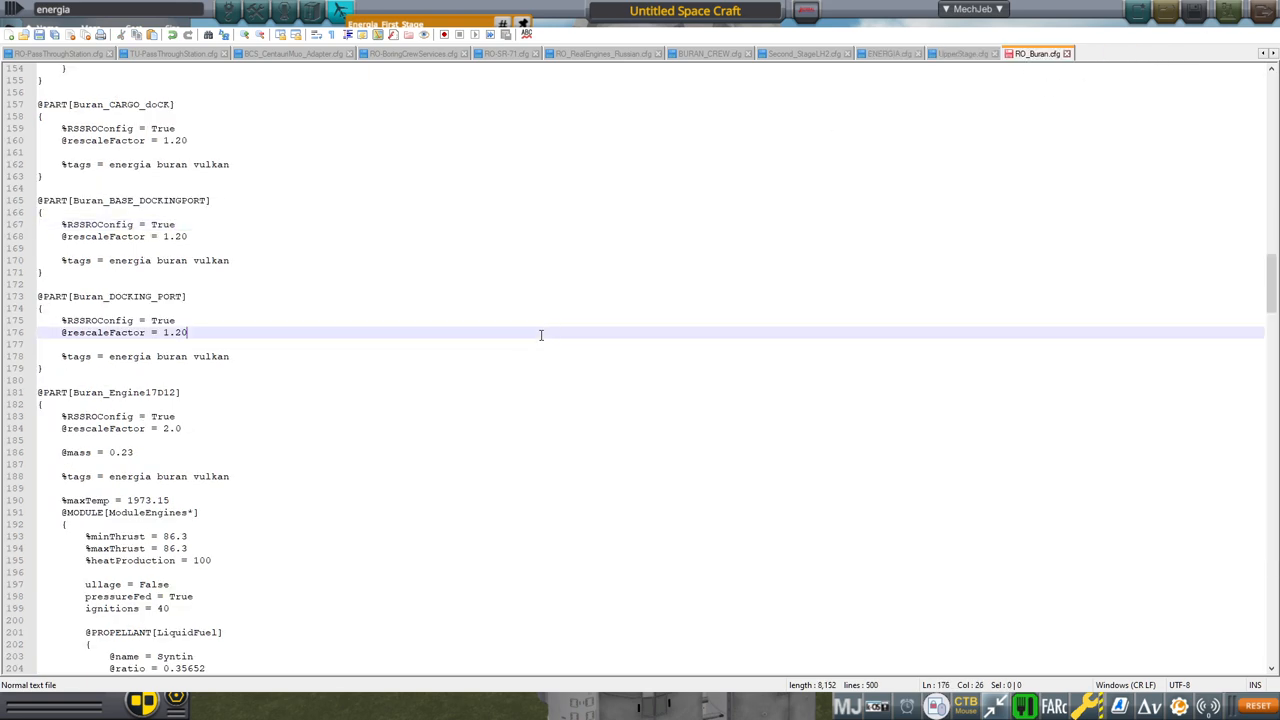
scroll("down", 3)
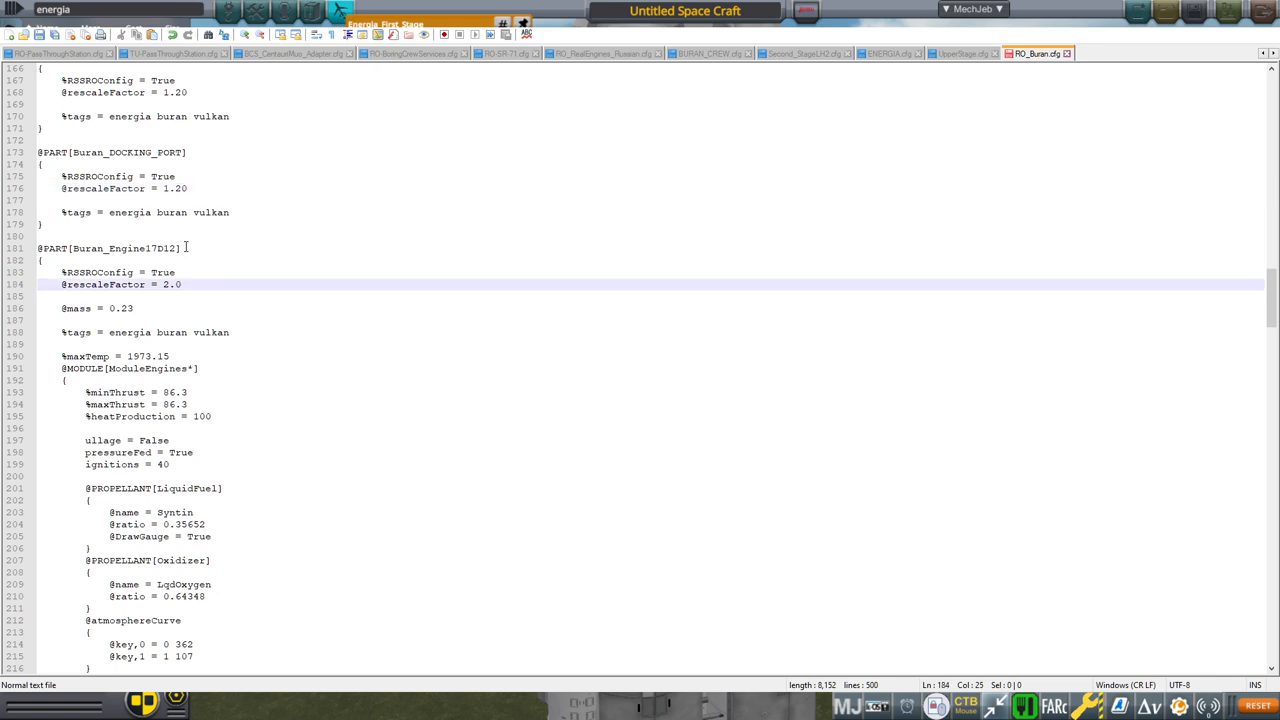
scroll("down", 3)
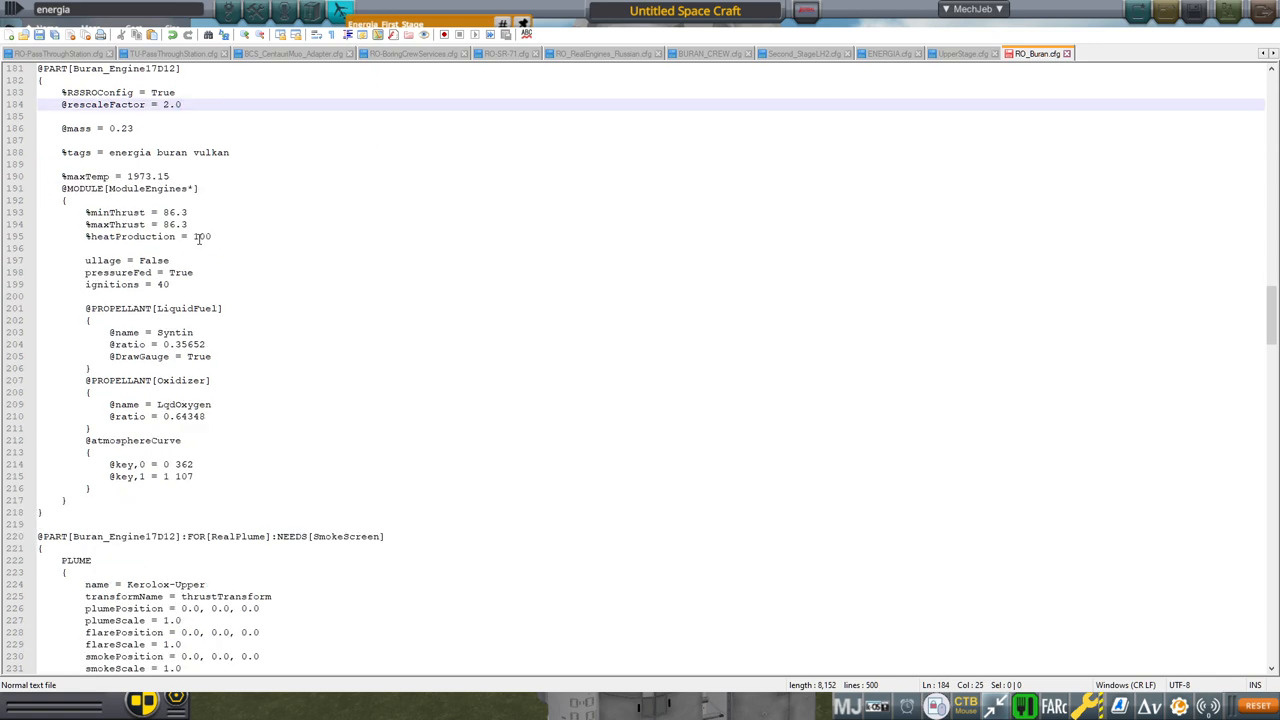
scroll("down", 3)
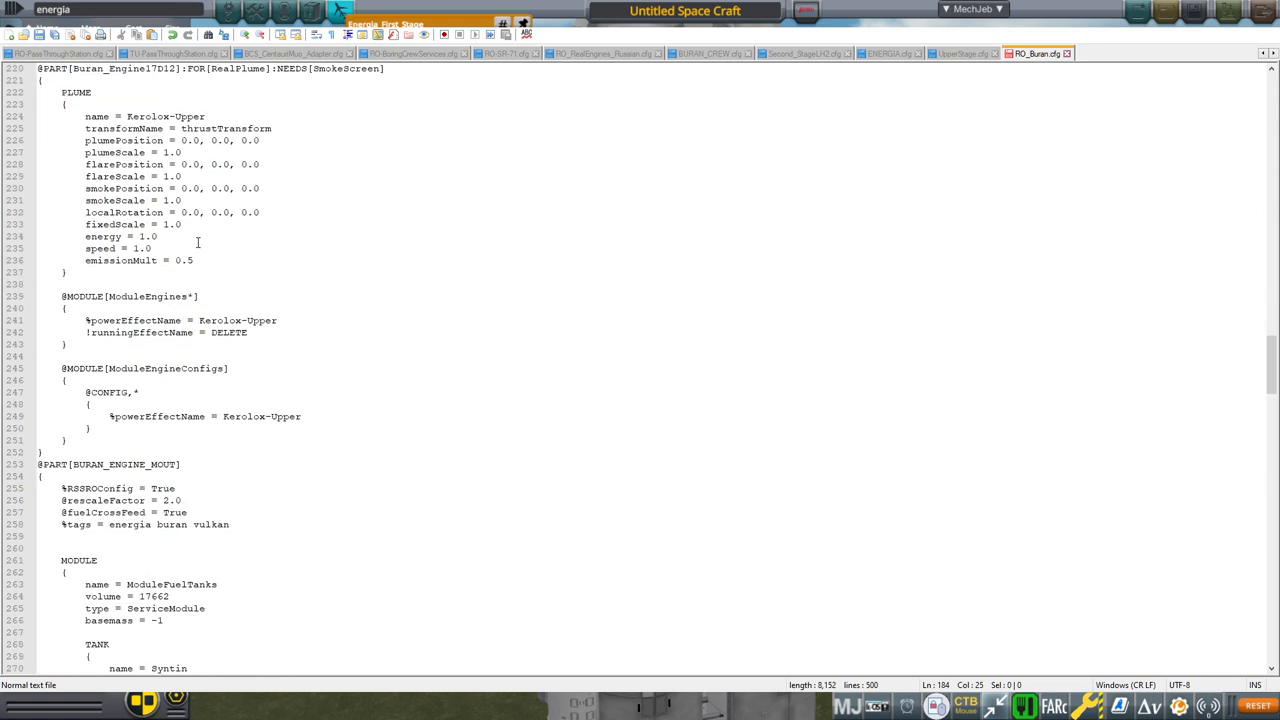
scroll("down", 3)
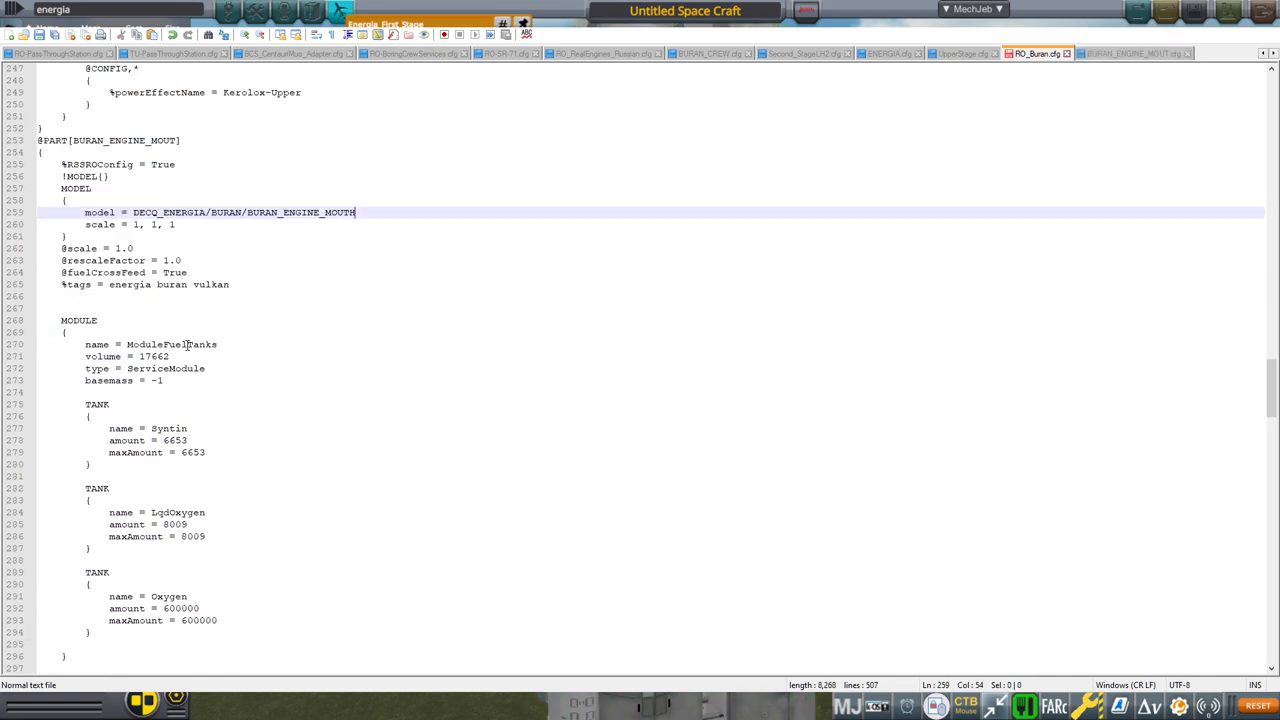
scroll("down", 3)
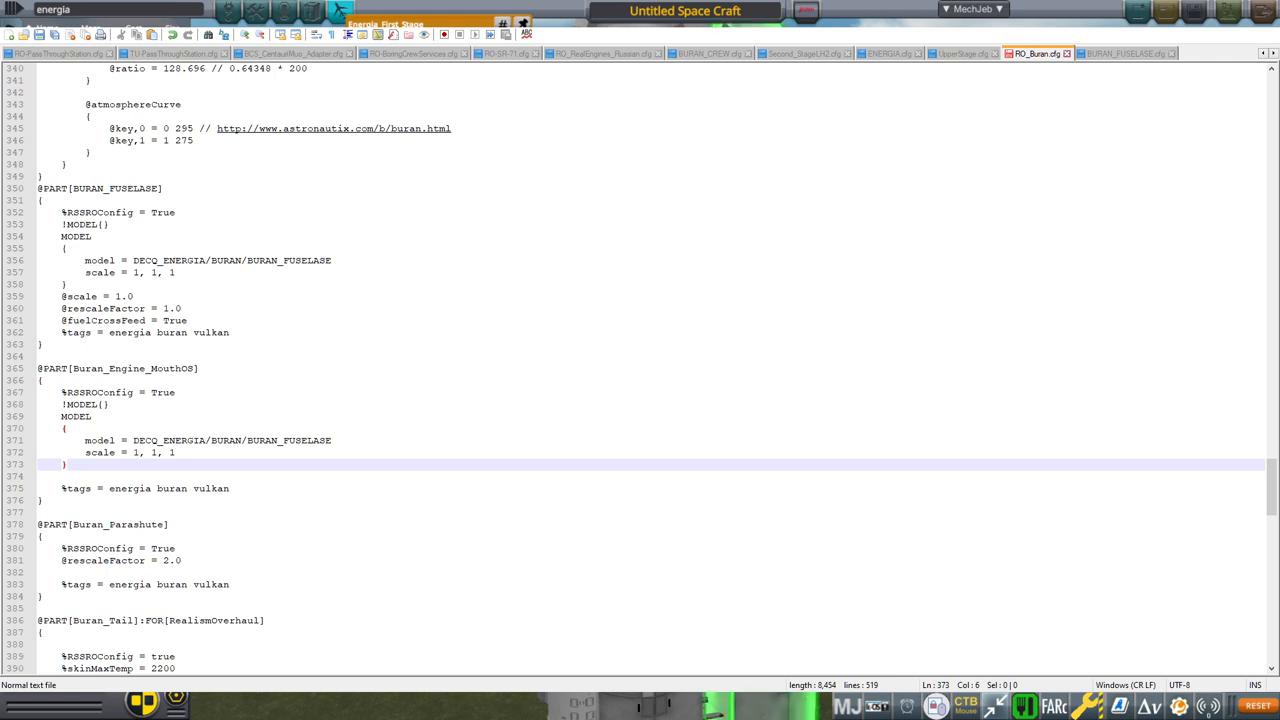
type("@rescaleFactor = 2.0")
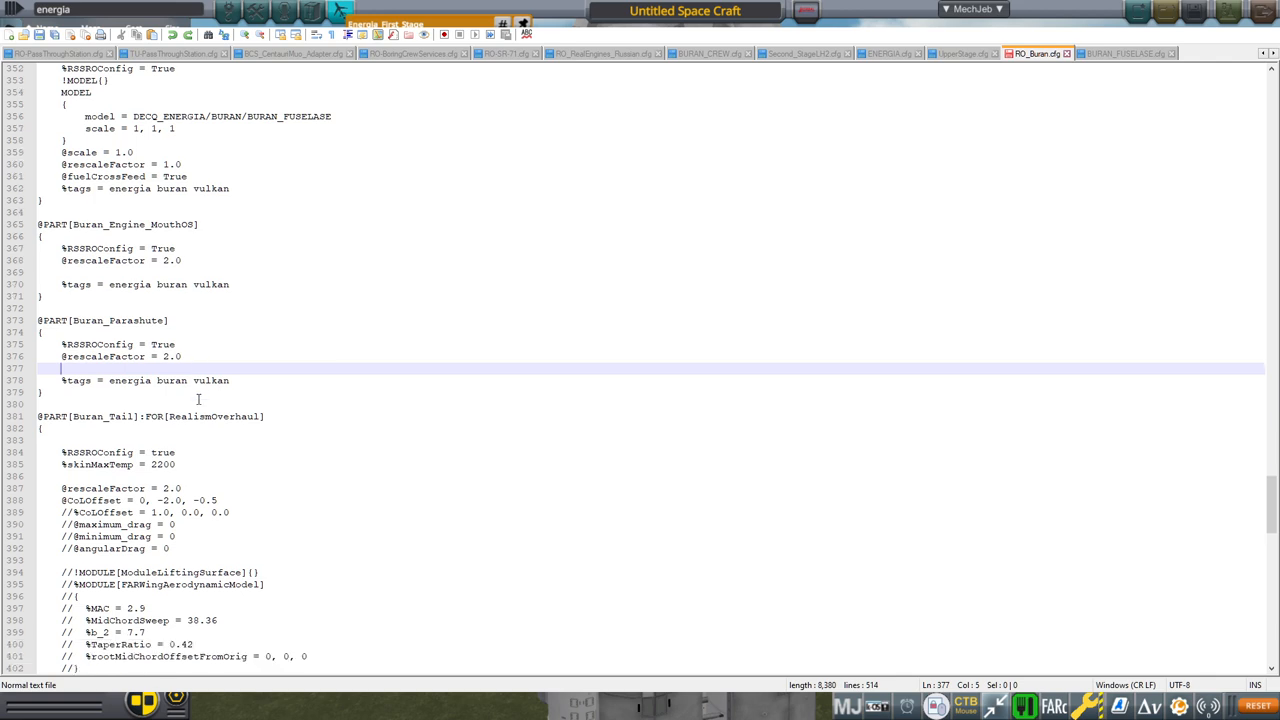
scroll("down", 3)
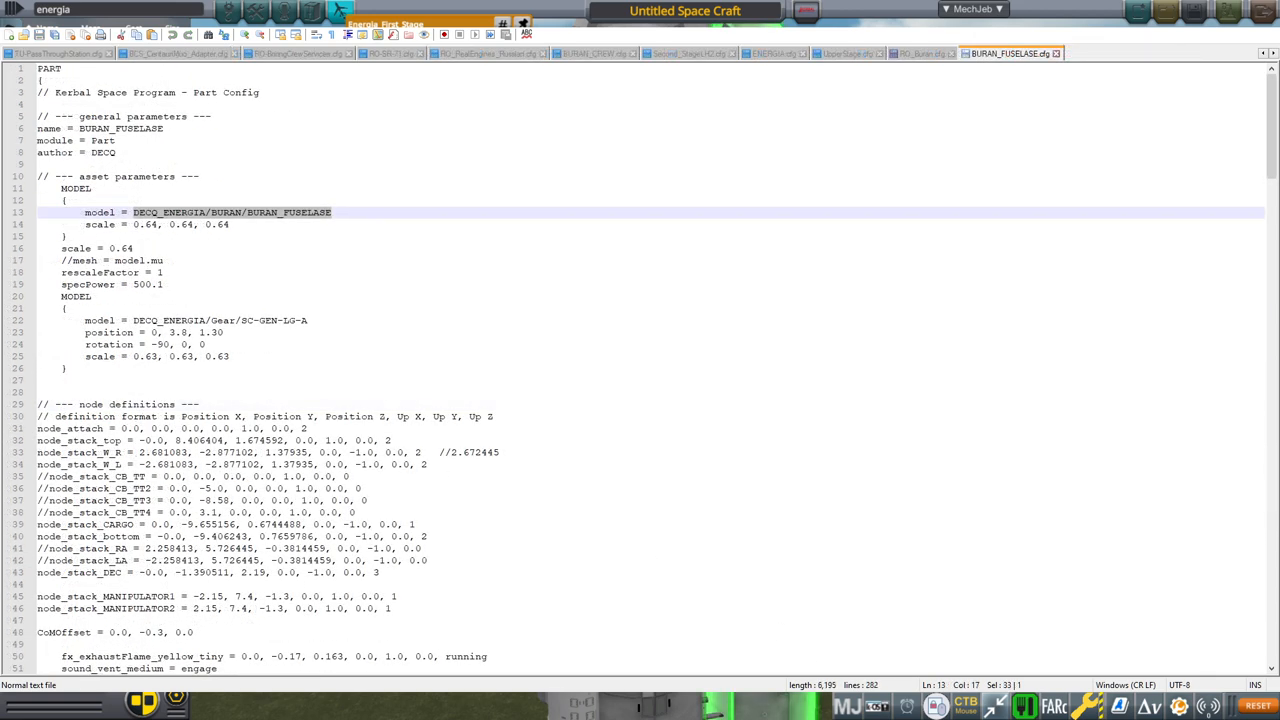
left_click(1124, 53)
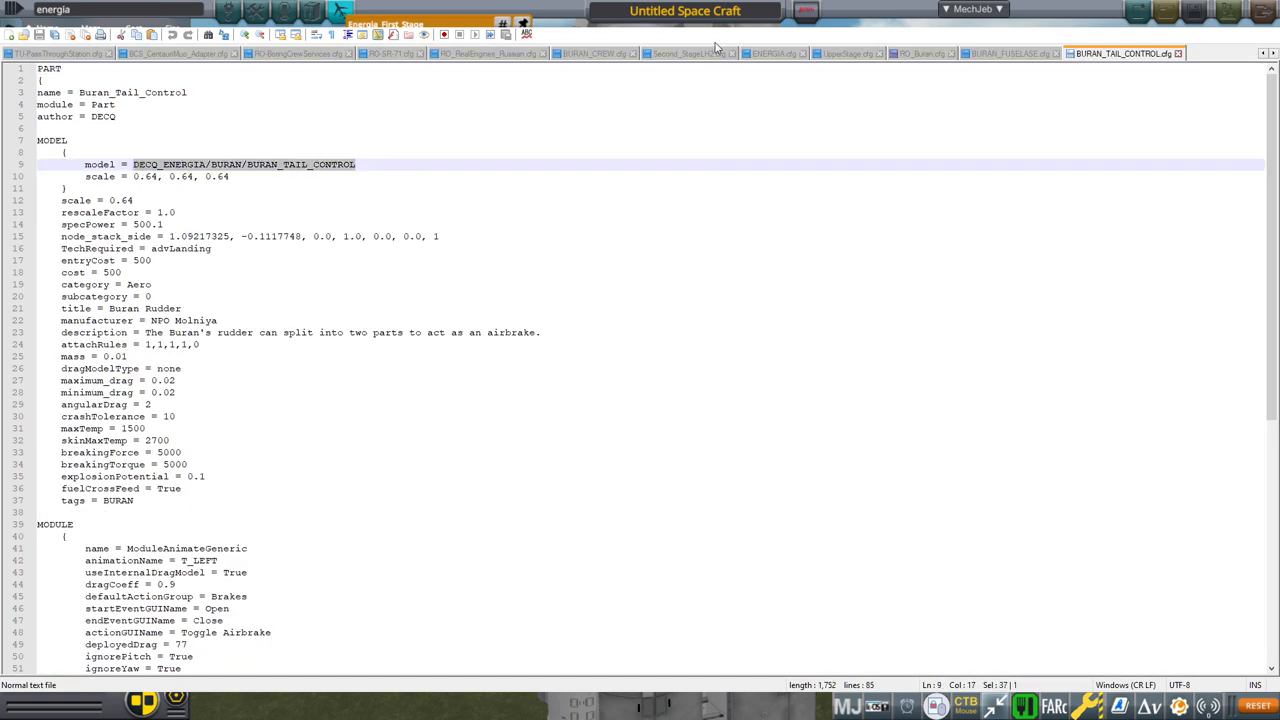
left_click(890, 53)
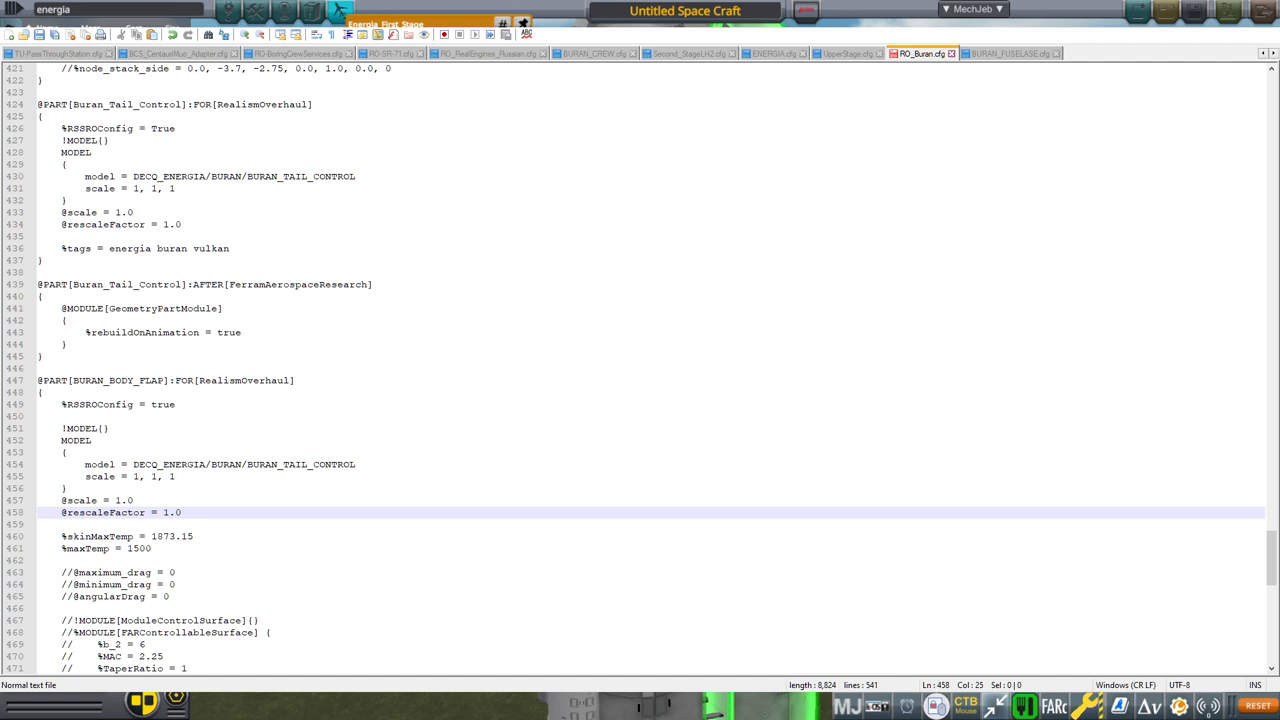
Set the body flap patch's model path to BURAN_BODY_FLAP, then view UpperStage.cfg.
left_click(1115, 53)
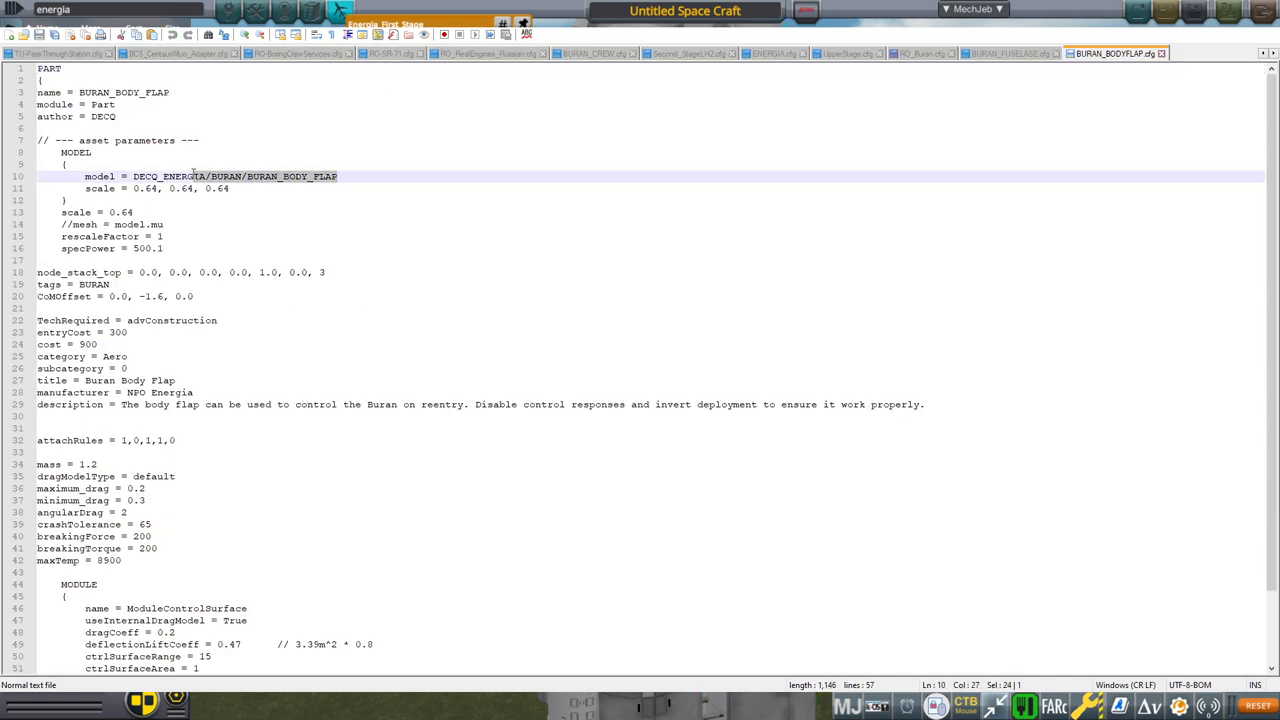
double_click(155, 176)
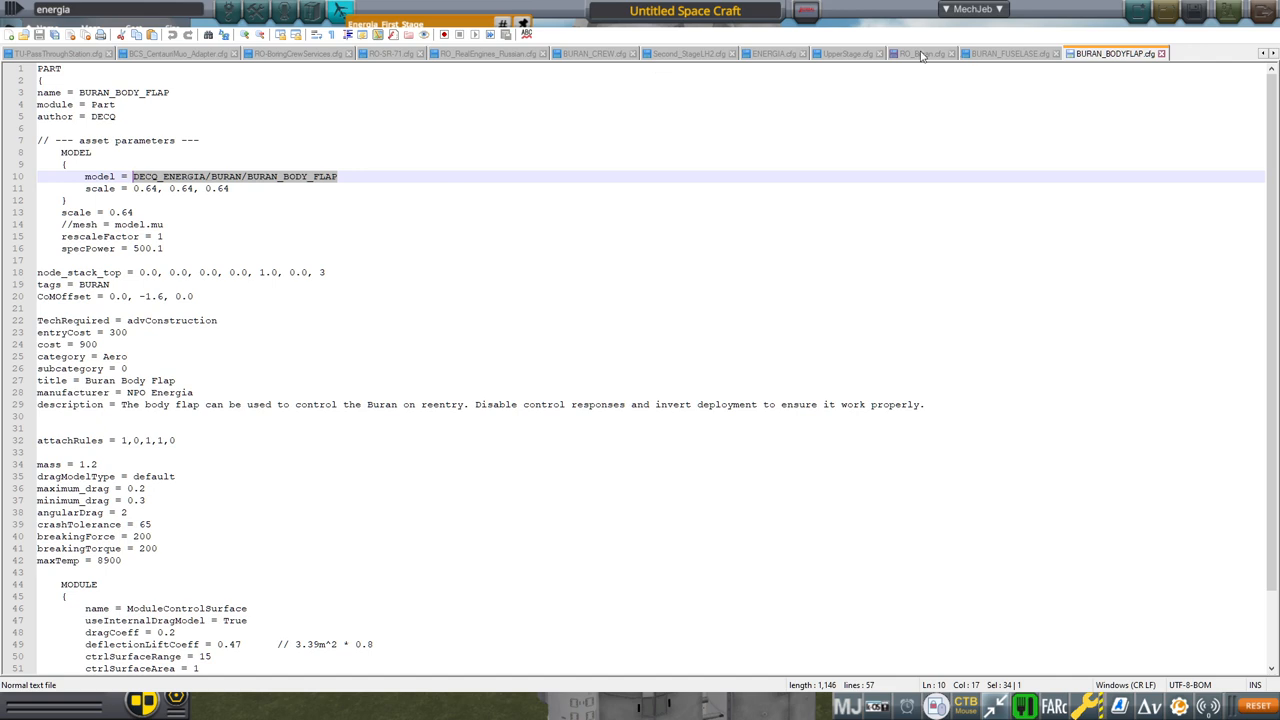
left_click(910, 53)
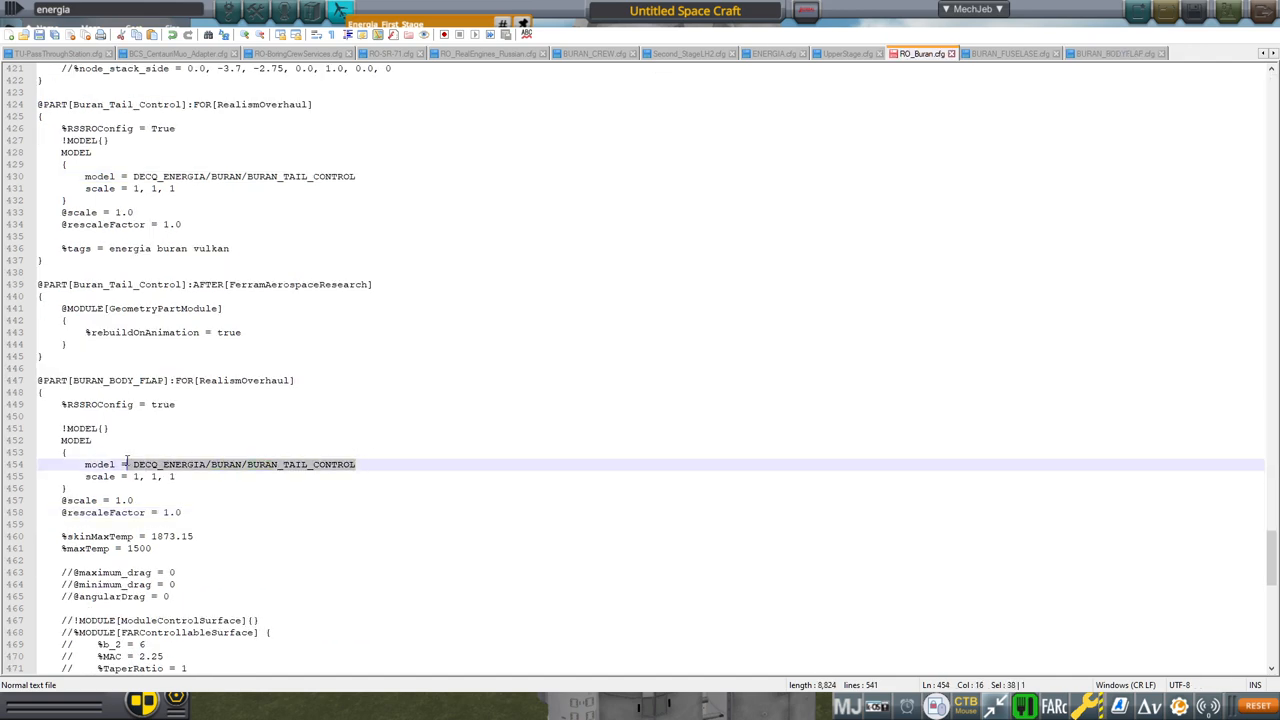
type("BURAN_BODY_FLAP")
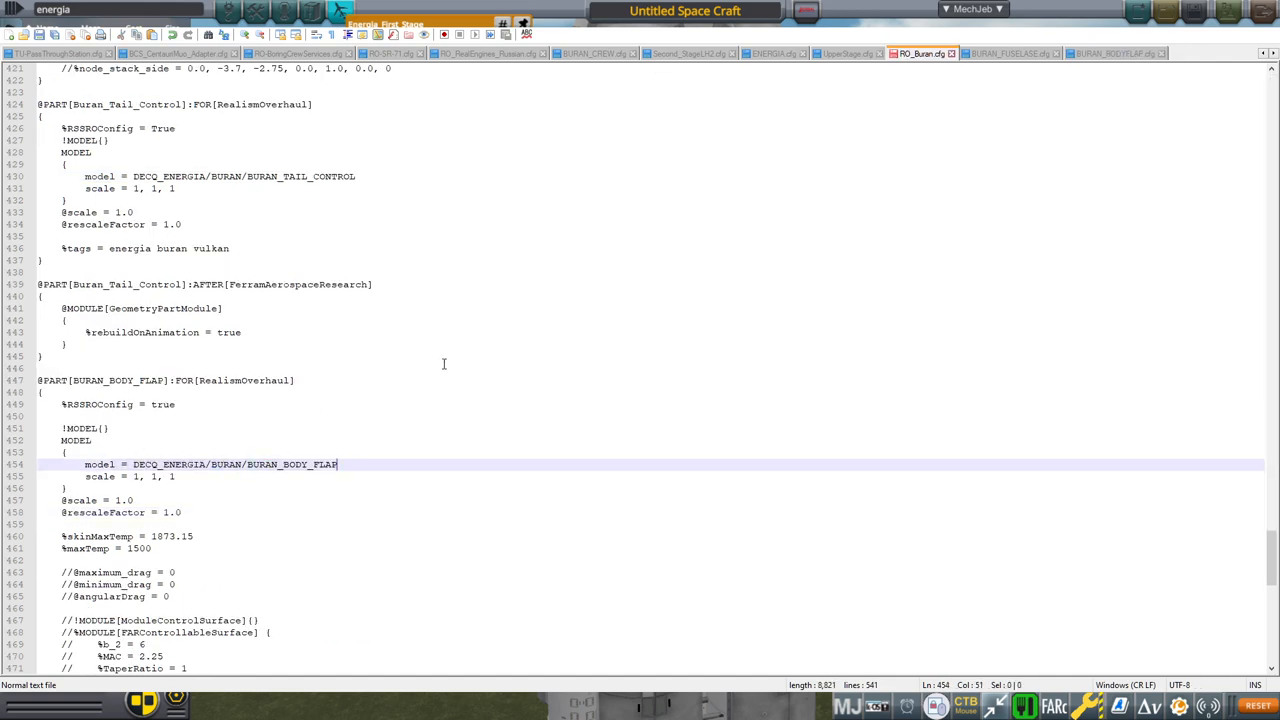
scroll("down", 3)
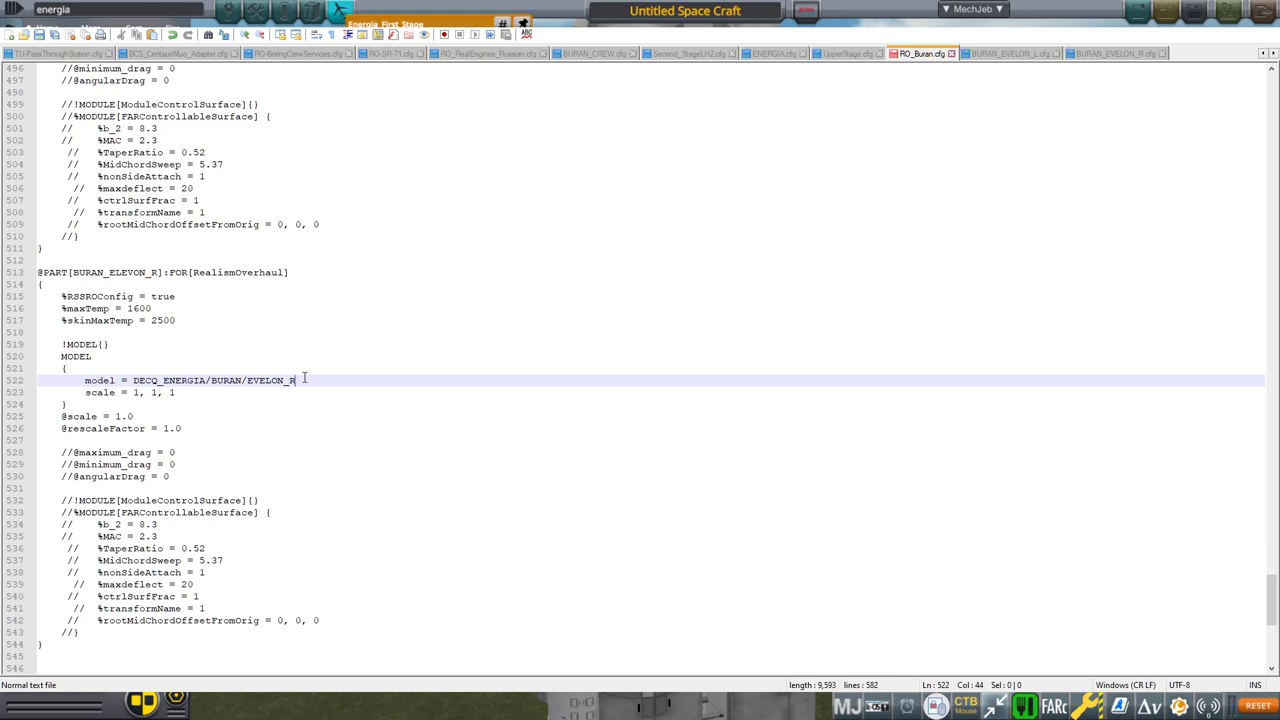
scroll("down", 3)
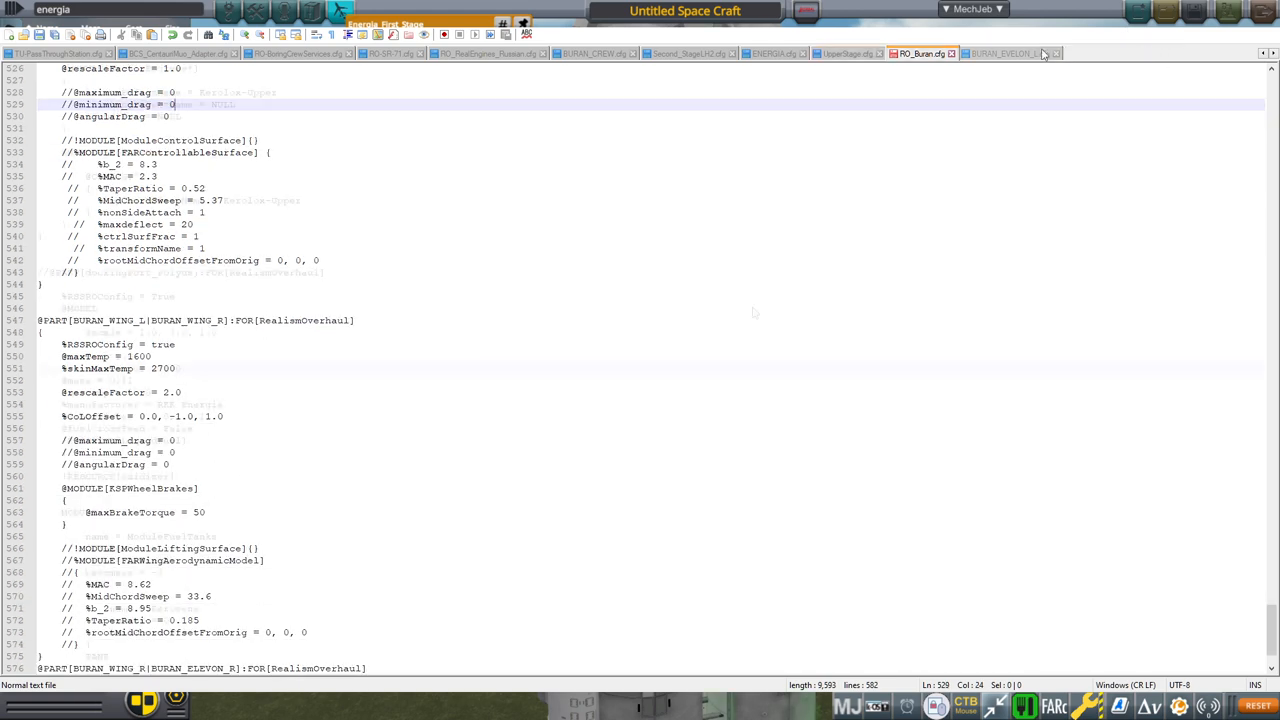
left_click(846, 53)
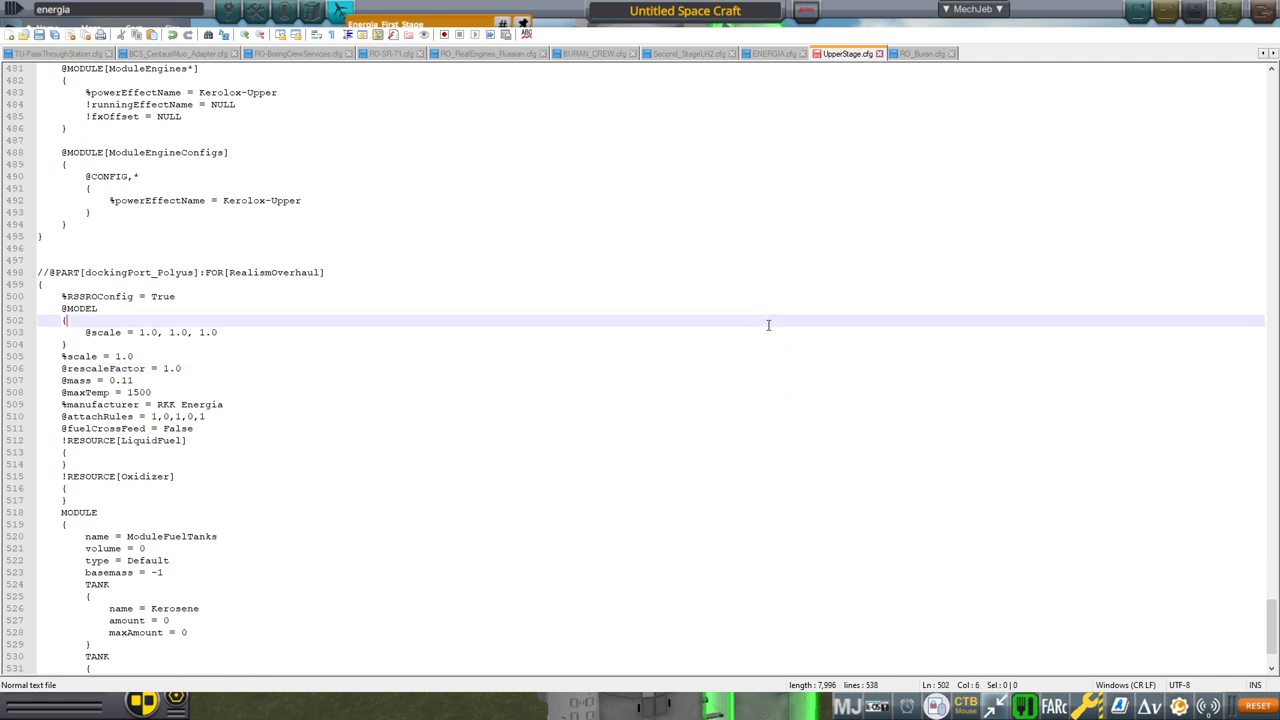
mouse_move(880, 143)
type("buran")
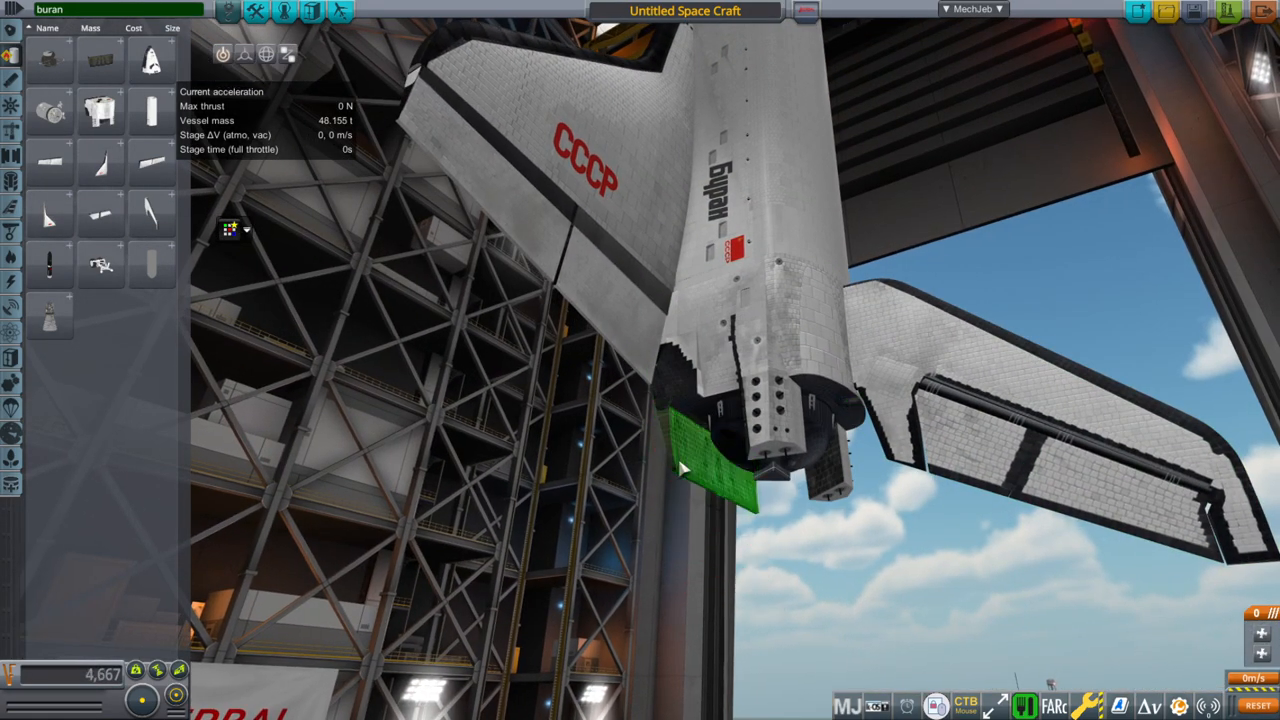
mouse_move(150, 270)
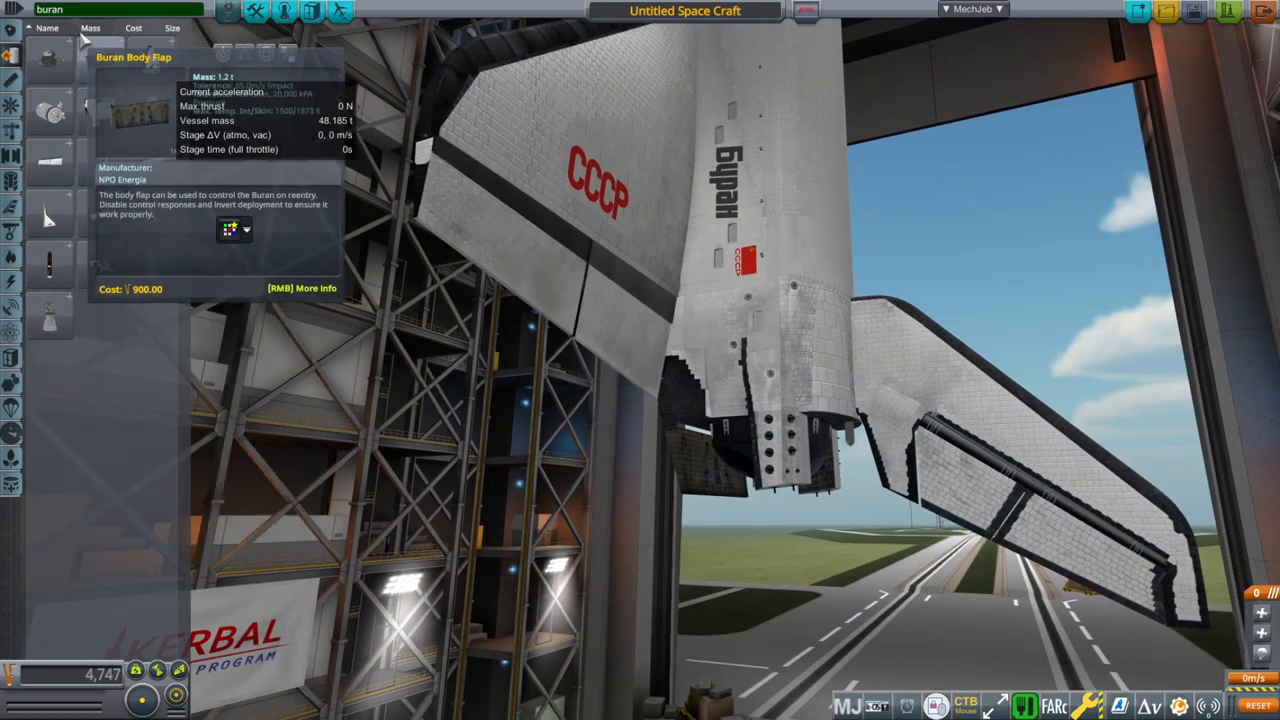
Search the parts list for 'rd' to find the Buran orbiter's engines.
type("rd")
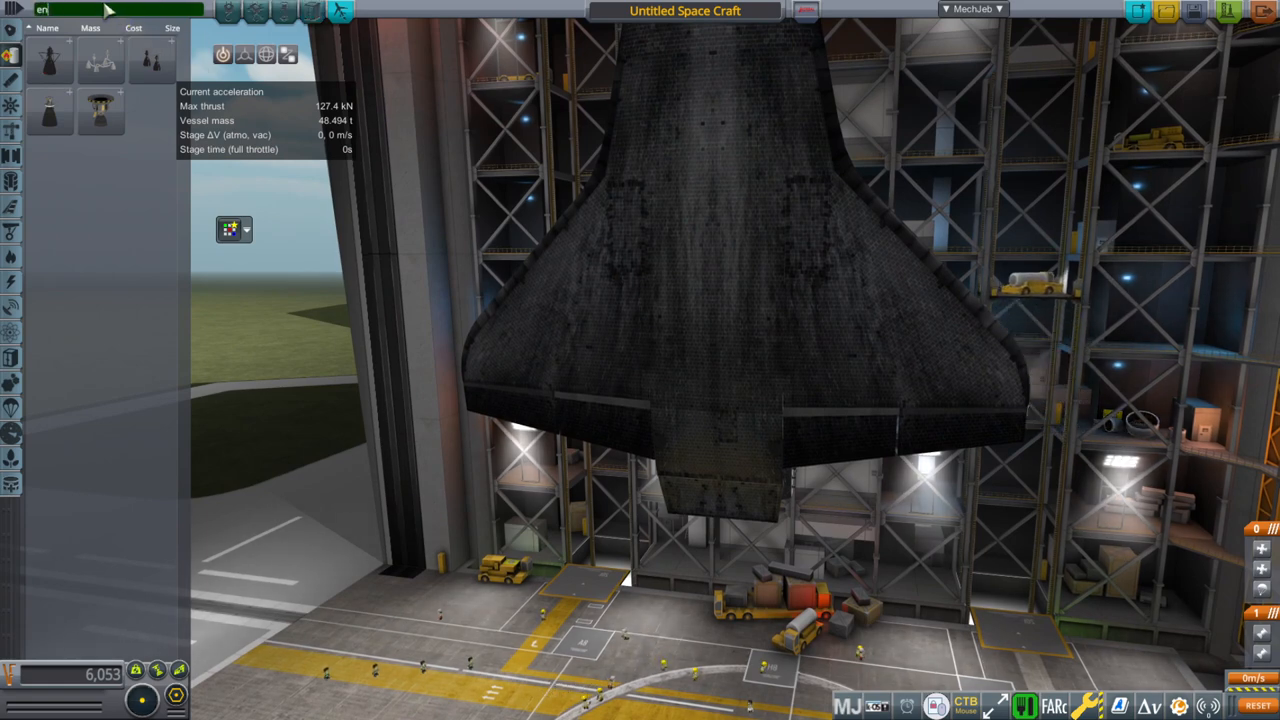
Search parts for 'energia' and attach the core stage beside the Buran orbiter.
type("energia")
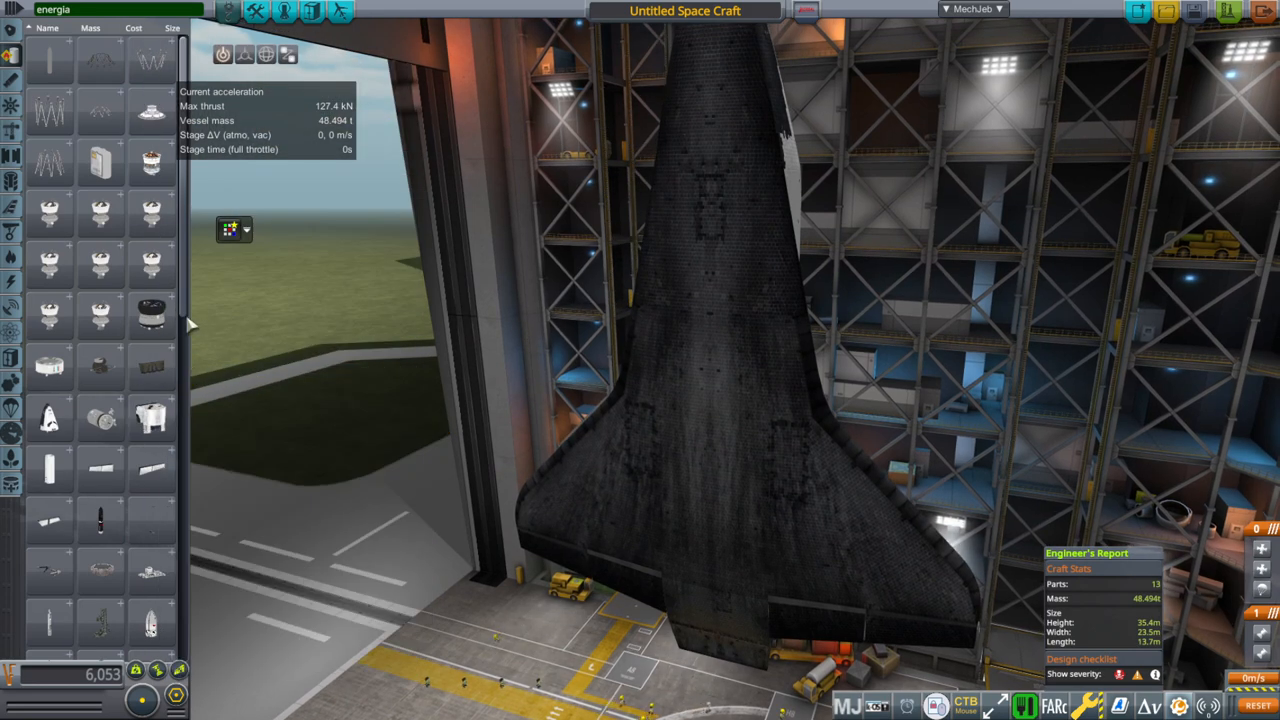
scroll("down", 3)
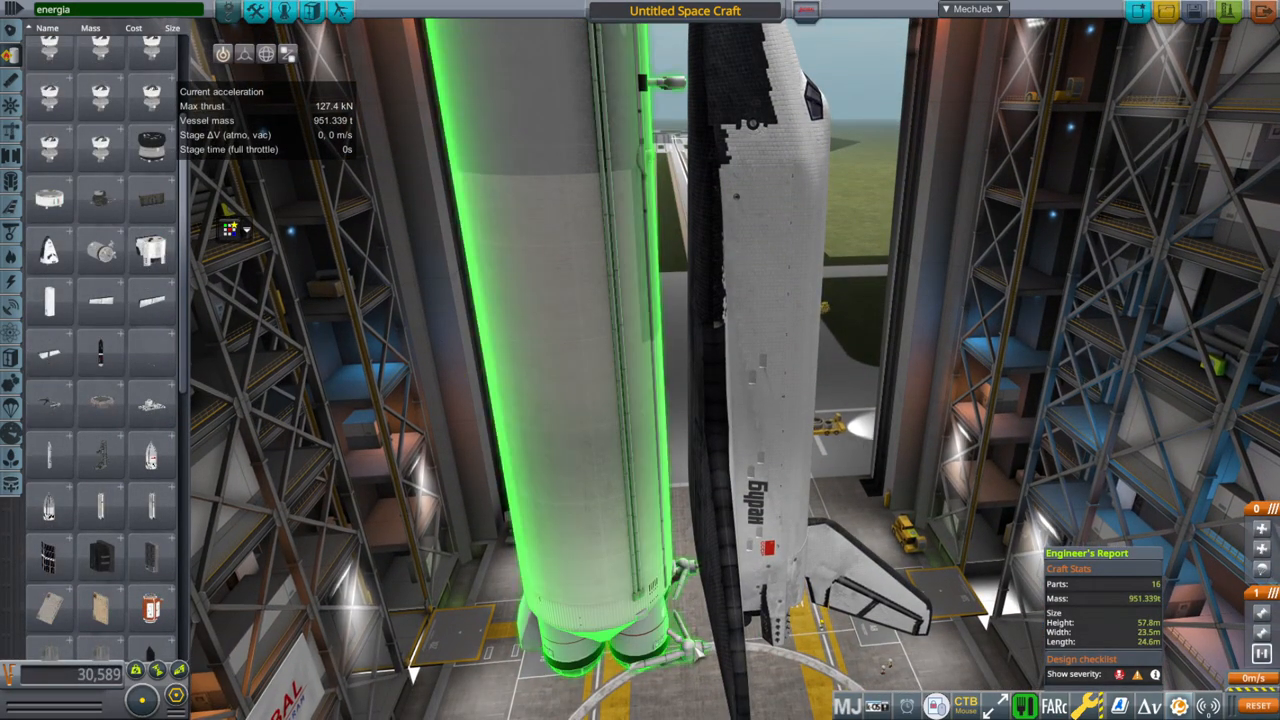
mouse_move(355, 375)
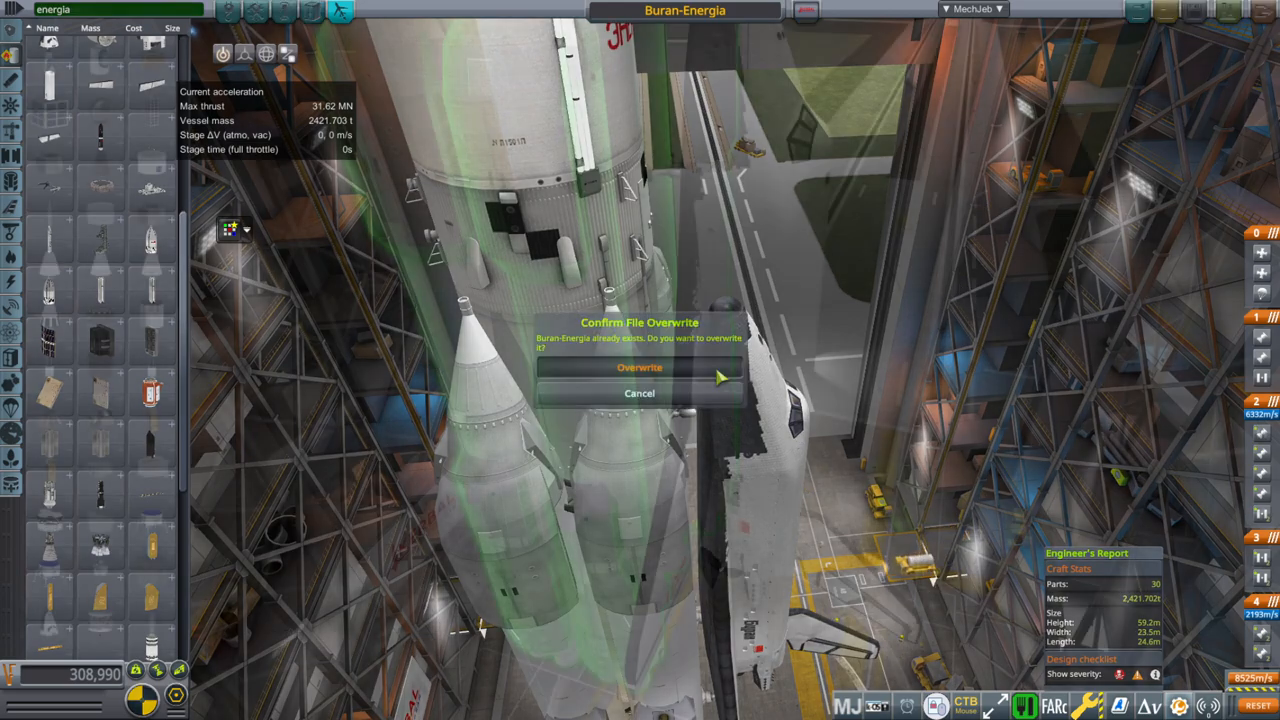
Overwrite the Buran-Energia craft file and search parts for 'energia'.
left_click(639, 367)
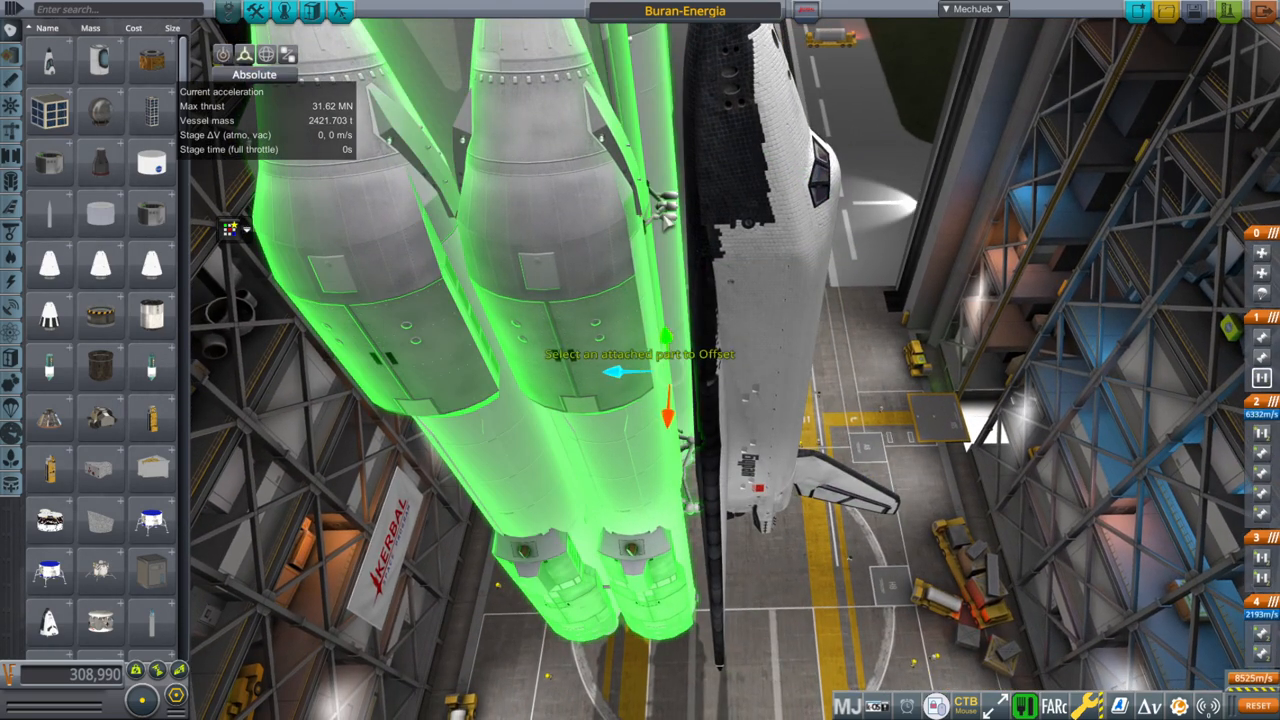
type("energia")
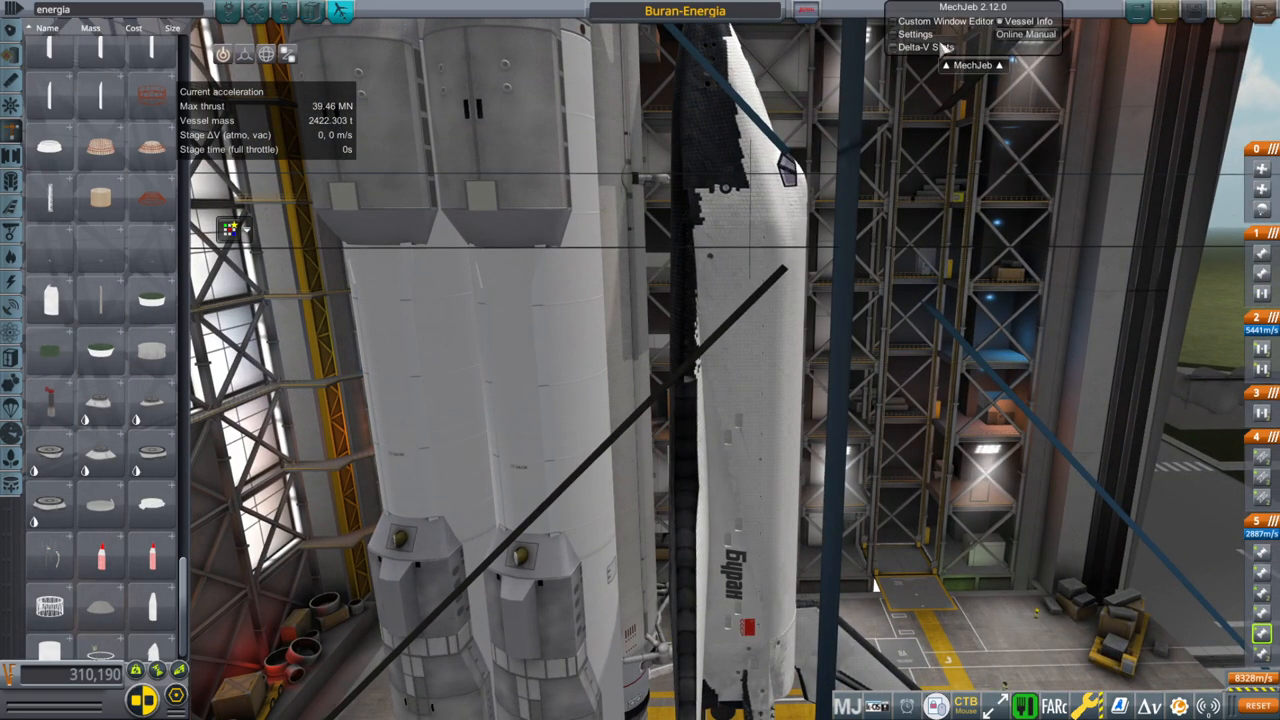
Close the MechJeb menu and the Vessel Info window.
left_click(924, 46)
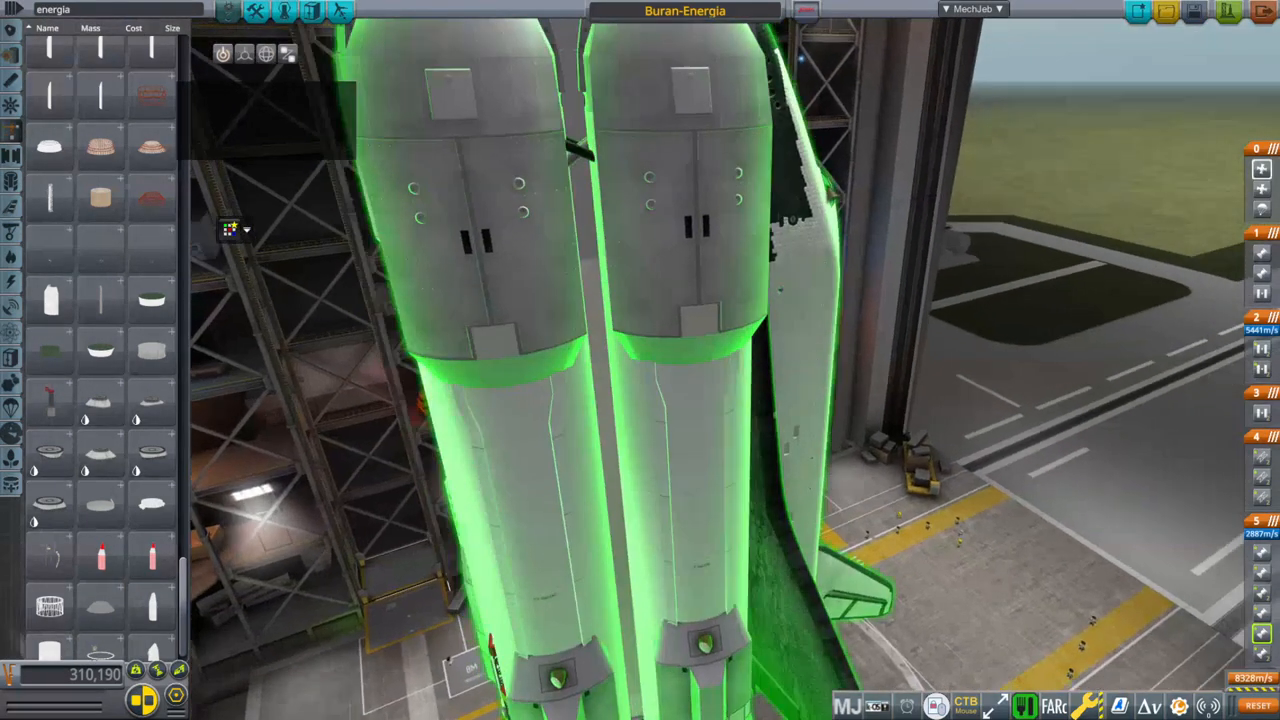
left_click(1224, 11)
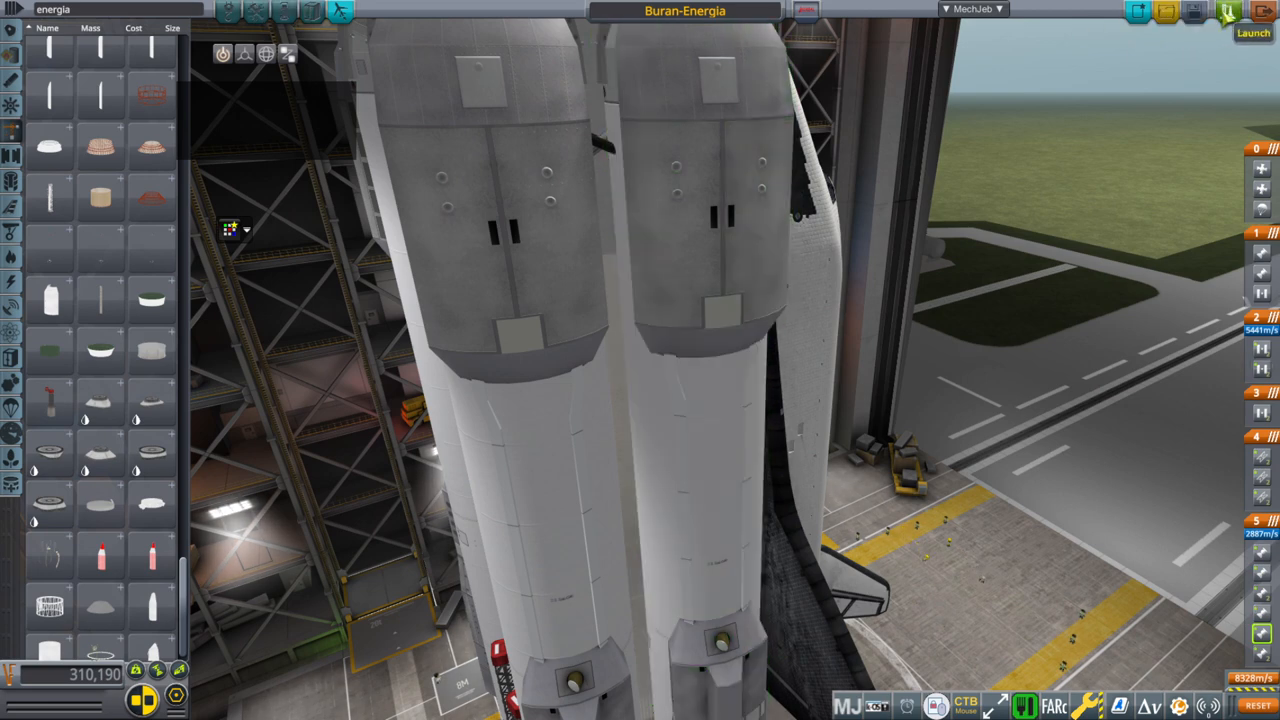
mouse_move(1155, 163)
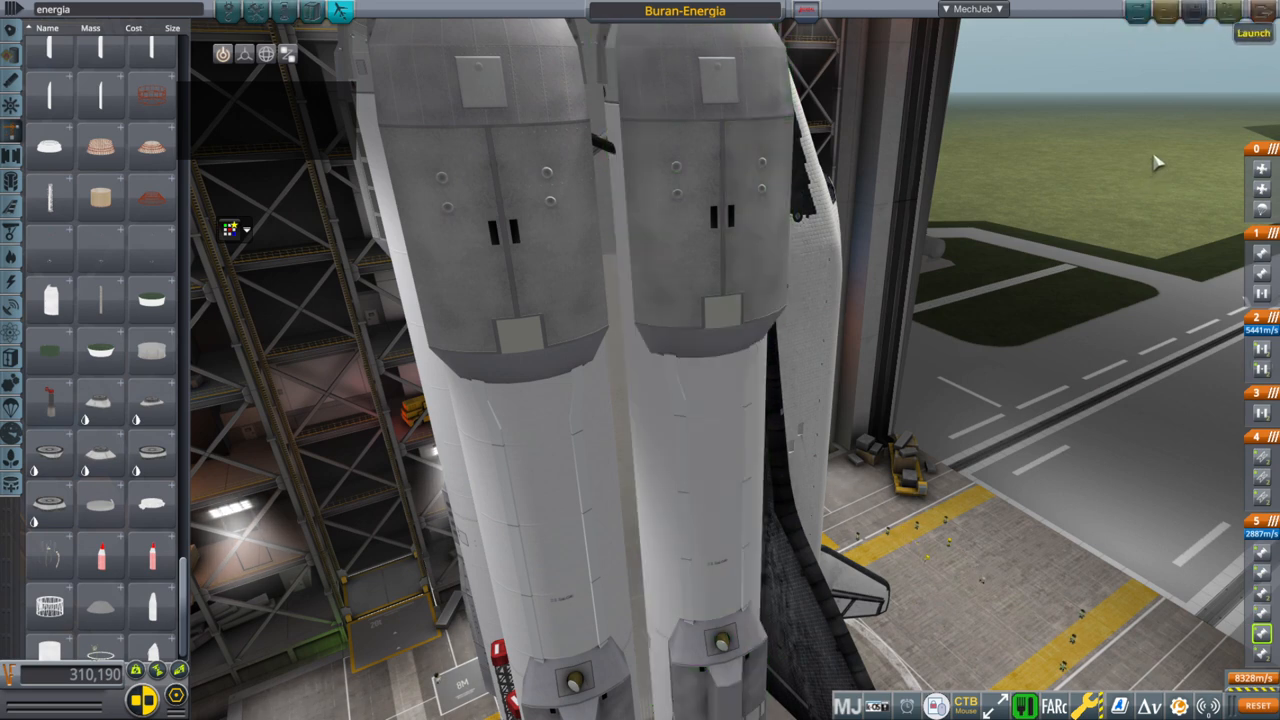
left_click(1252, 32)
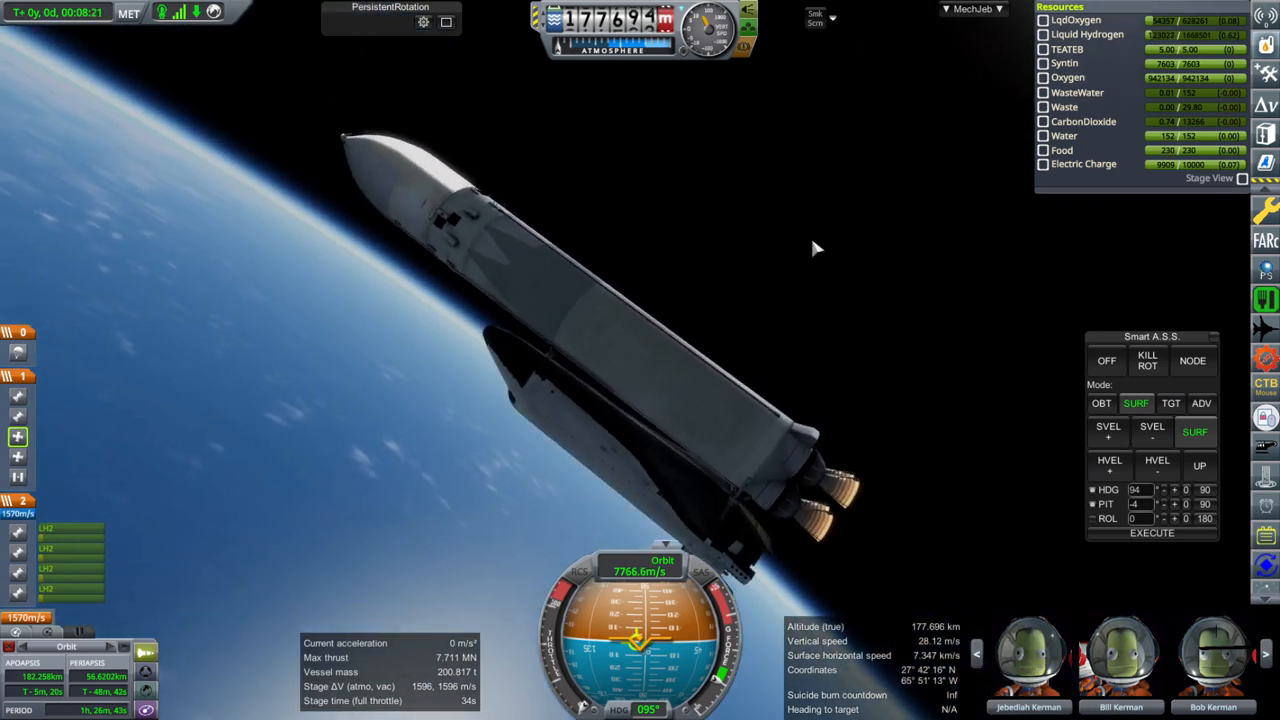
mouse_move(658, 300)
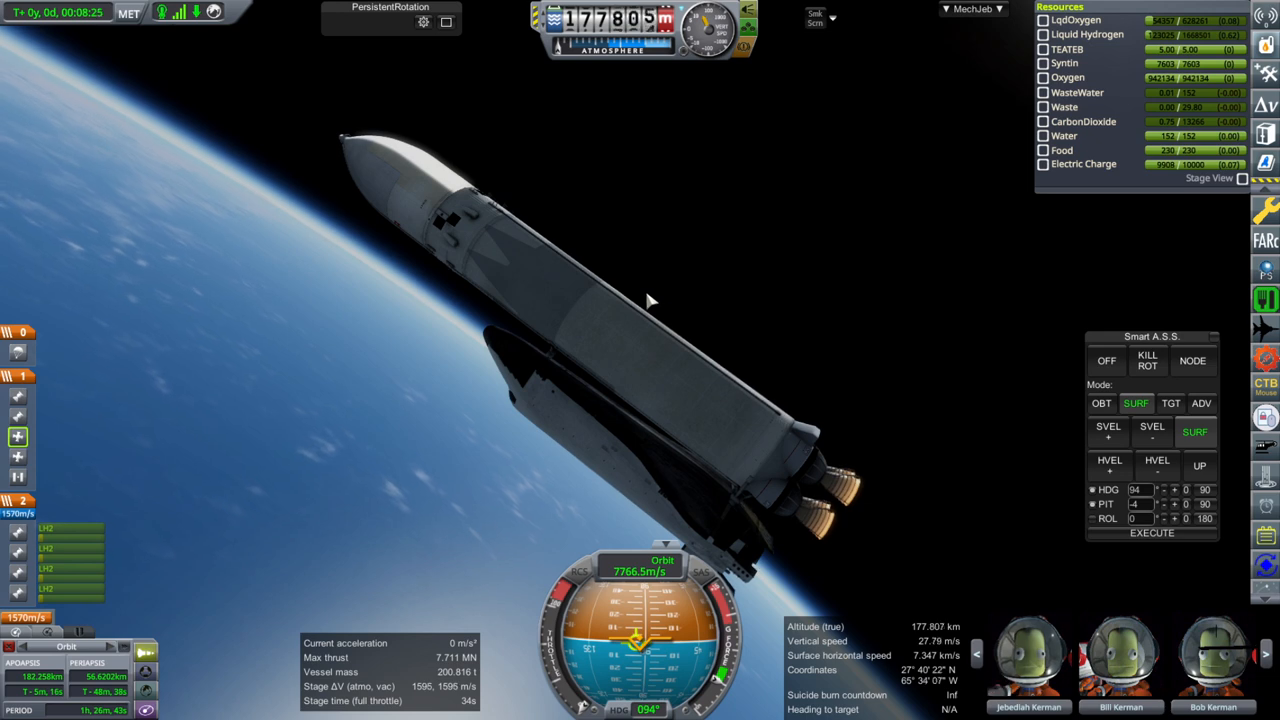
Stage Buran off the Energia core and kill its rotation with Smart A.S.S.
key("space")
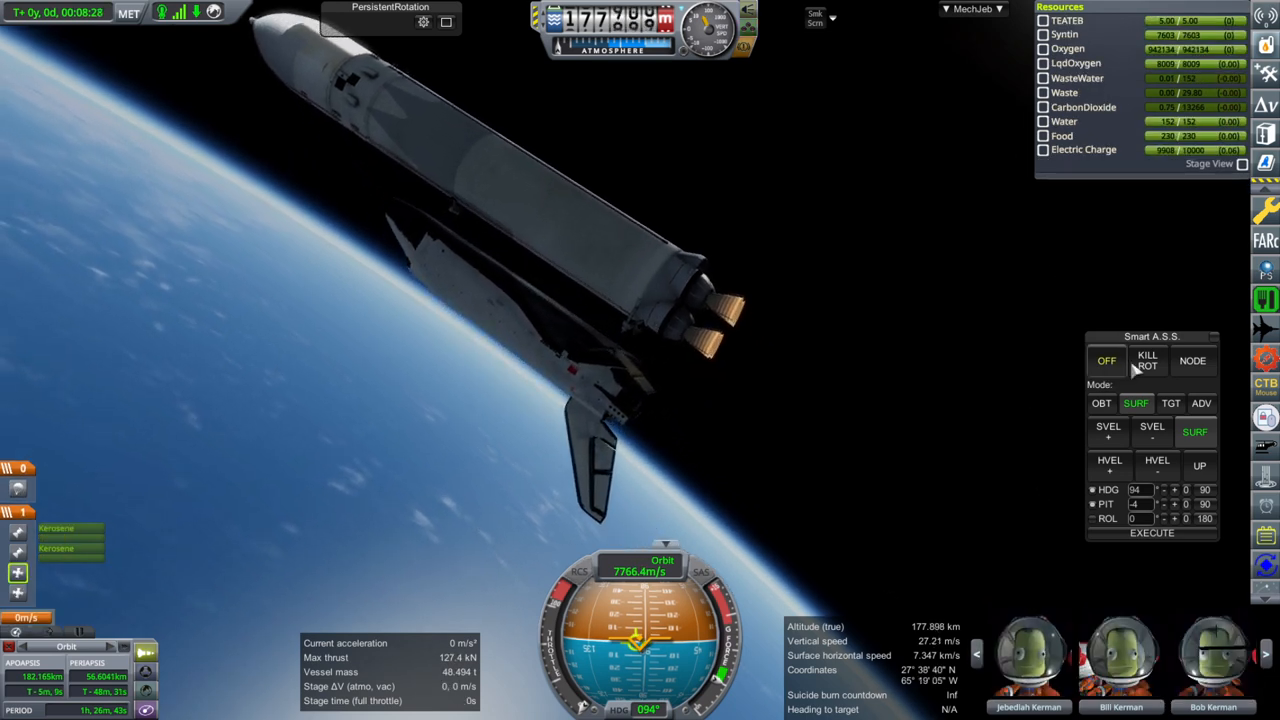
left_click(1147, 360)
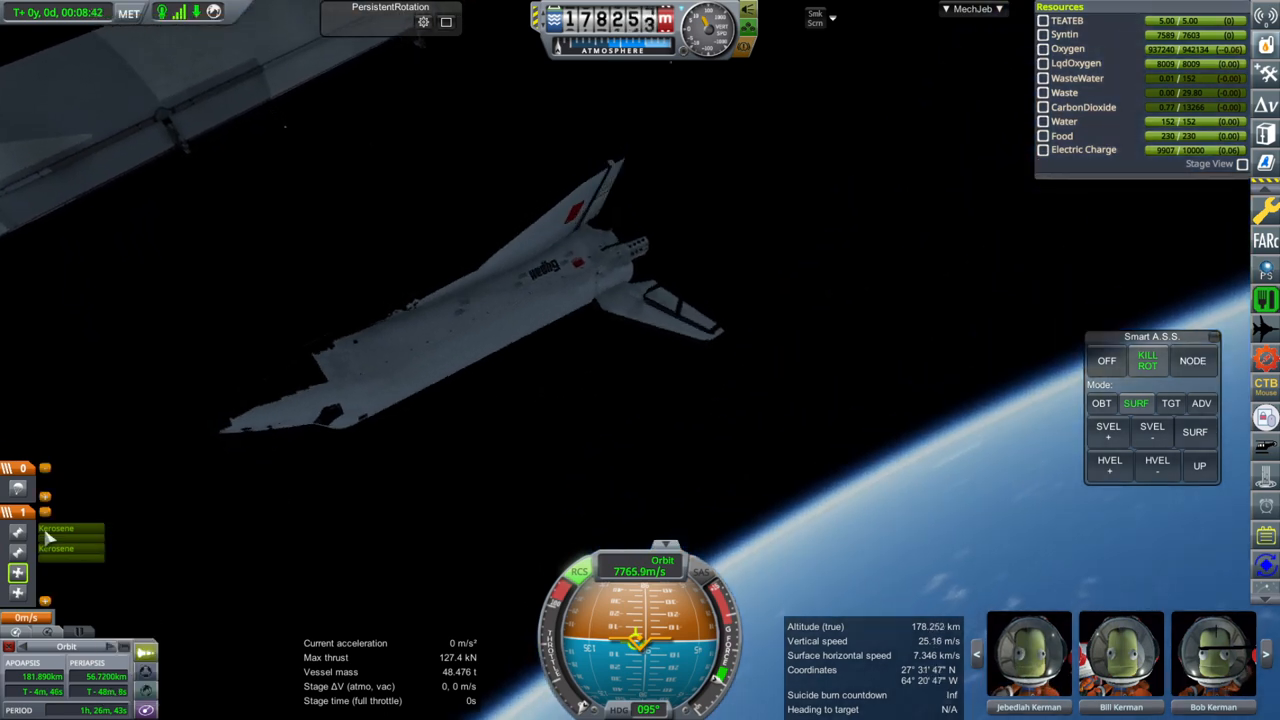
mouse_move(380, 504)
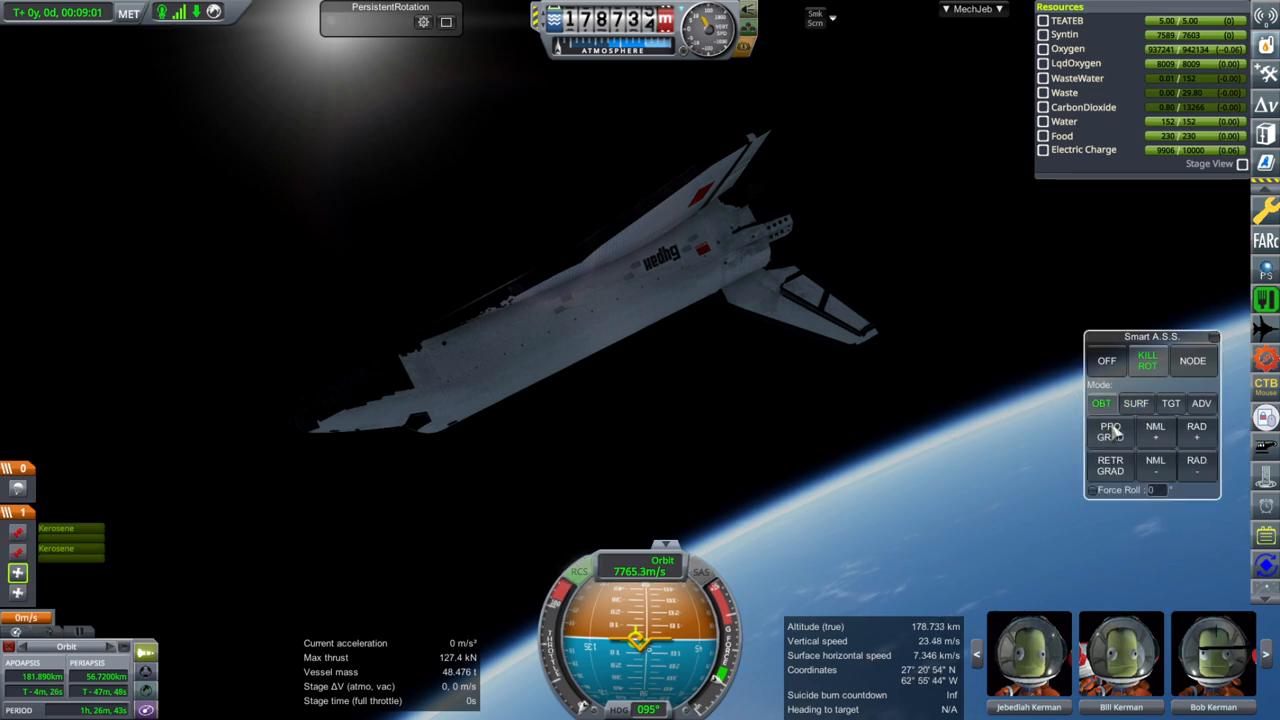
Set Smart A.S.S. to PRO GRAD in OBT mode so the Buran orbiter holds prograde.
left_click(1109, 431)
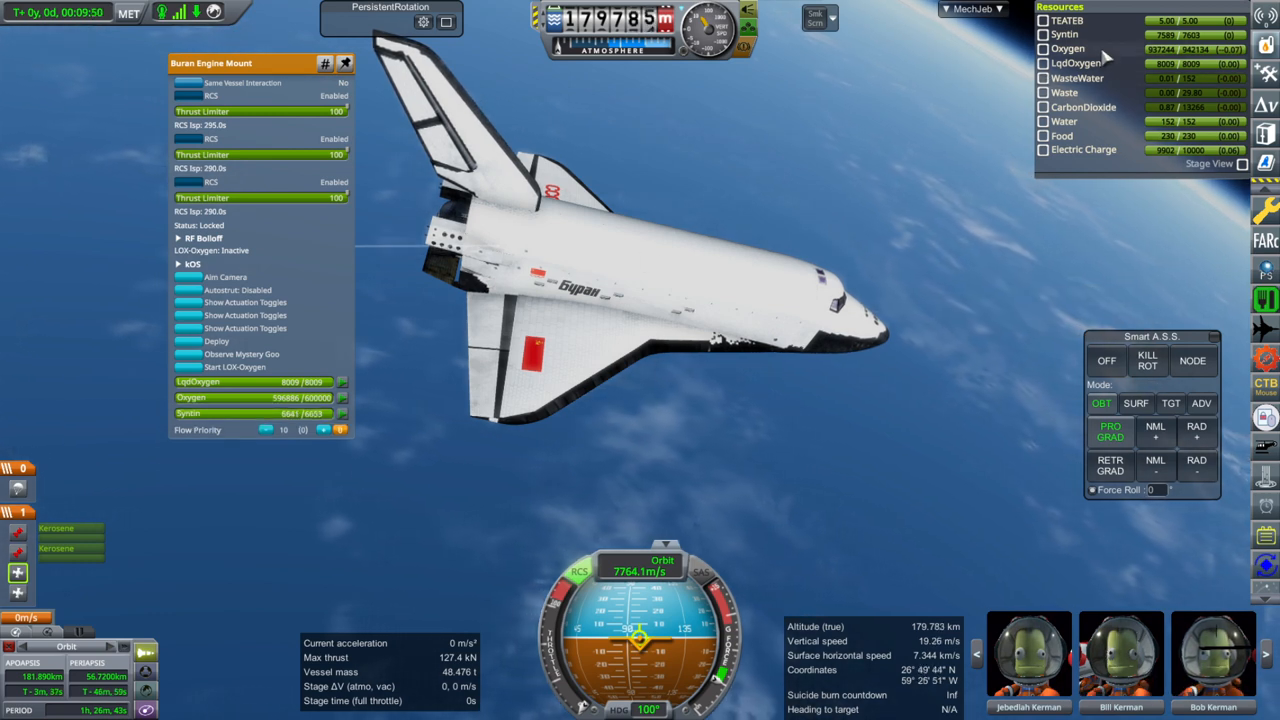
mouse_move(860, 565)
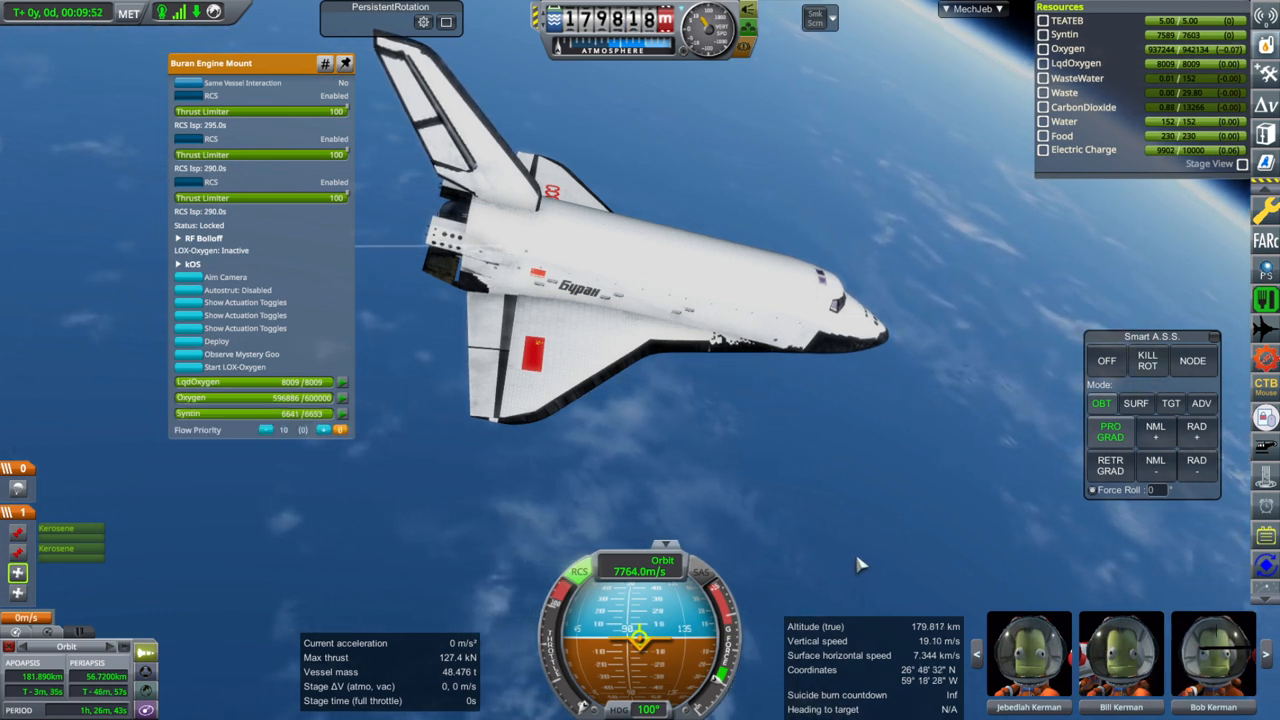